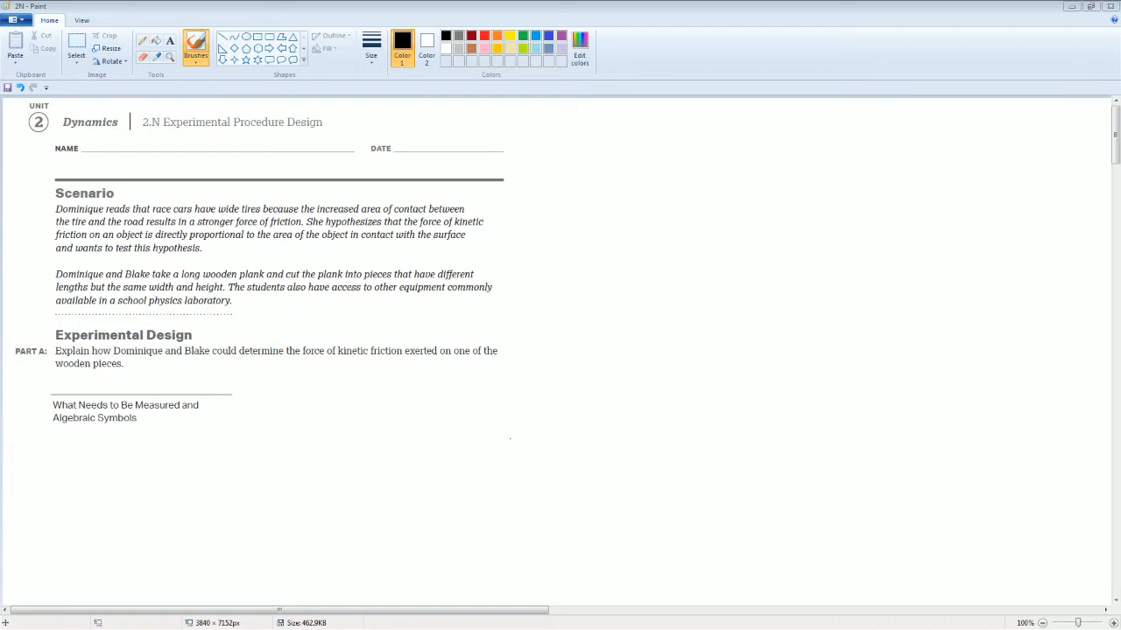
{"action": "mouse_move", "coordinate": [515, 381]}
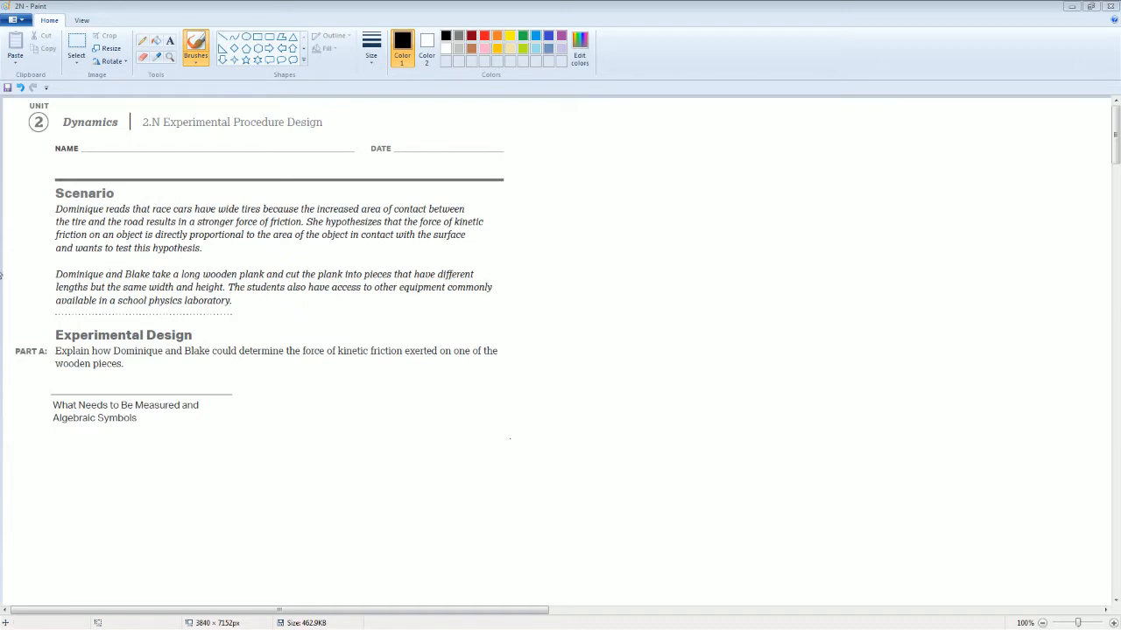
{"action": "mouse_move", "coordinate": [207, 280]}
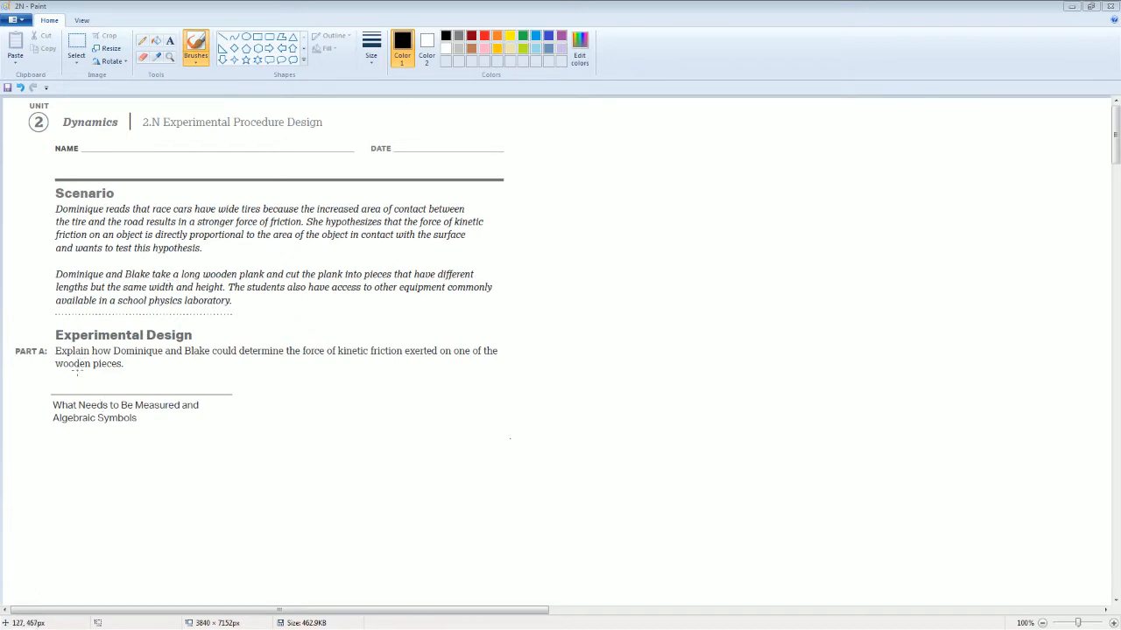
Add red labels for length, width and height of the block to the measured quantities.
{"action": "scroll", "scroll_direction": "down", "scroll_amount": 3}
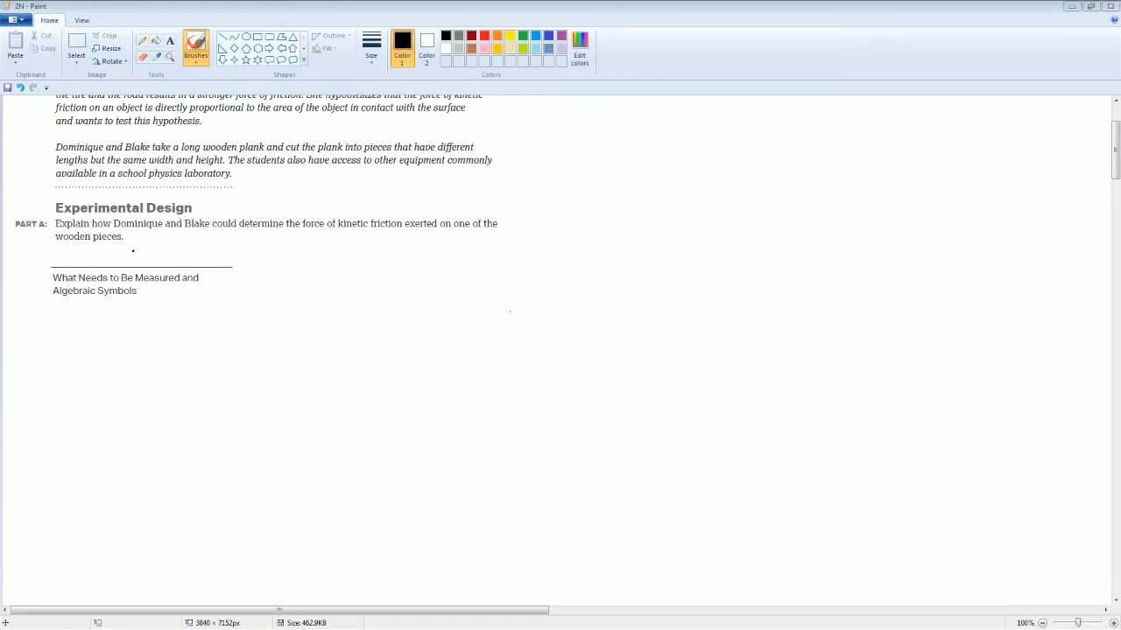
{"action": "left_click", "coordinate": [77, 49]}
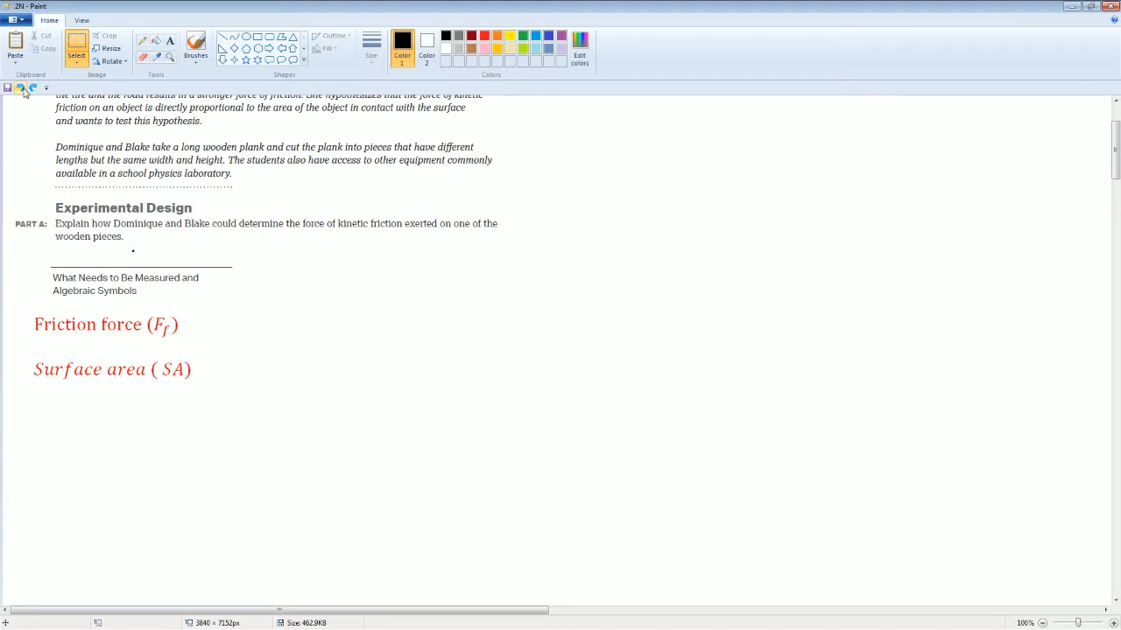
{"action": "type", "text": "Length of block (l)"}
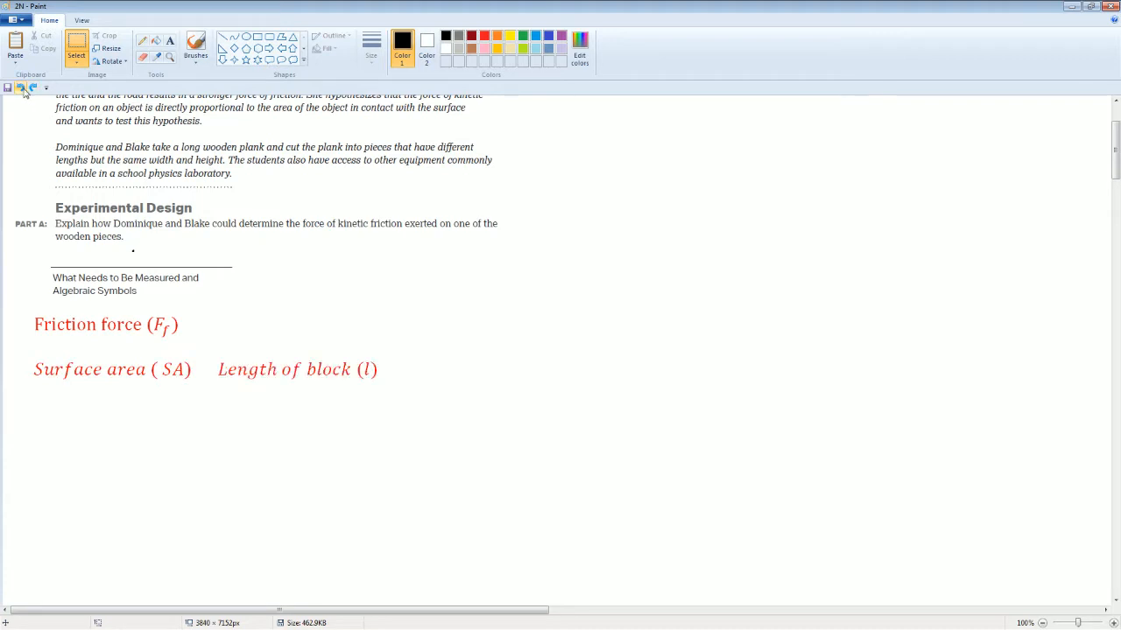
{"action": "type", "text": "Width of block (w)"}
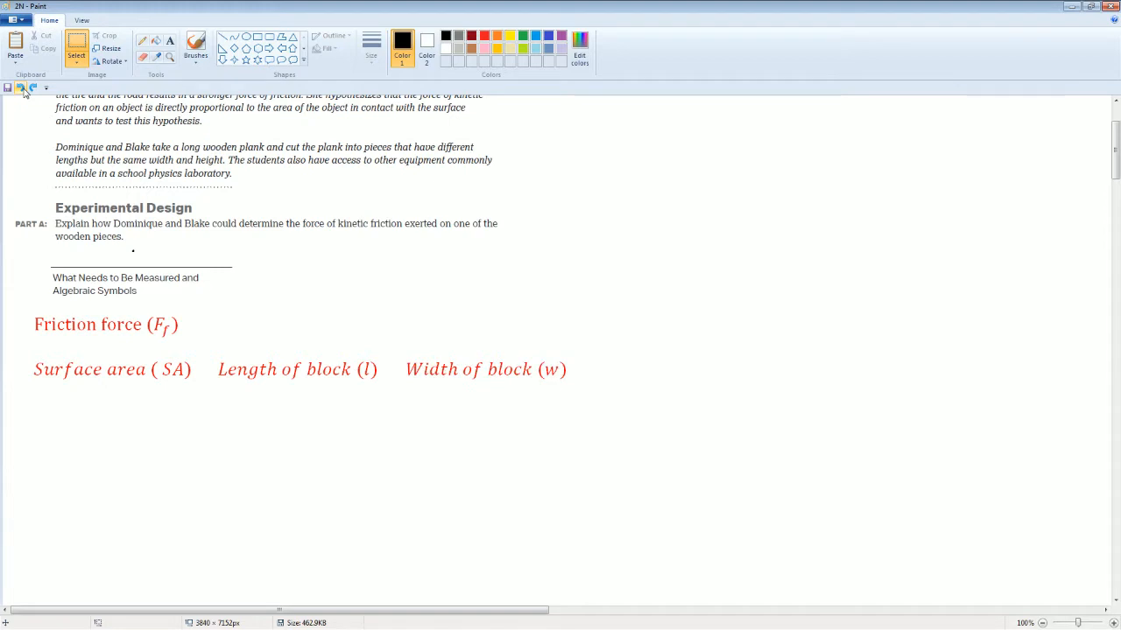
{"action": "type", "text": "Height of block (h)"}
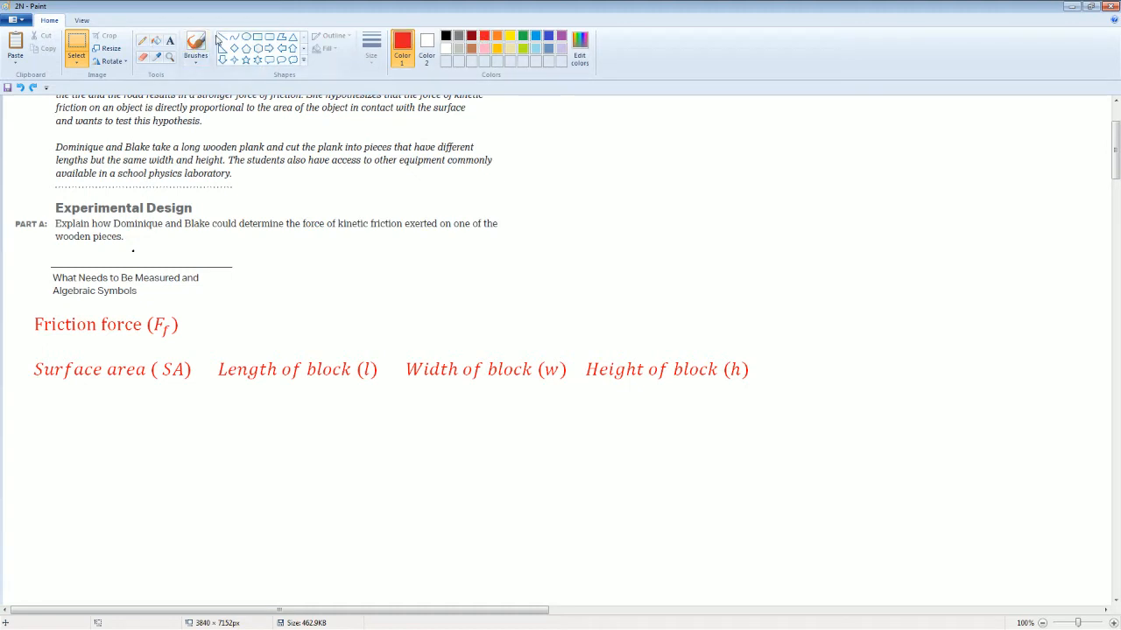
Strike a line through the Surface area (SA) label.
{"action": "left_click_drag", "start_coordinate": [28, 368], "coordinate": [104, 362]}
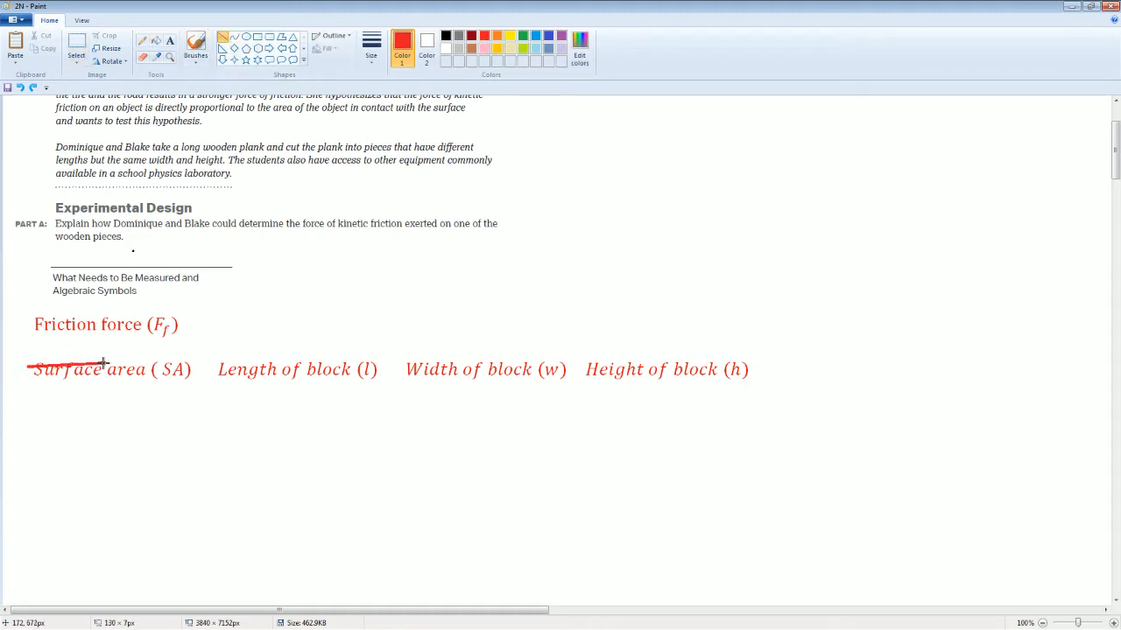
{"action": "left_click_drag", "start_coordinate": [103, 364], "coordinate": [200, 368]}
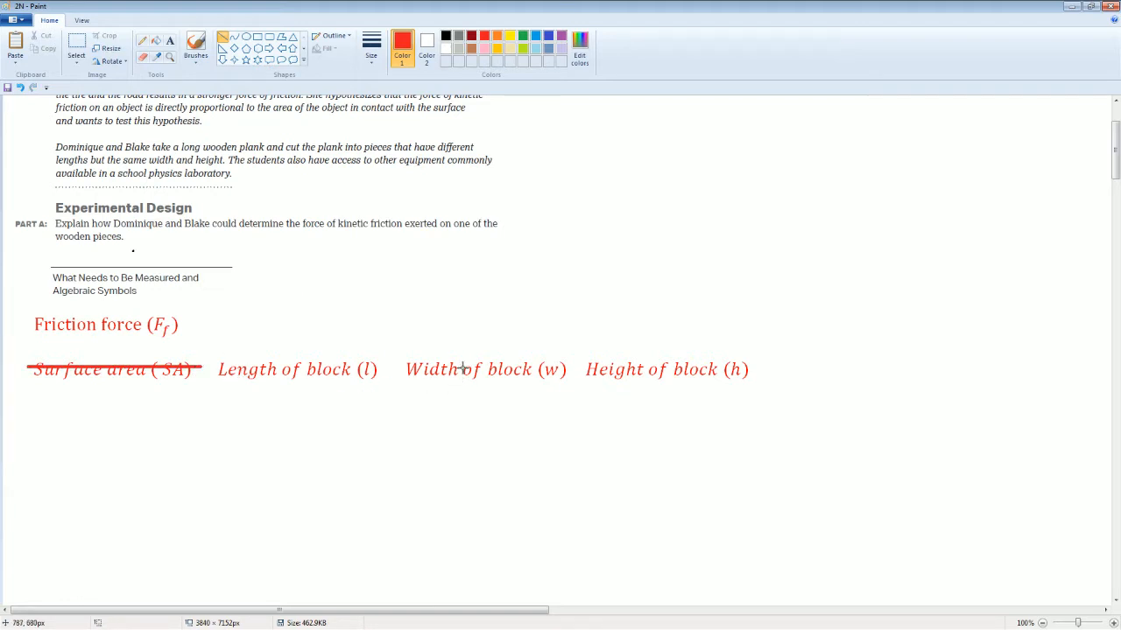
{"action": "mouse_move", "coordinate": [729, 431]}
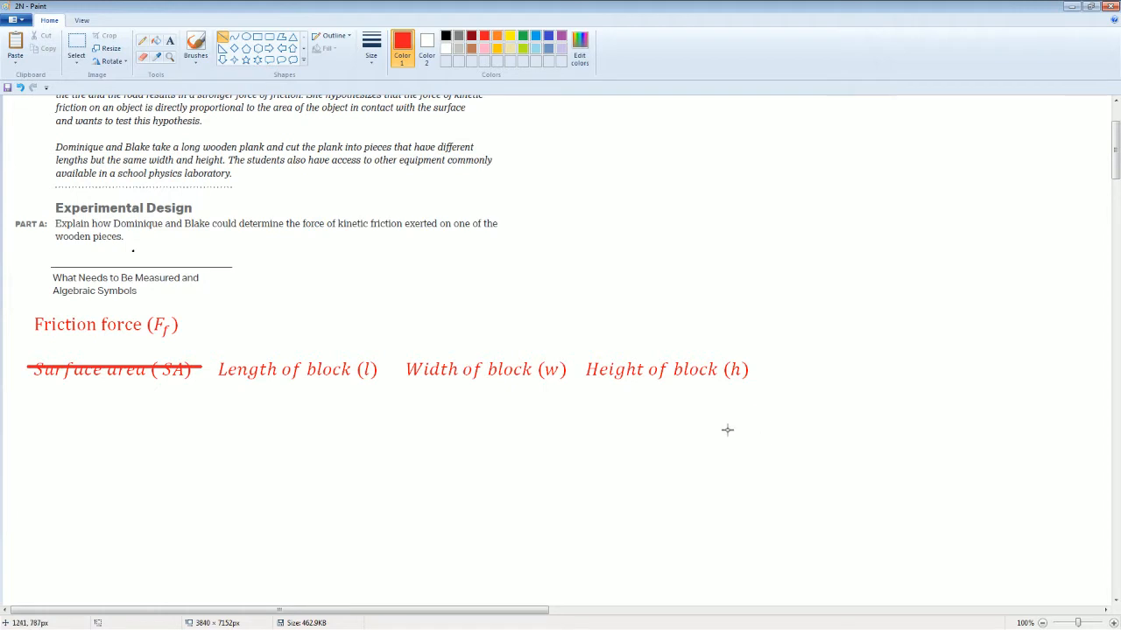
{"action": "mouse_move", "coordinate": [237, 315]}
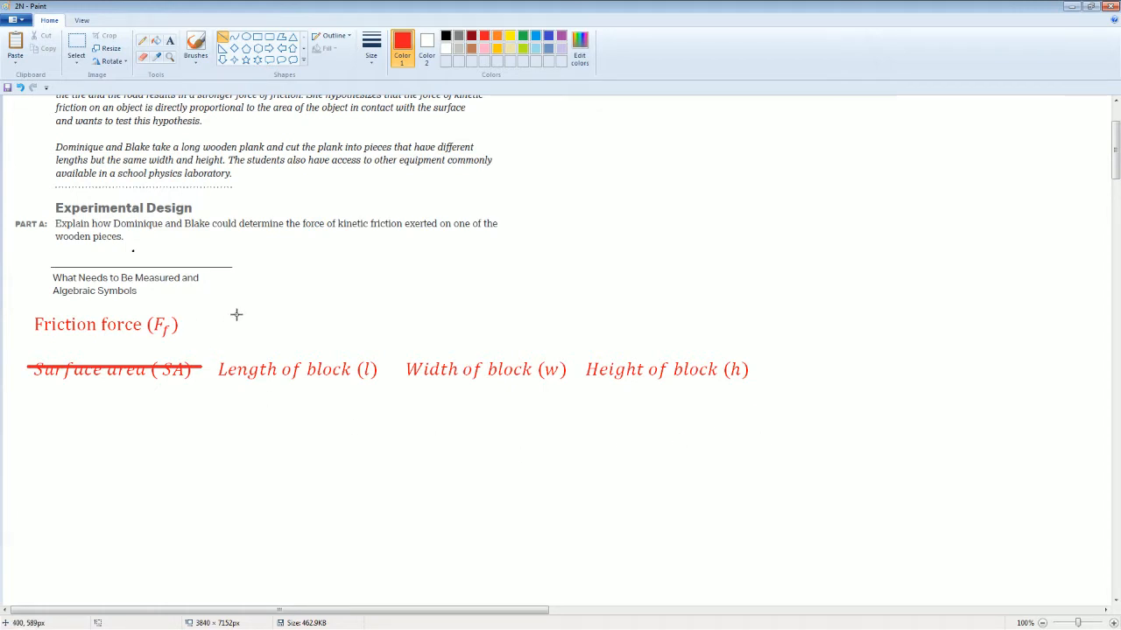
{"action": "mouse_move", "coordinate": [84, 312]}
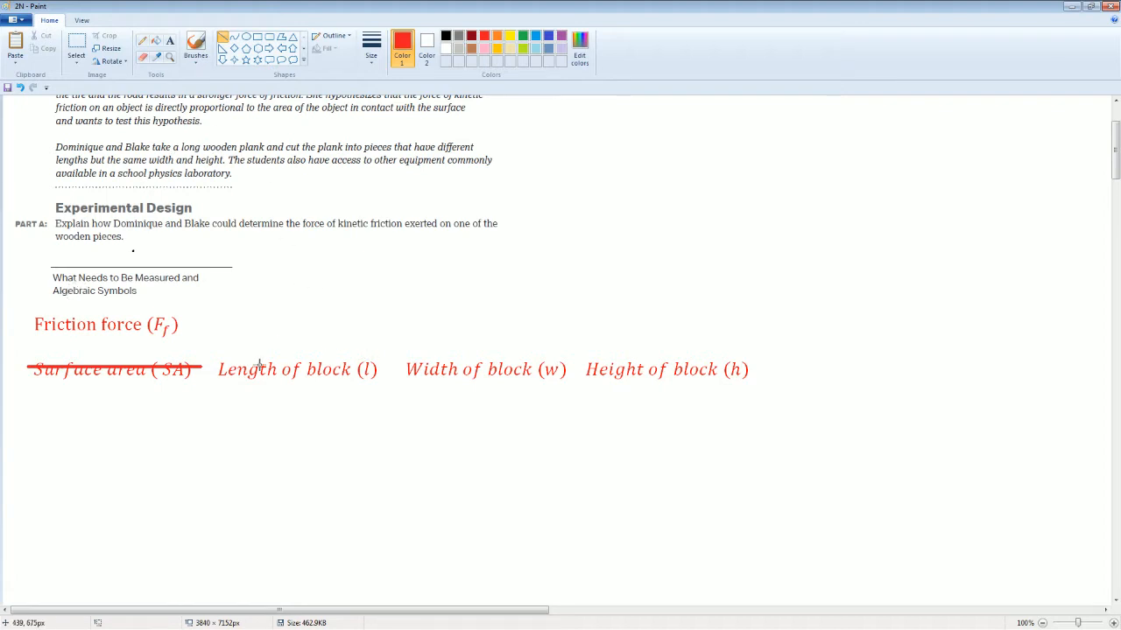
{"action": "scroll", "scroll_direction": "down", "scroll_amount": 3}
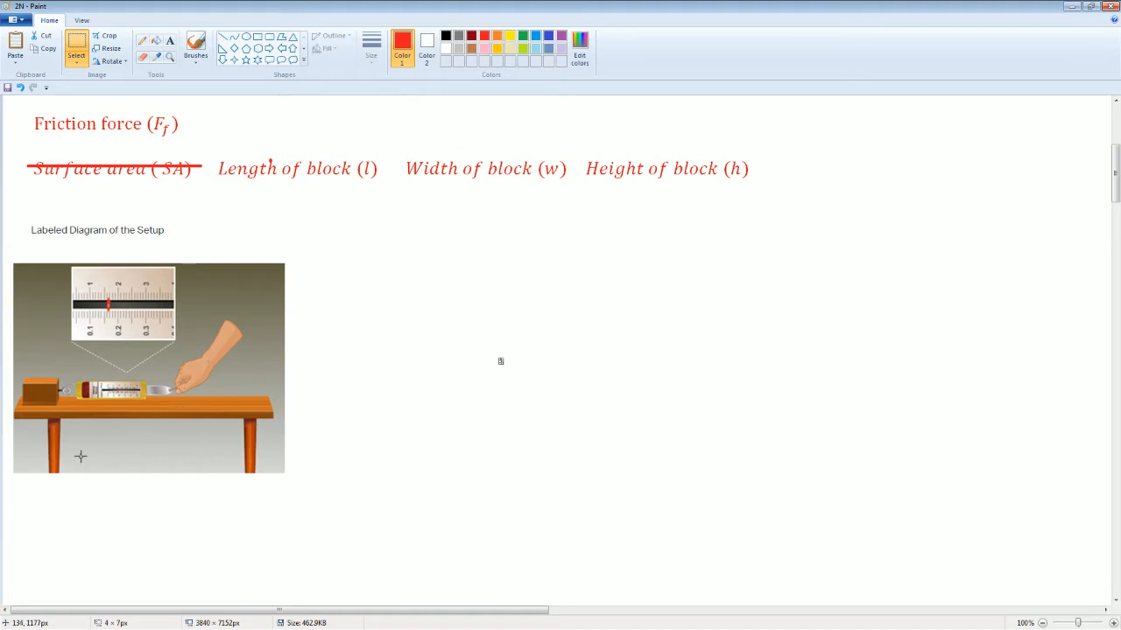
{"action": "mouse_move", "coordinate": [151, 414]}
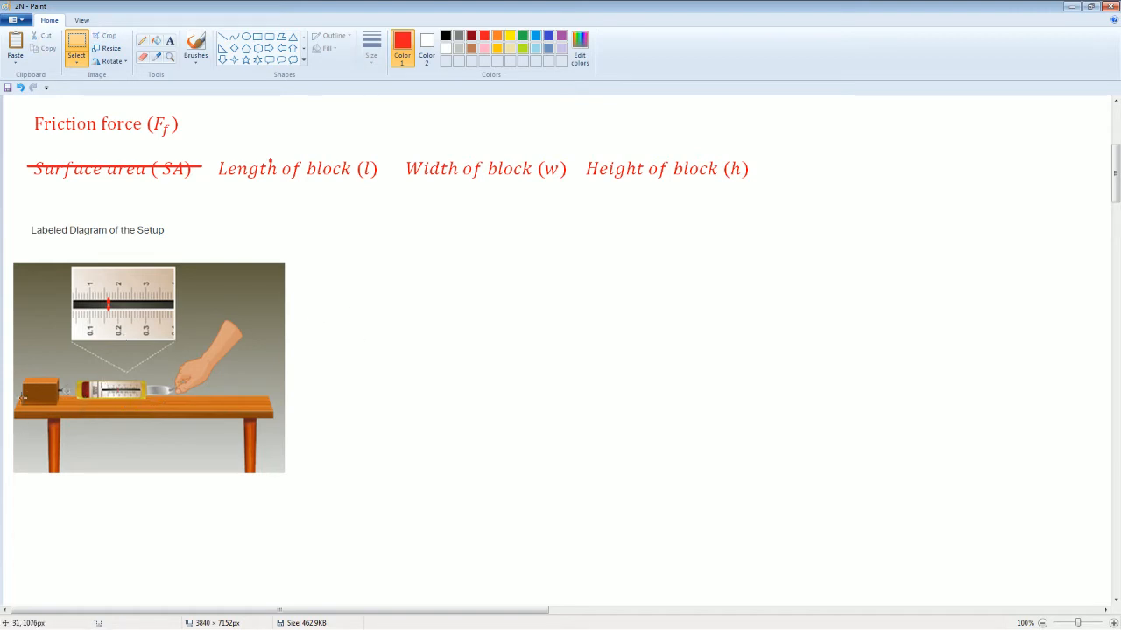
{"action": "mouse_move", "coordinate": [54, 396]}
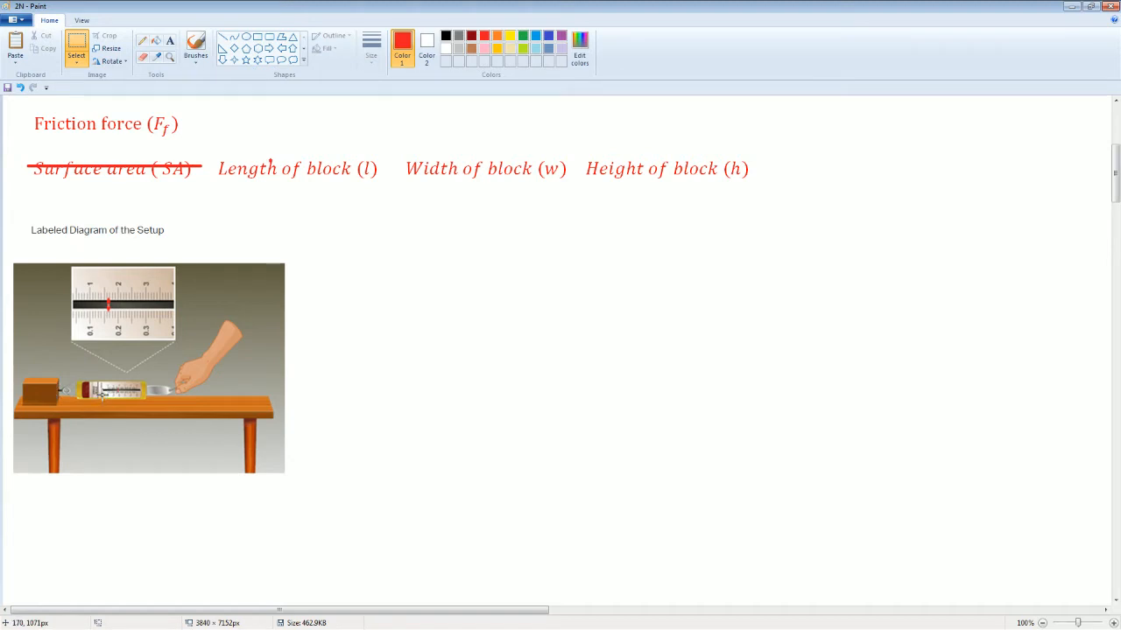
{"action": "mouse_move", "coordinate": [84, 399]}
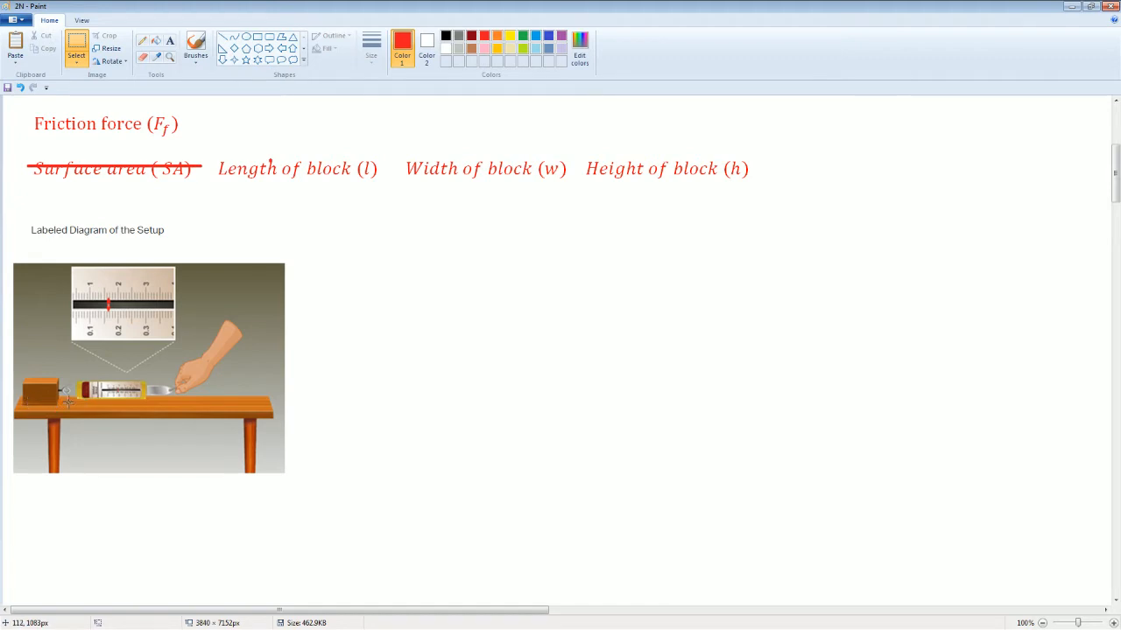
{"action": "mouse_move", "coordinate": [161, 387]}
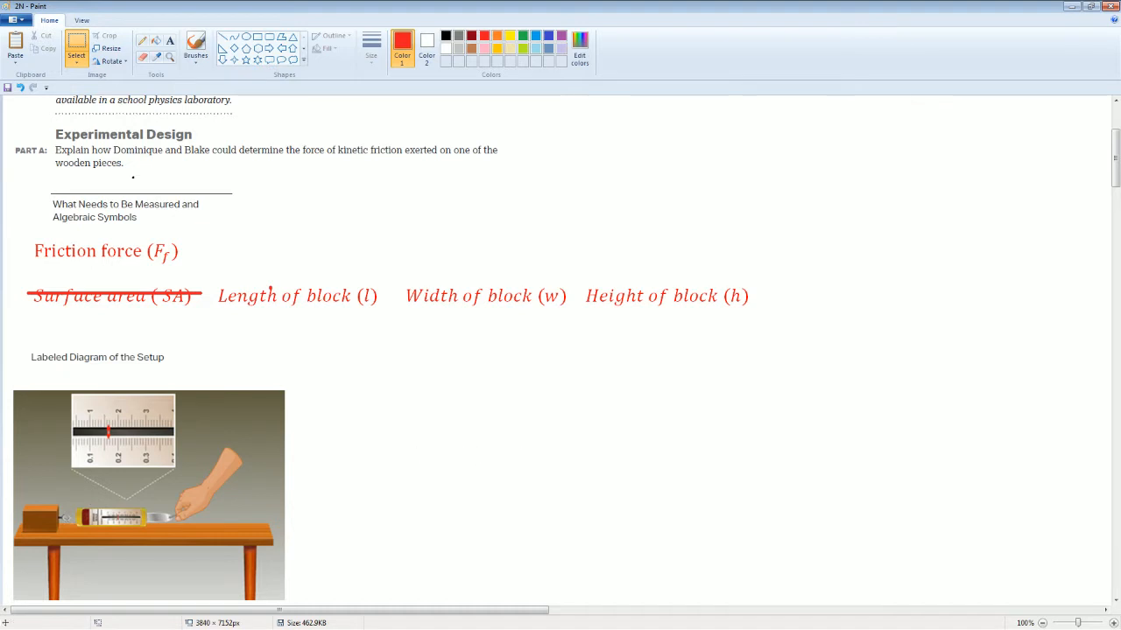
{"action": "scroll", "scroll_direction": "down", "scroll_amount": 3}
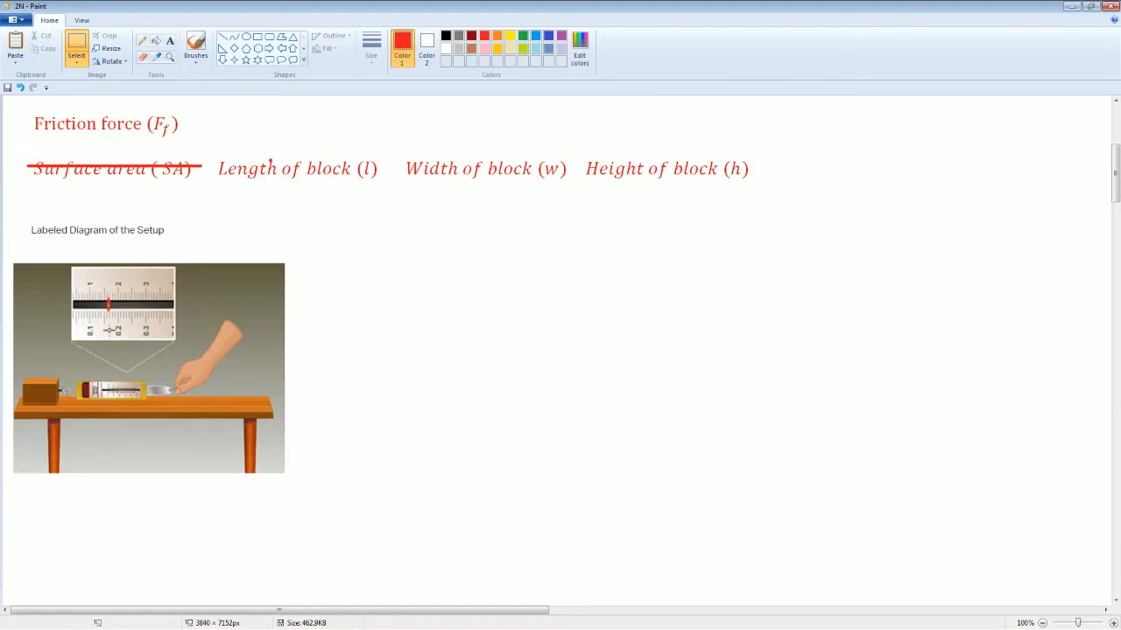
{"action": "mouse_move", "coordinate": [287, 328]}
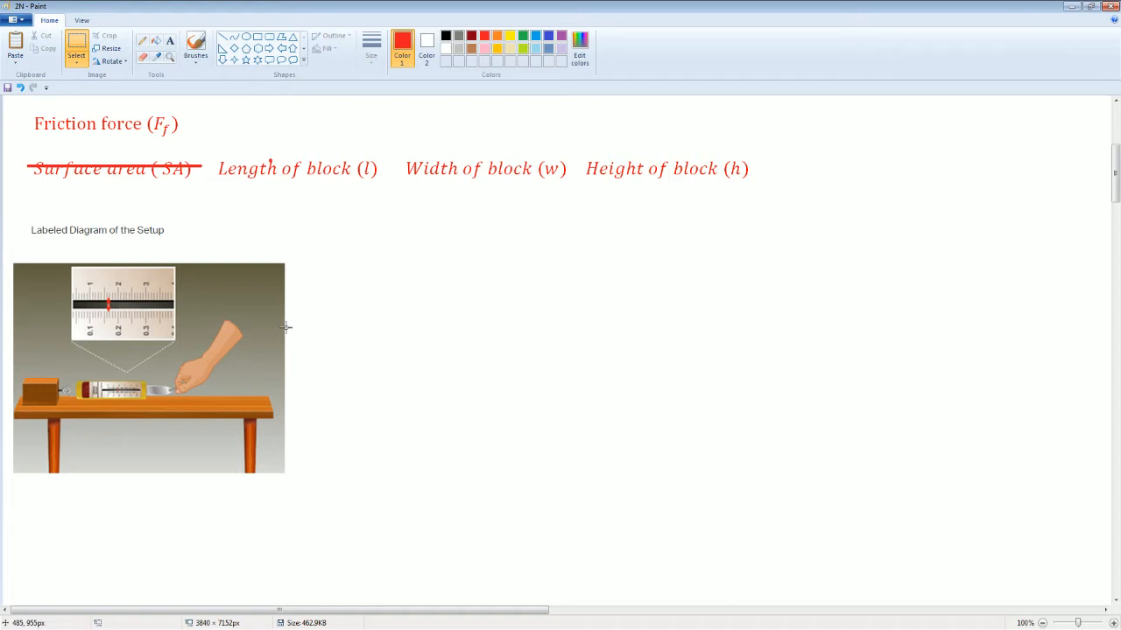
{"action": "mouse_move", "coordinate": [25, 338]}
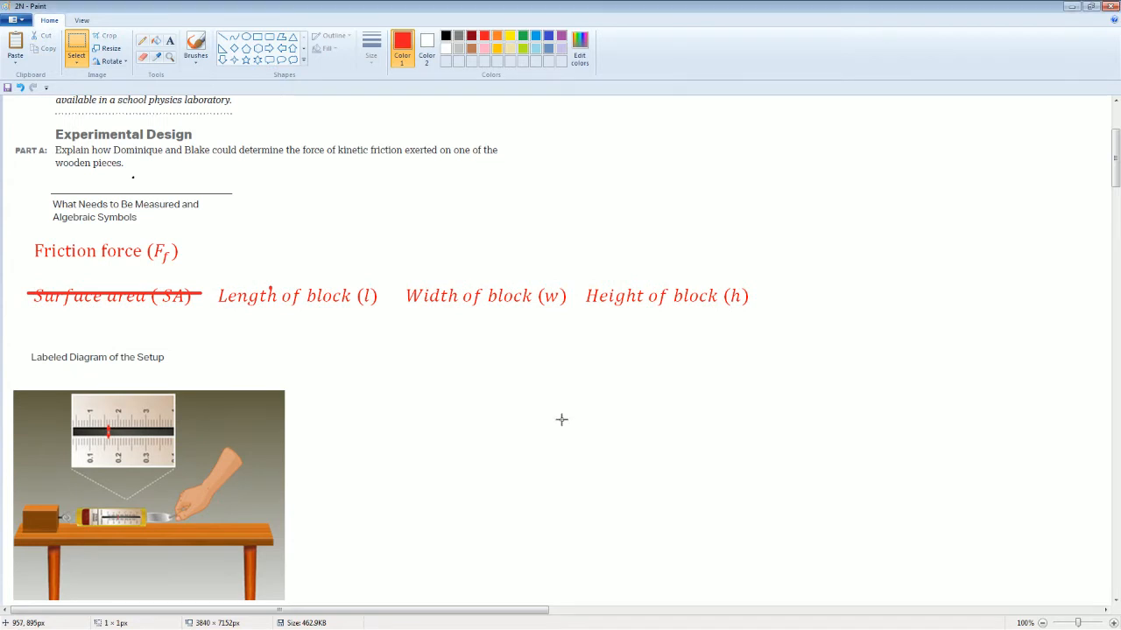
{"action": "scroll", "scroll_direction": "down", "scroll_amount": 3}
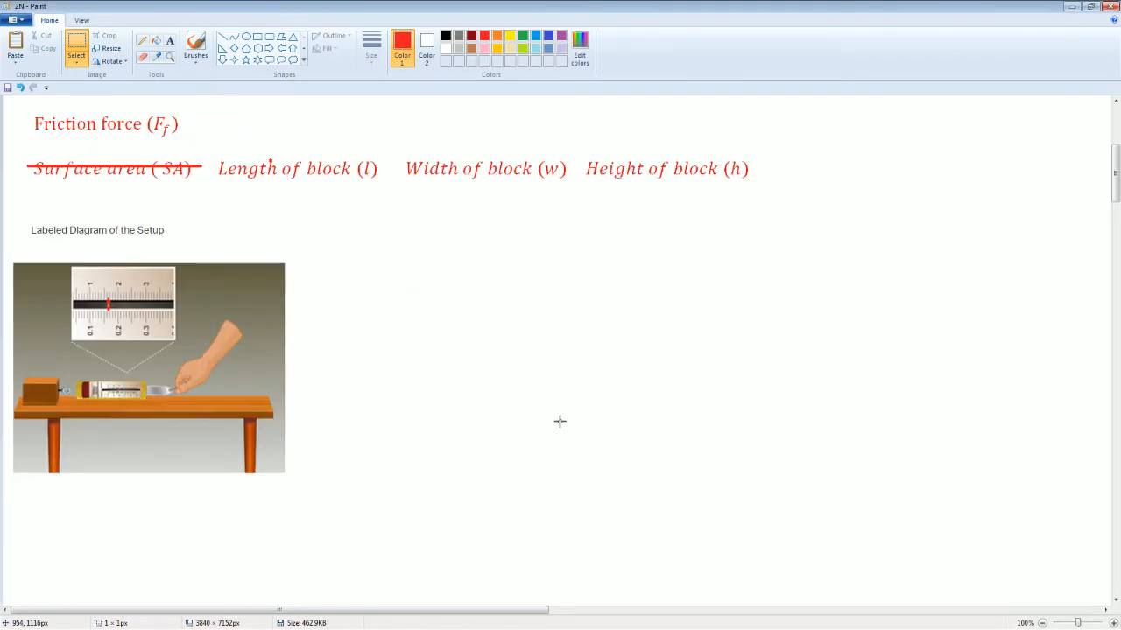
{"action": "scroll", "scroll_direction": "down", "scroll_amount": 3}
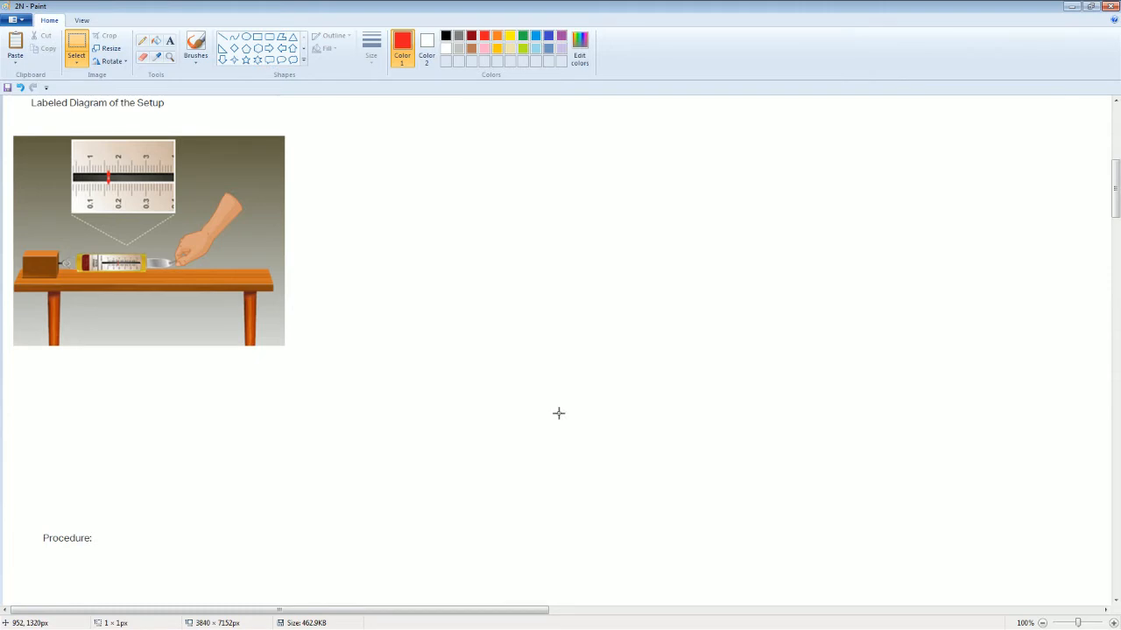
{"action": "mouse_move", "coordinate": [382, 406]}
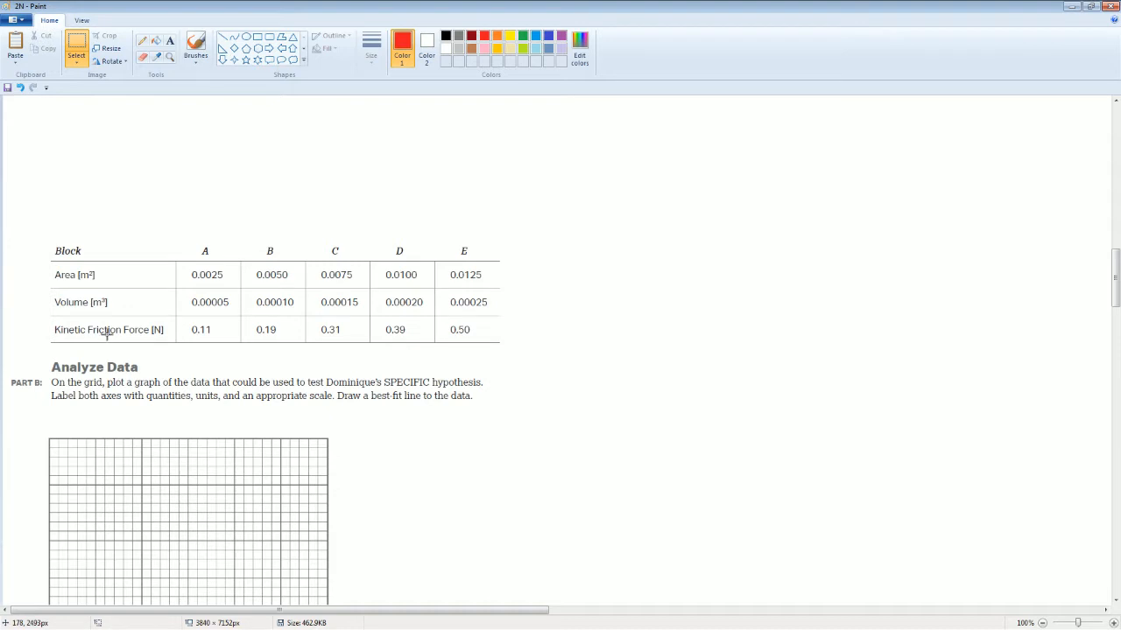
{"action": "mouse_move", "coordinate": [333, 280]}
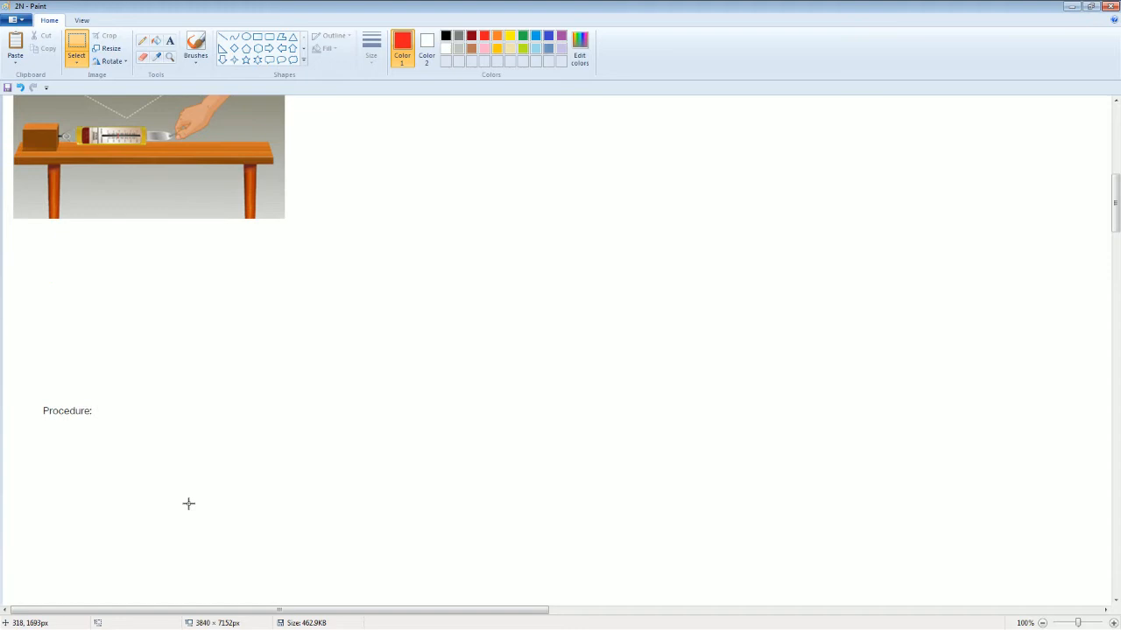
{"action": "scroll", "scroll_direction": "down", "scroll_amount": 3}
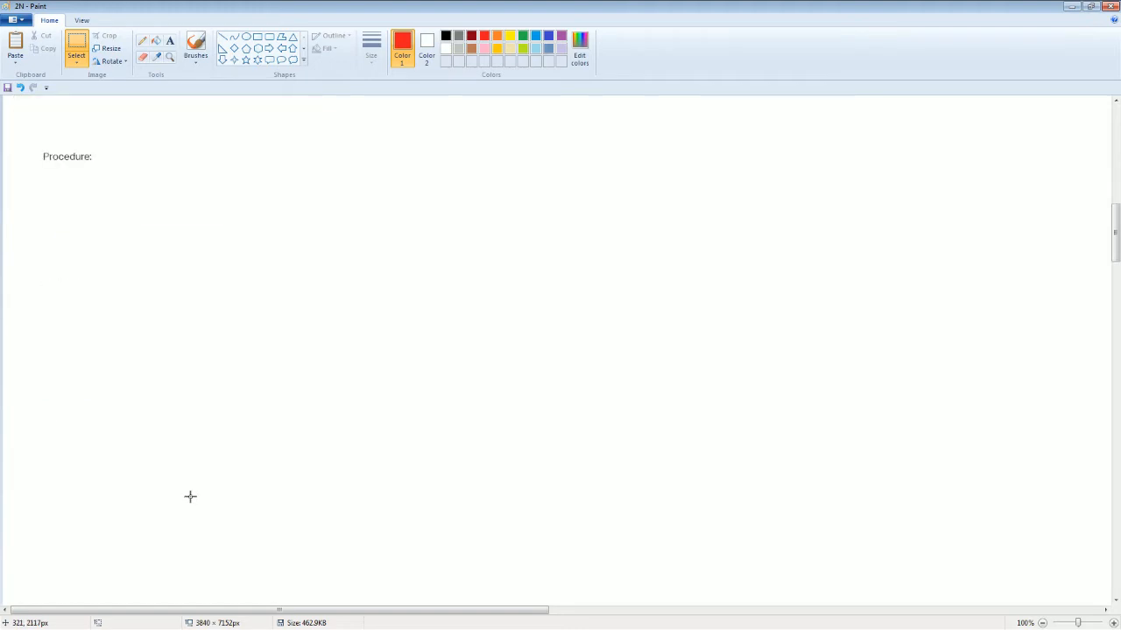
{"action": "mouse_move", "coordinate": [88, 289]}
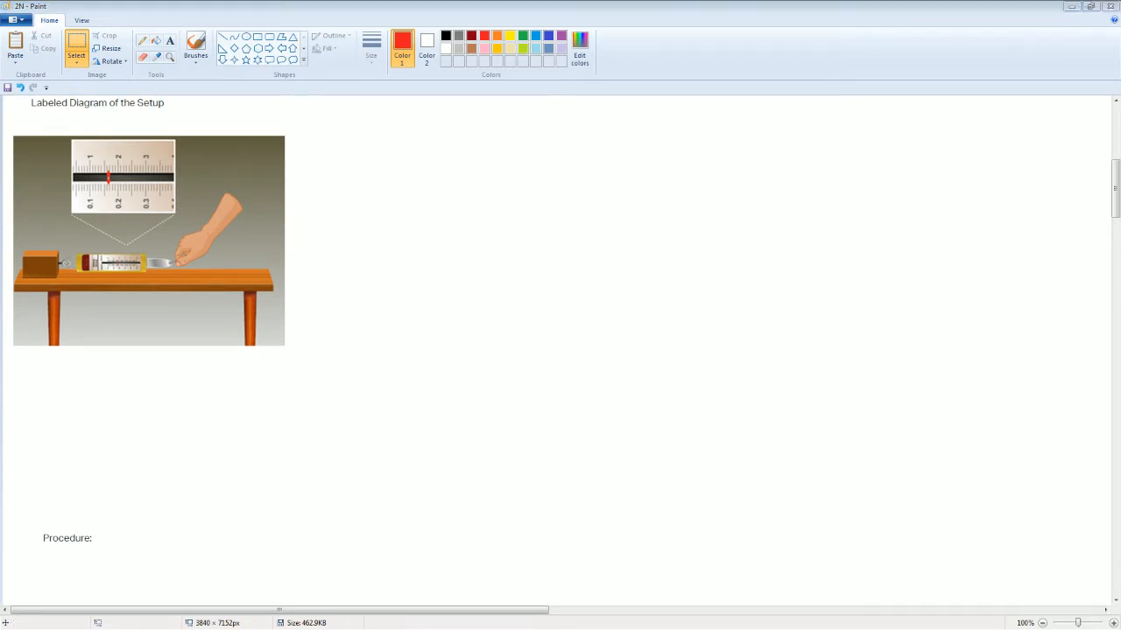
Add procedure step 2: attach a spring scale onto one side of the block.
{"action": "scroll", "scroll_direction": "down", "scroll_amount": 3}
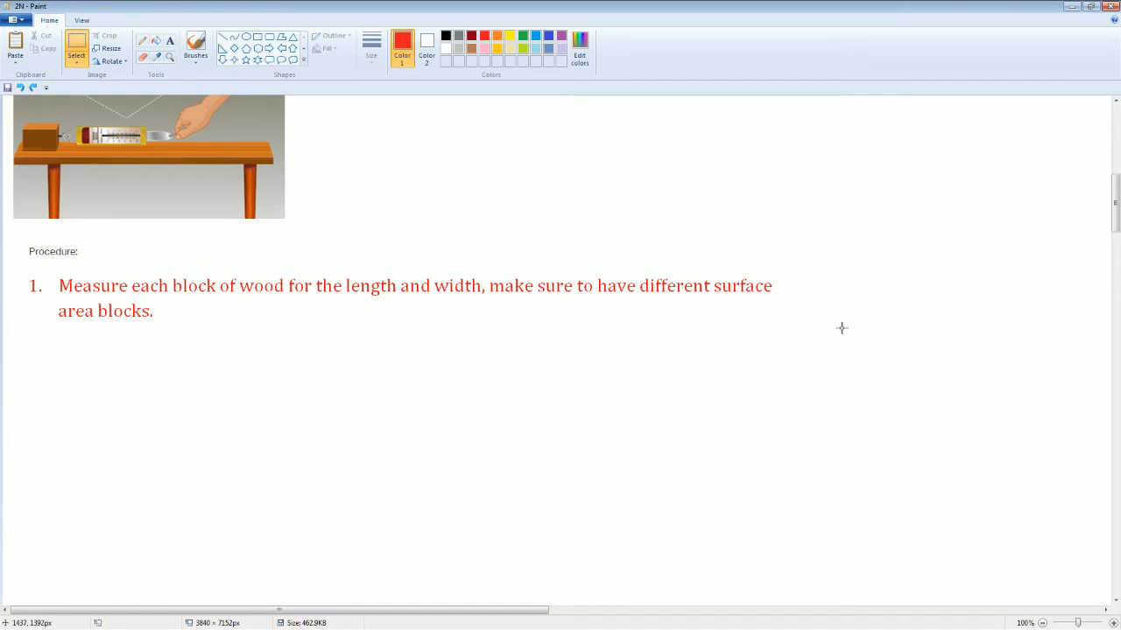
{"action": "mouse_move", "coordinate": [488, 388]}
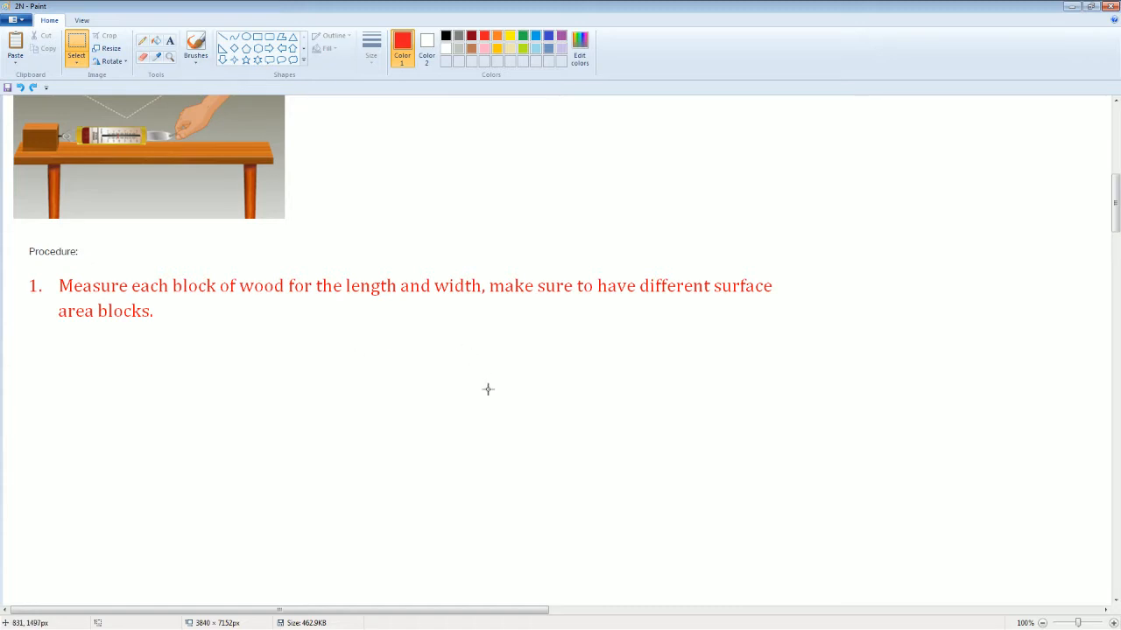
{"action": "mouse_move", "coordinate": [406, 403]}
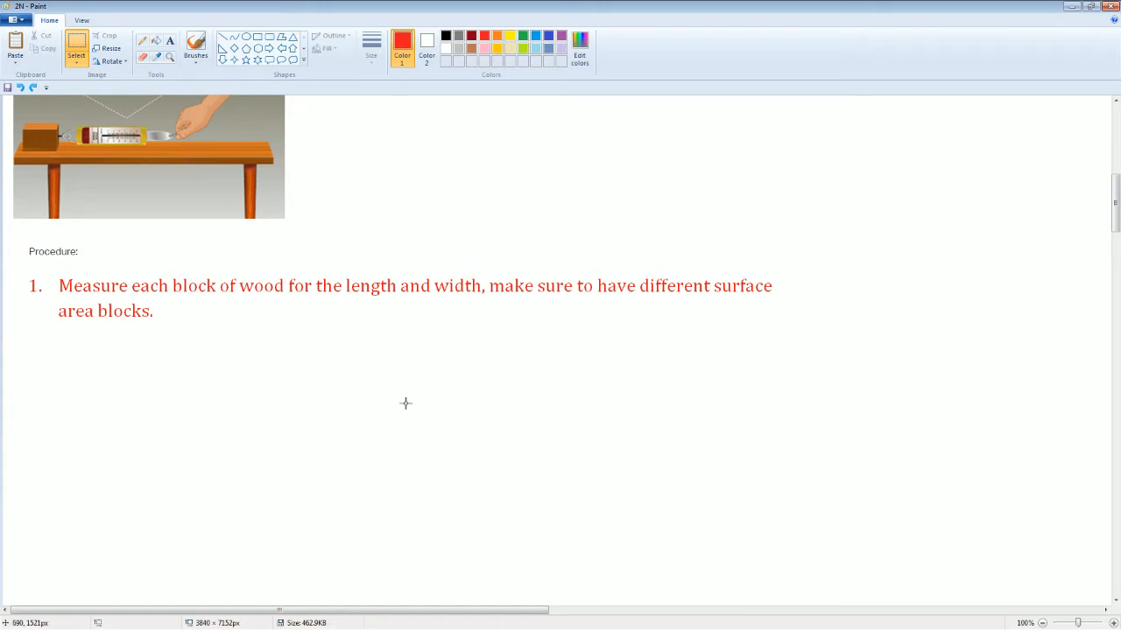
{"action": "mouse_move", "coordinate": [413, 396]}
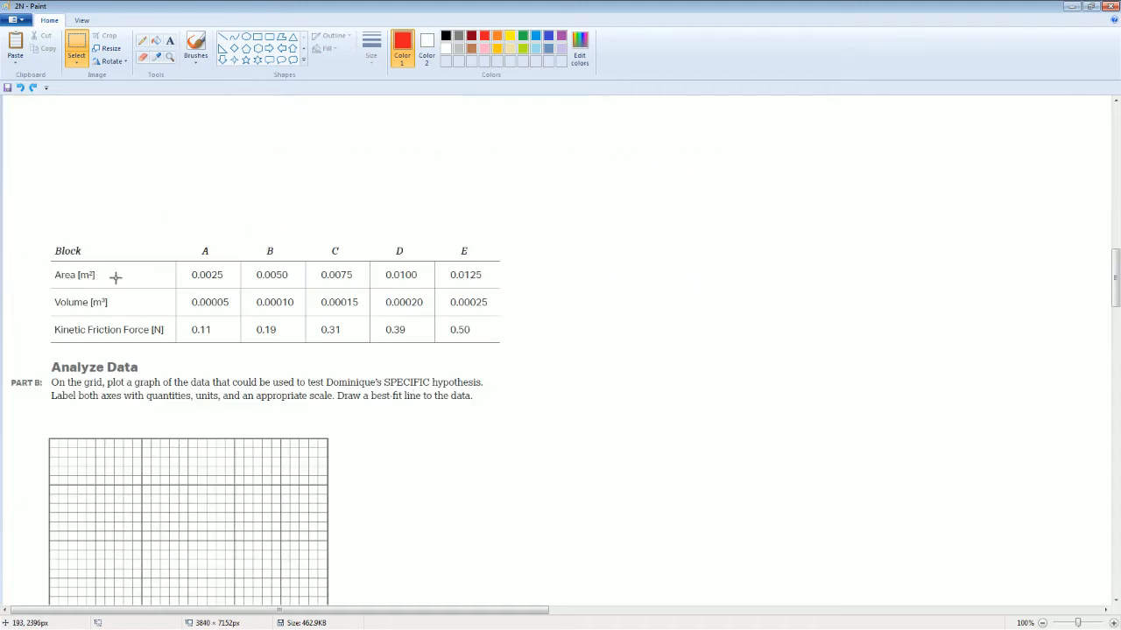
{"action": "mouse_move", "coordinate": [152, 305]}
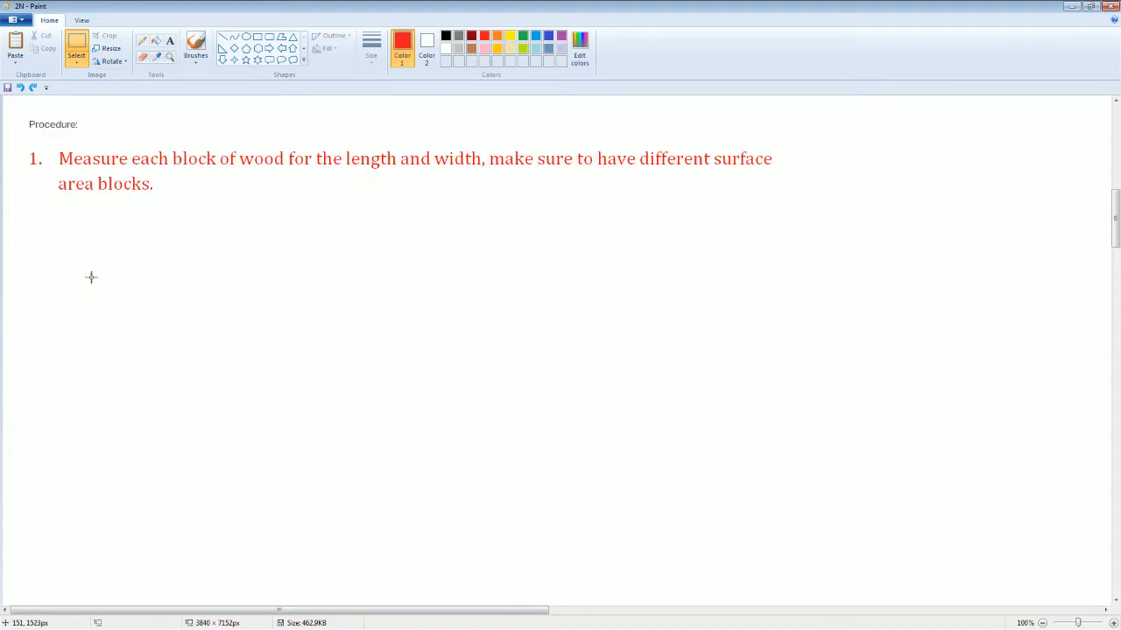
{"action": "scroll", "scroll_direction": "down", "scroll_amount": 3}
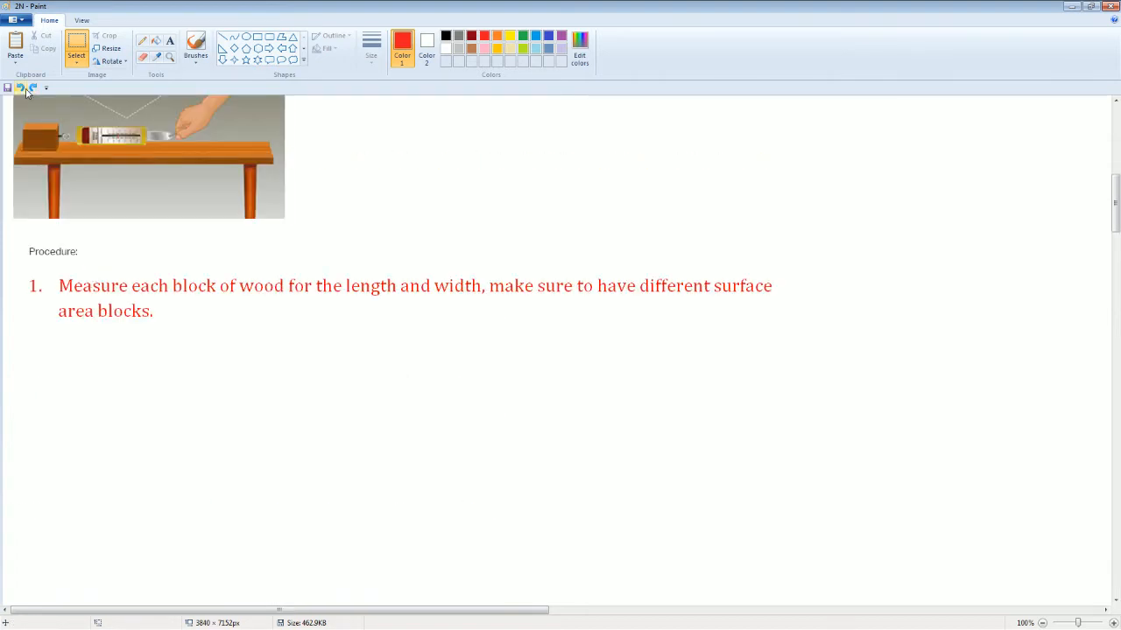
{"action": "type", "text": "Attached a spring scale onto one side of the block"}
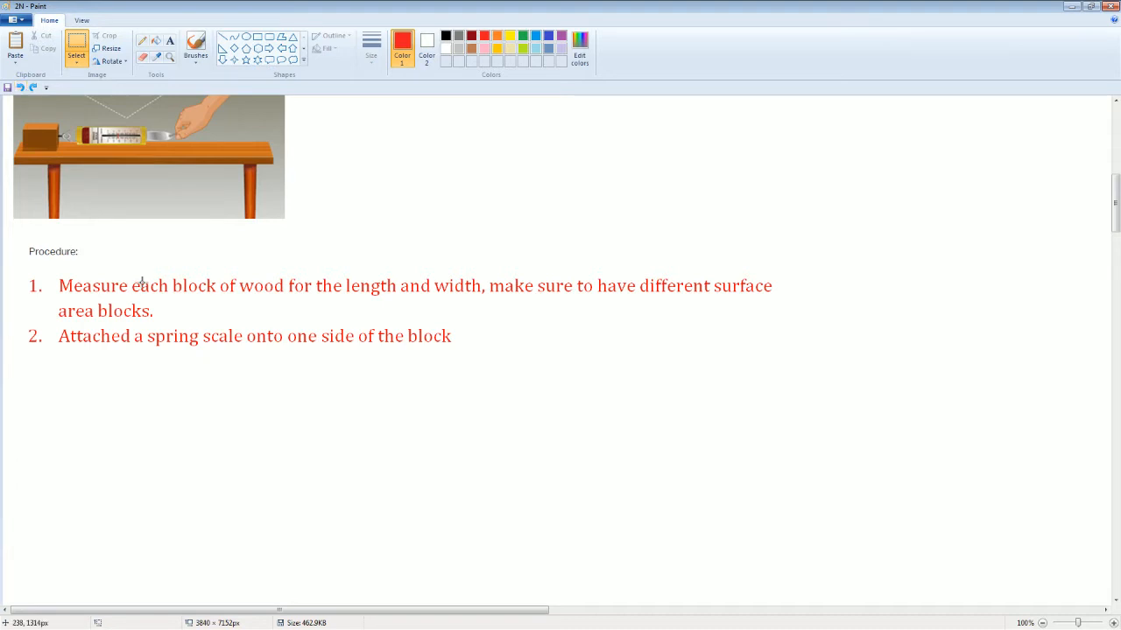
{"action": "scroll", "scroll_direction": "down", "scroll_amount": 3}
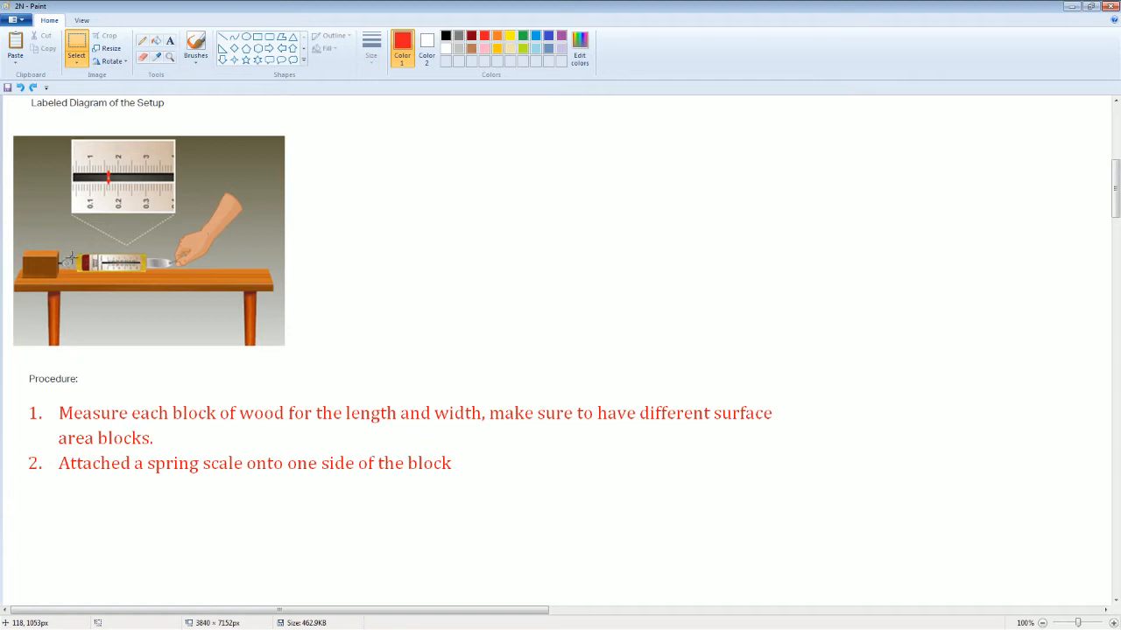
{"action": "mouse_move", "coordinate": [66, 263]}
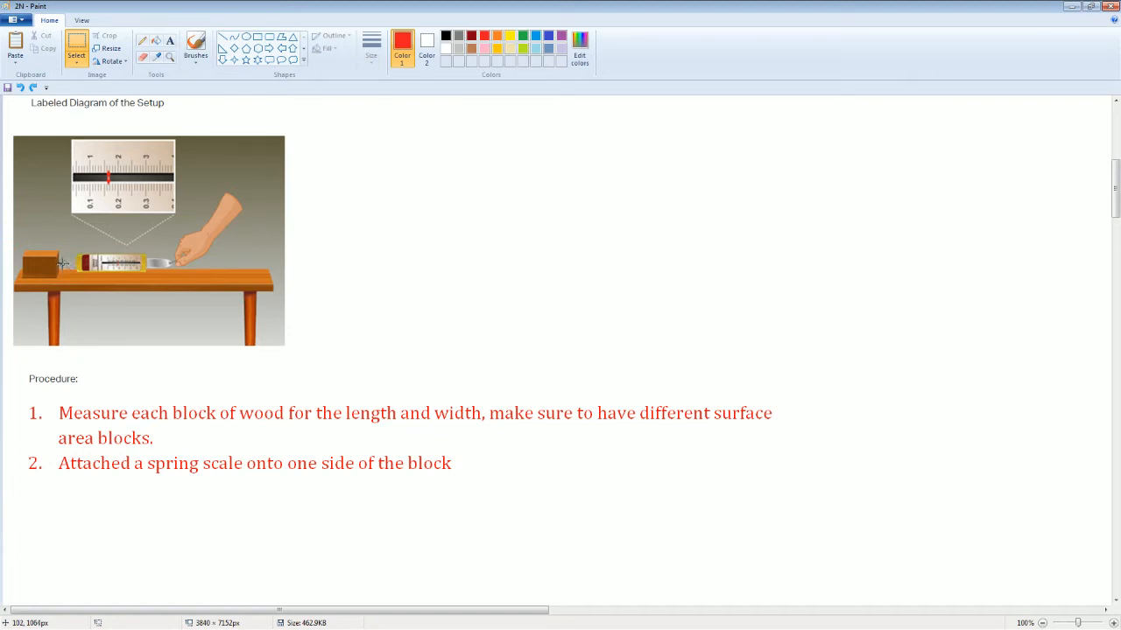
Add procedure steps 3 through 6, ending with repeating steps for different size blocks.
{"action": "left_click", "coordinate": [21, 87]}
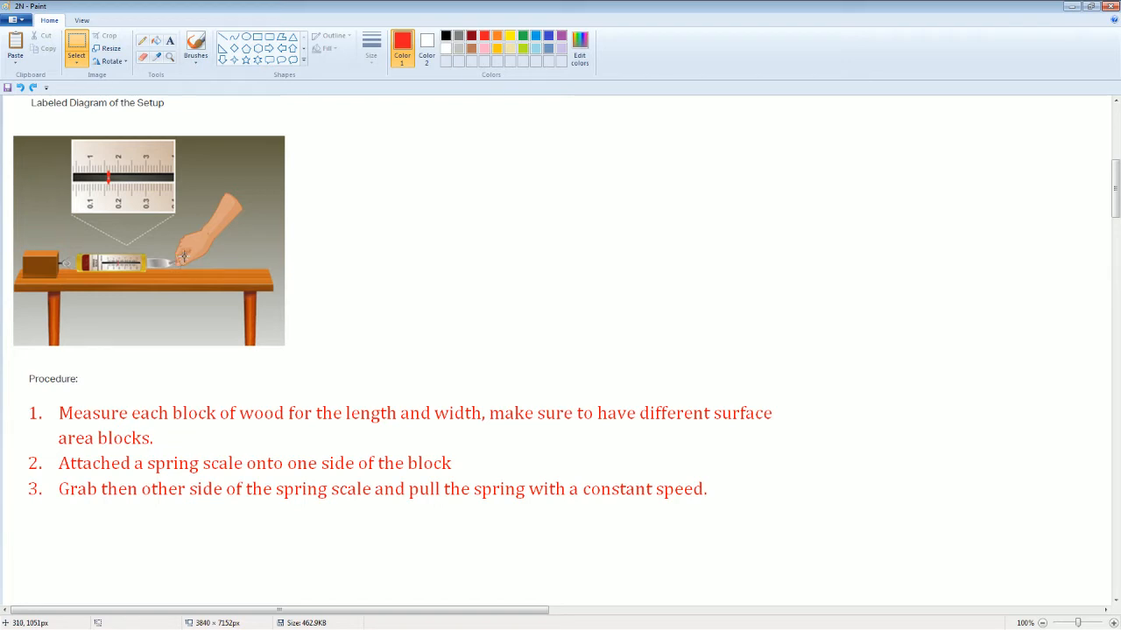
{"action": "mouse_move", "coordinate": [189, 243]}
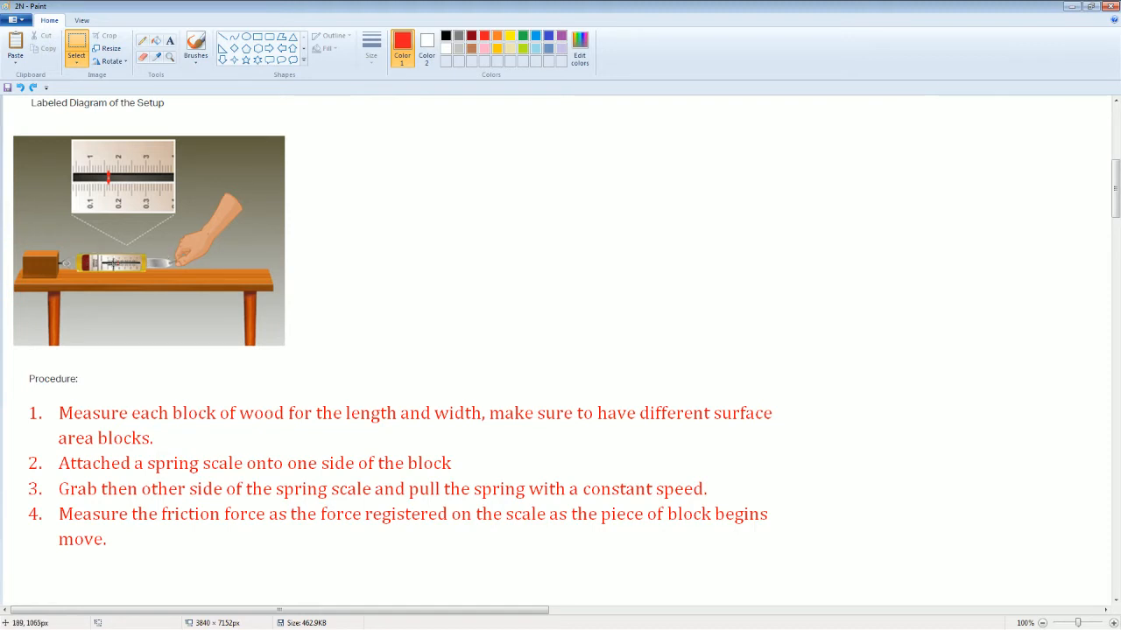
{"action": "mouse_move", "coordinate": [62, 269]}
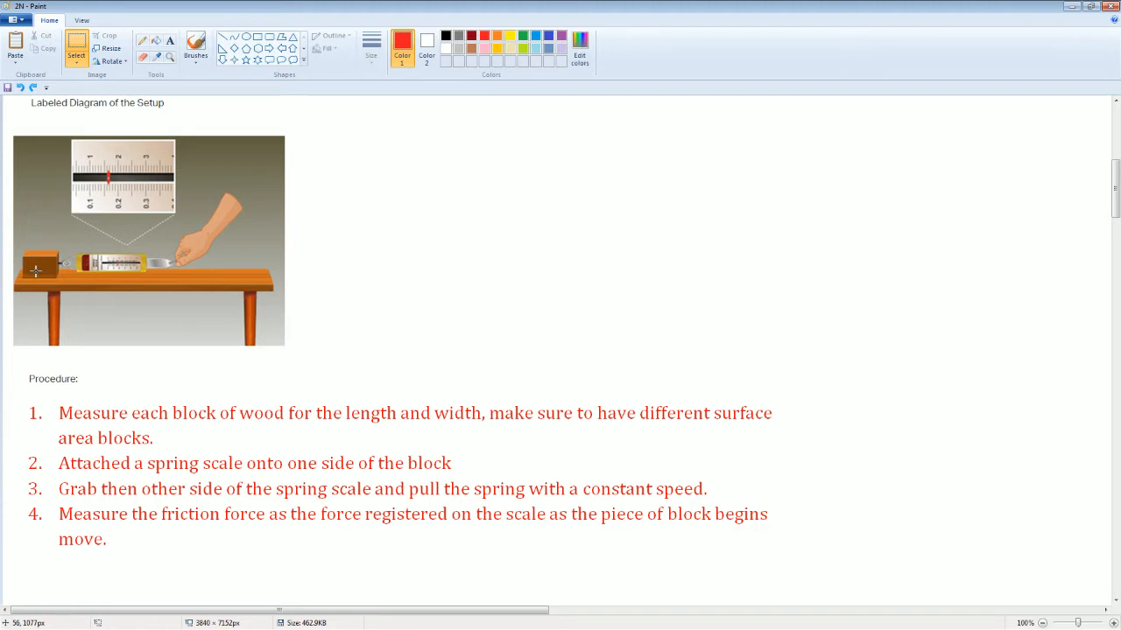
{"action": "mouse_move", "coordinate": [60, 269]}
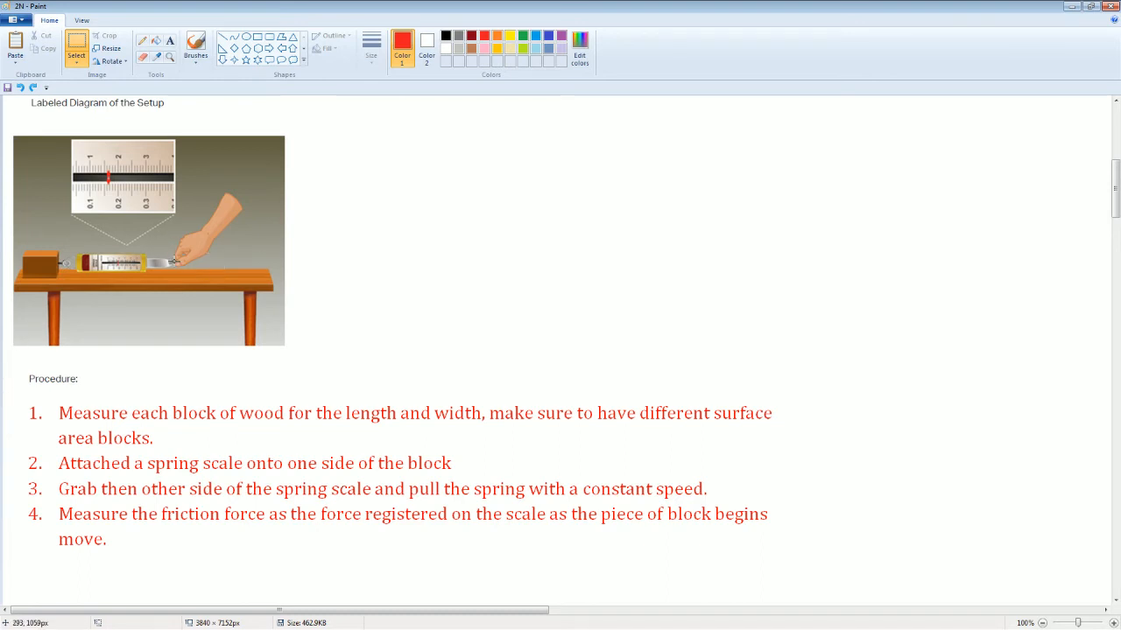
{"action": "mouse_move", "coordinate": [61, 265]}
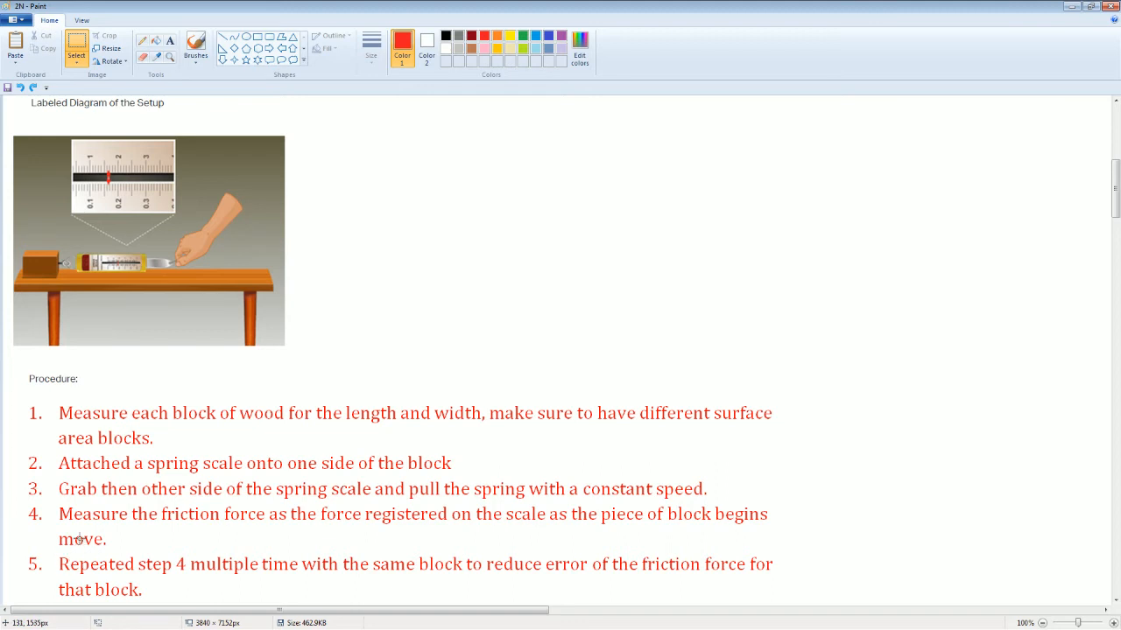
{"action": "mouse_move", "coordinate": [81, 535]}
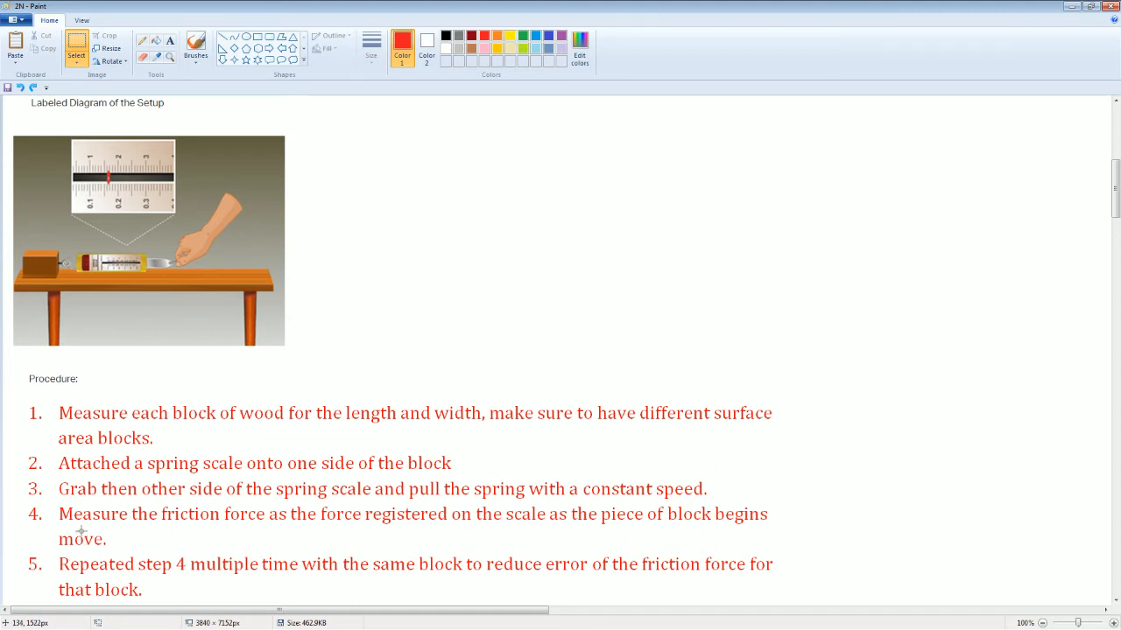
{"action": "scroll", "scroll_direction": "down", "scroll_amount": 3}
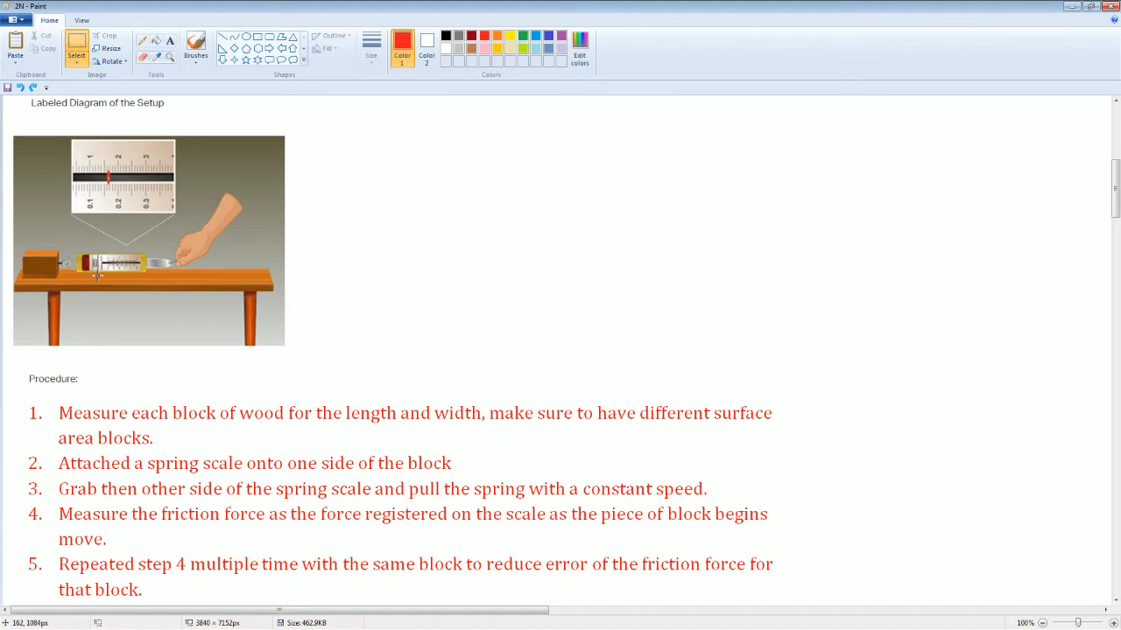
{"action": "mouse_move", "coordinate": [130, 276]}
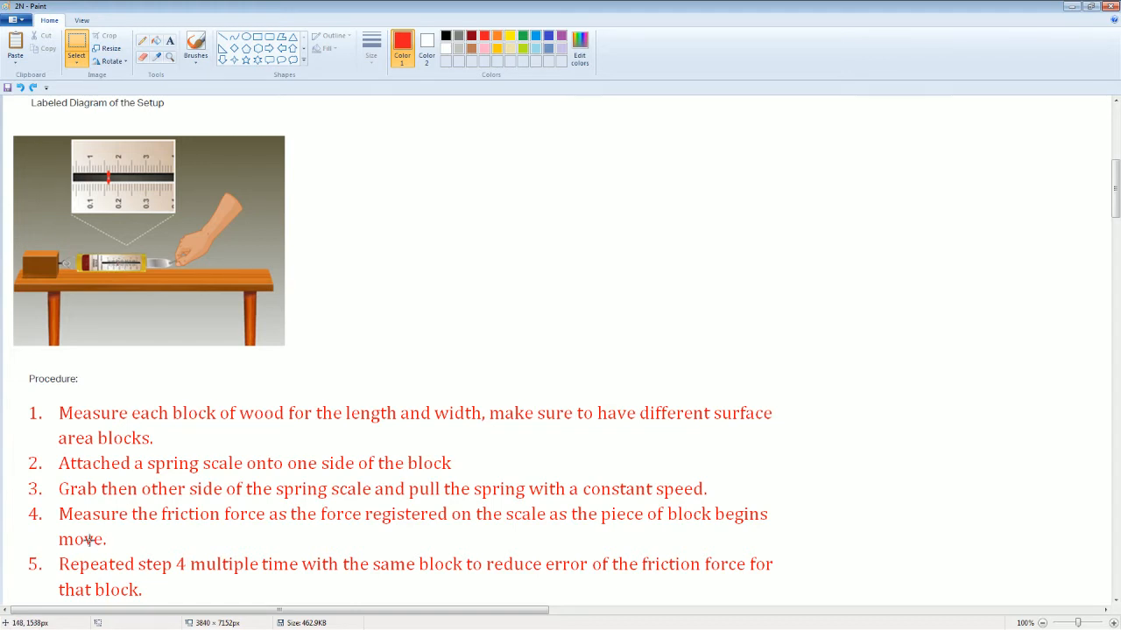
{"action": "mouse_move", "coordinate": [93, 539]}
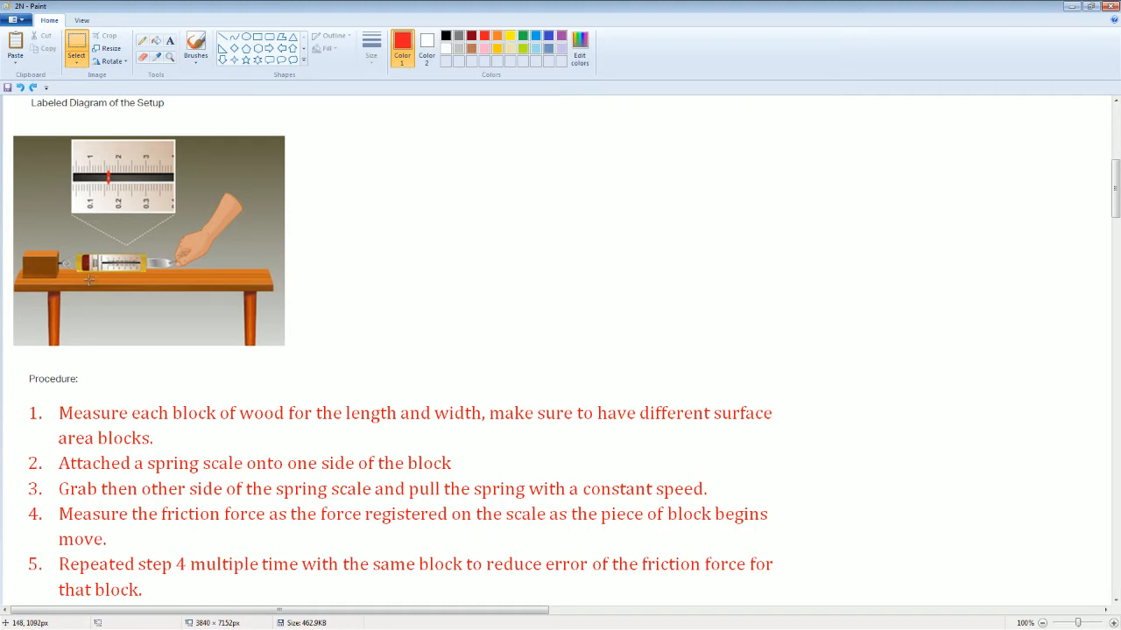
{"action": "mouse_move", "coordinate": [161, 427]}
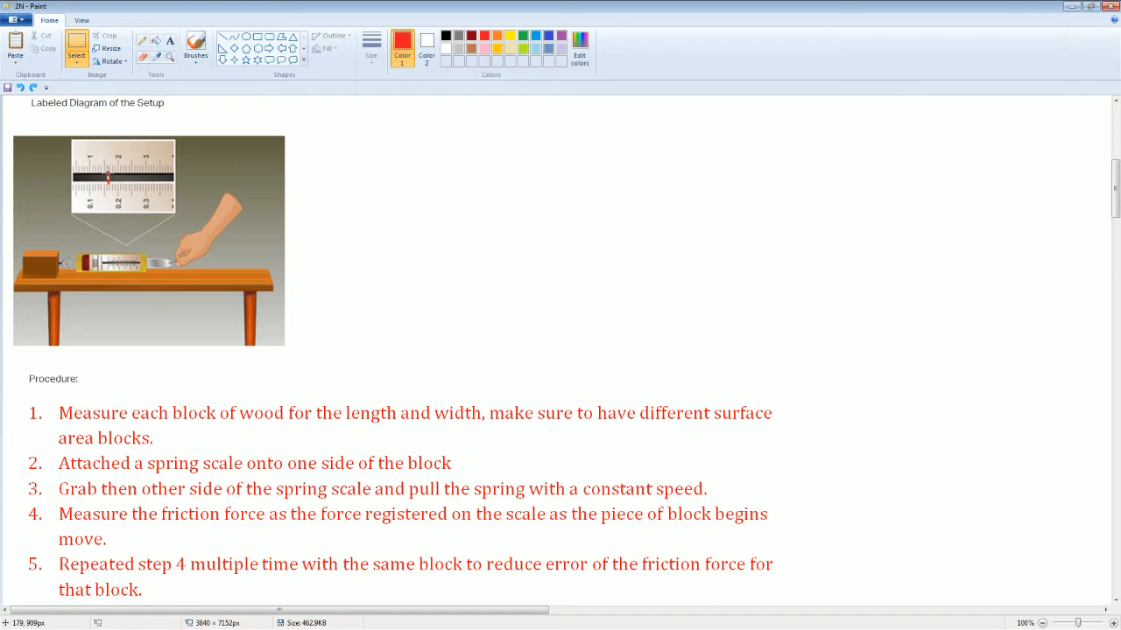
{"action": "scroll", "scroll_direction": "down", "scroll_amount": 3}
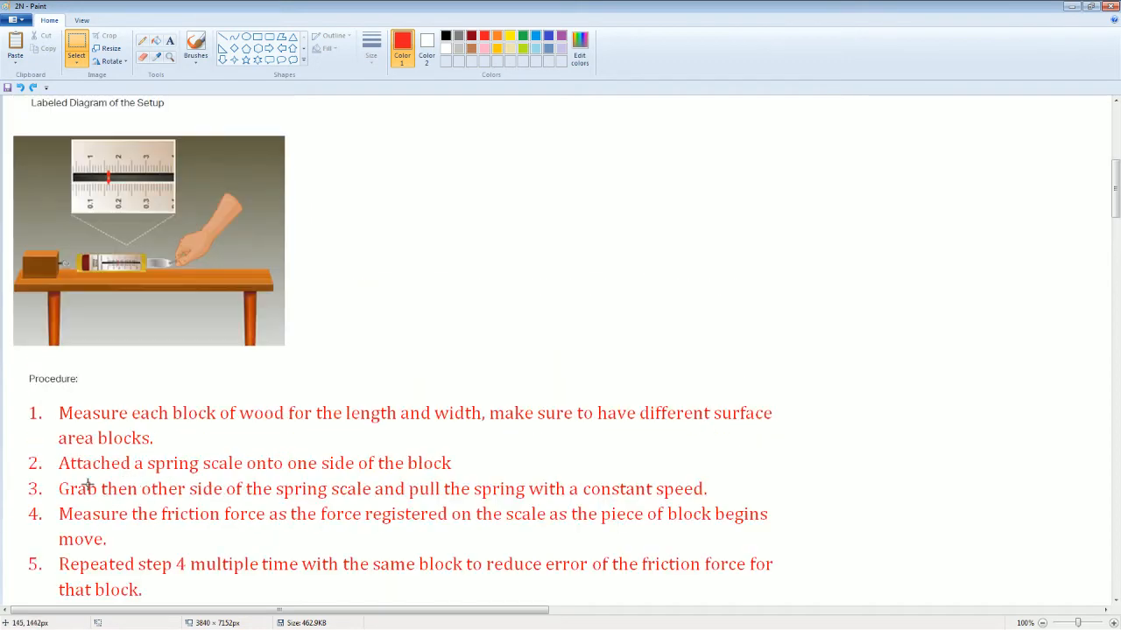
{"action": "scroll", "scroll_direction": "down", "scroll_amount": 3}
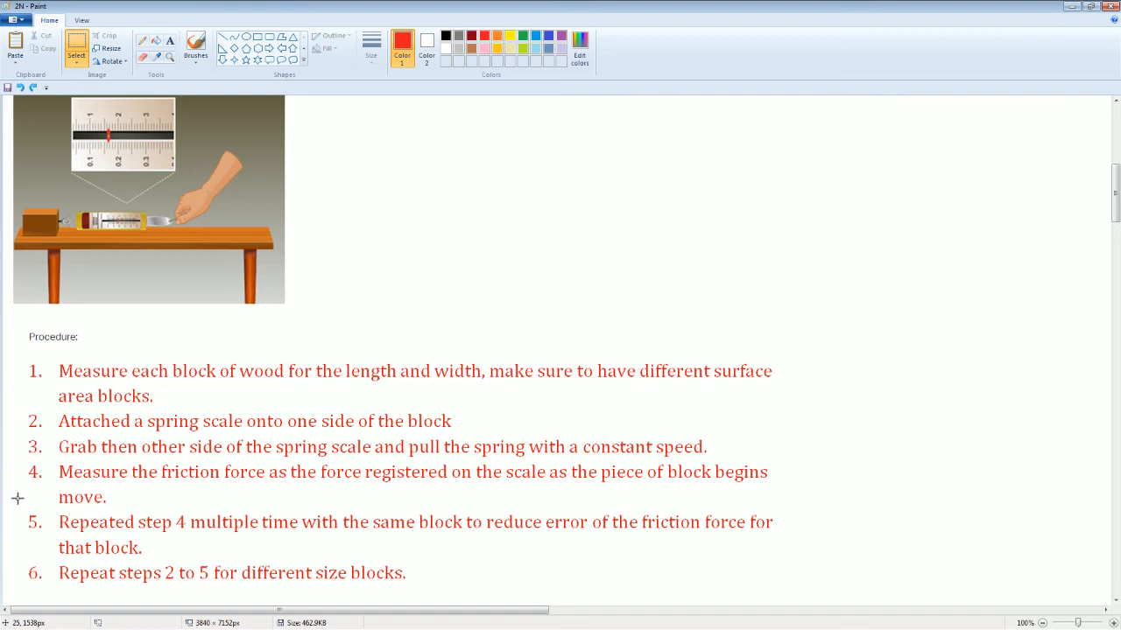
{"action": "mouse_move", "coordinate": [56, 560]}
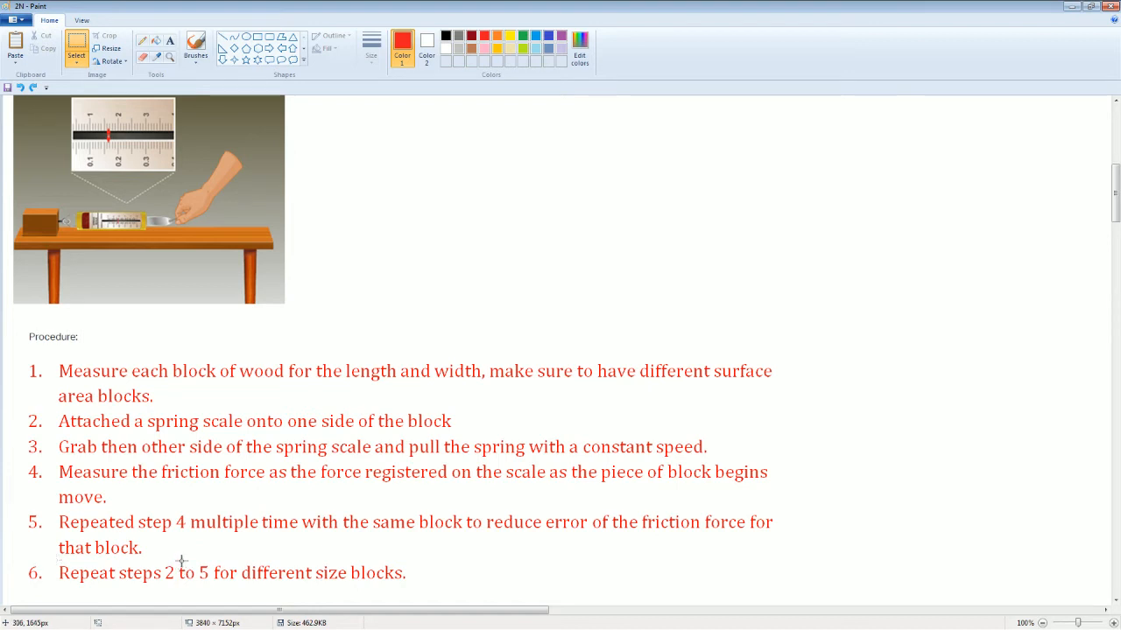
{"action": "mouse_move", "coordinate": [384, 494]}
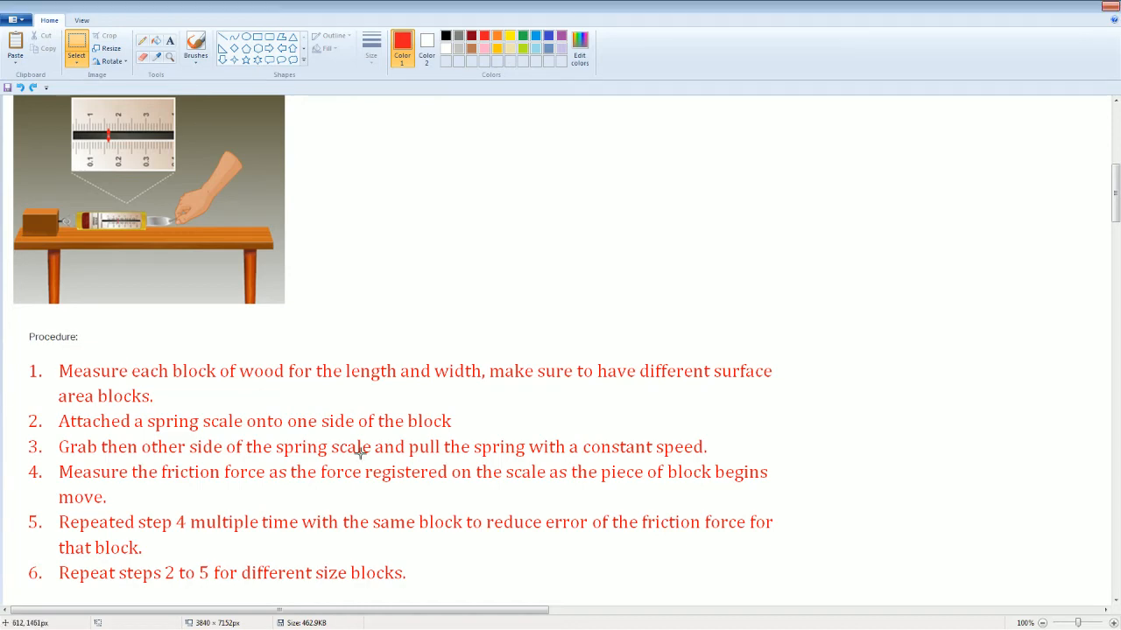
Scroll down to the Part B data table and the empty graph grid.
{"action": "scroll", "scroll_direction": "down", "scroll_amount": 3}
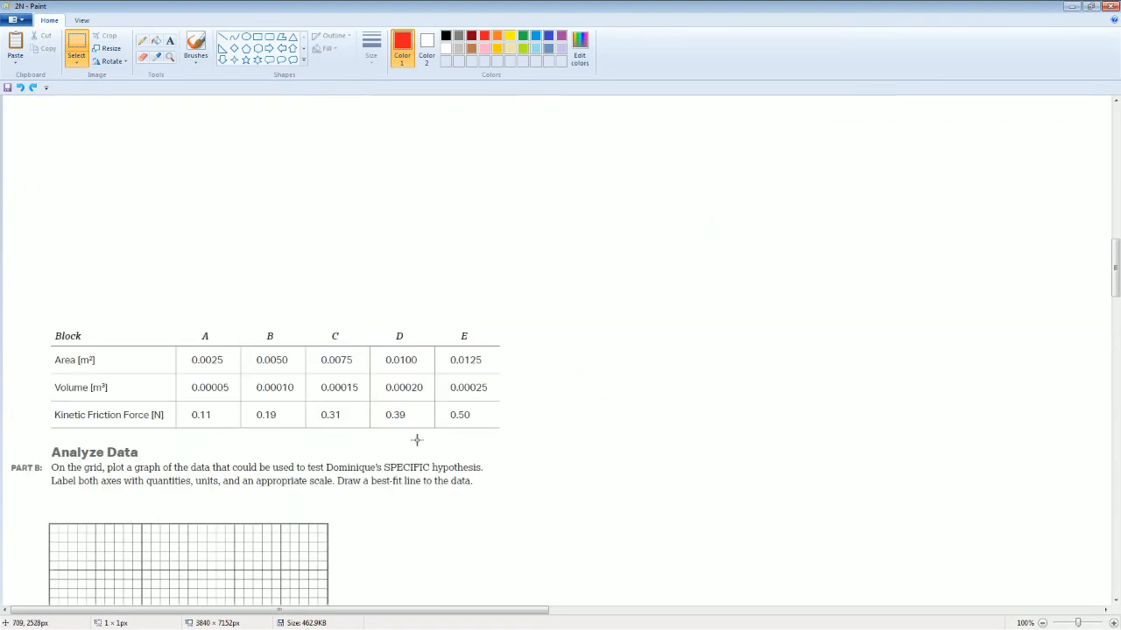
{"action": "scroll", "scroll_direction": "down", "scroll_amount": 3}
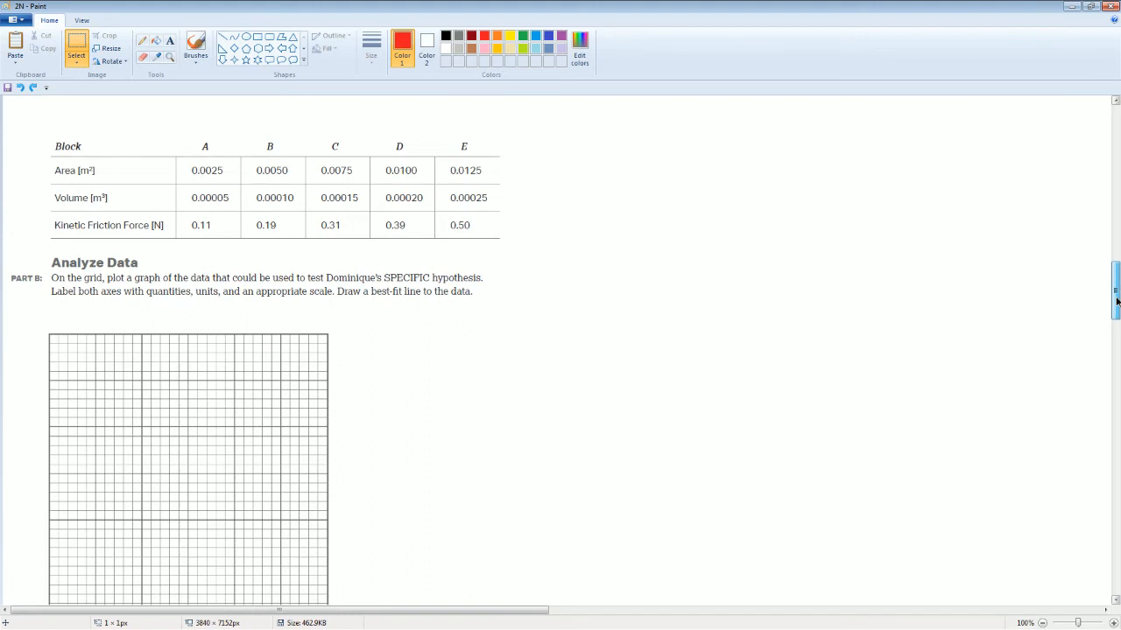
{"action": "scroll", "scroll_direction": "down", "scroll_amount": 3}
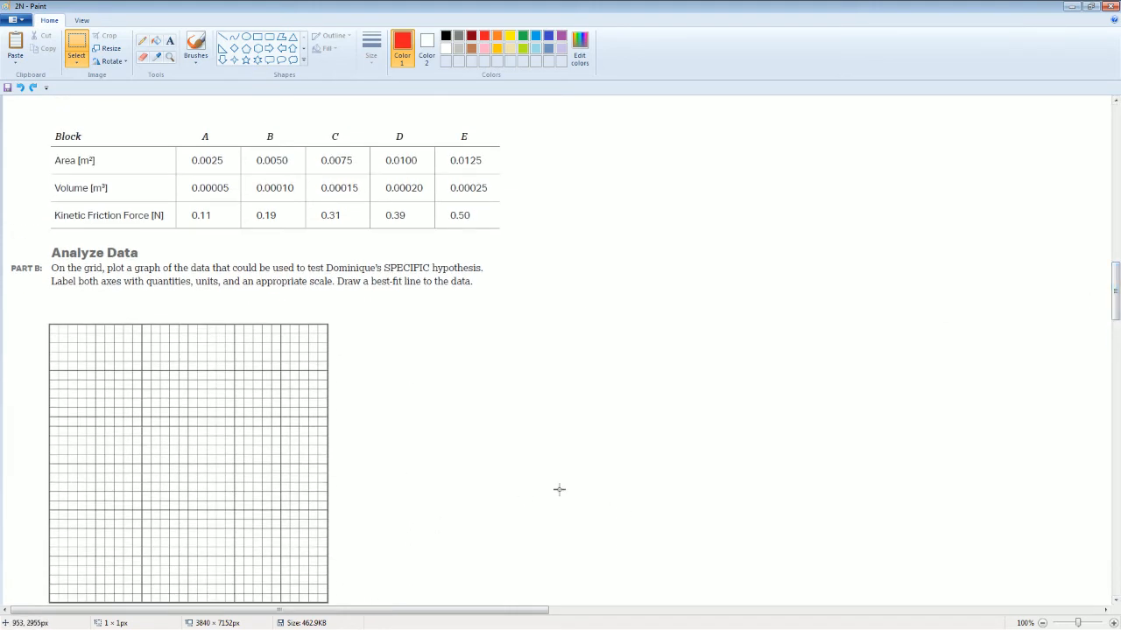
{"action": "mouse_move", "coordinate": [346, 291]}
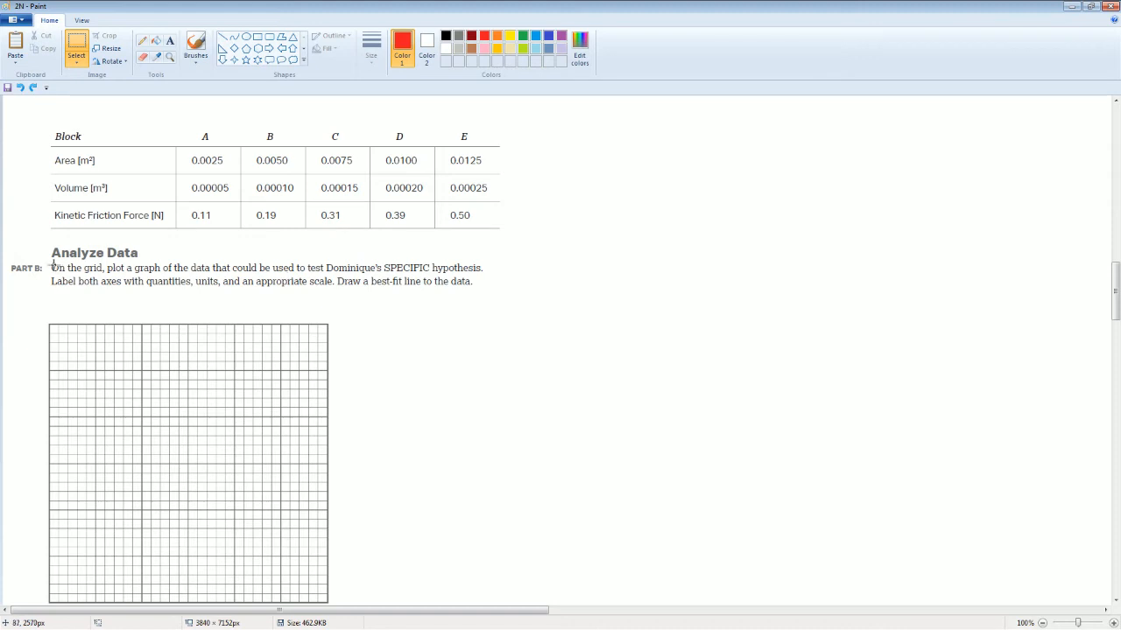
{"action": "mouse_move", "coordinate": [302, 273]}
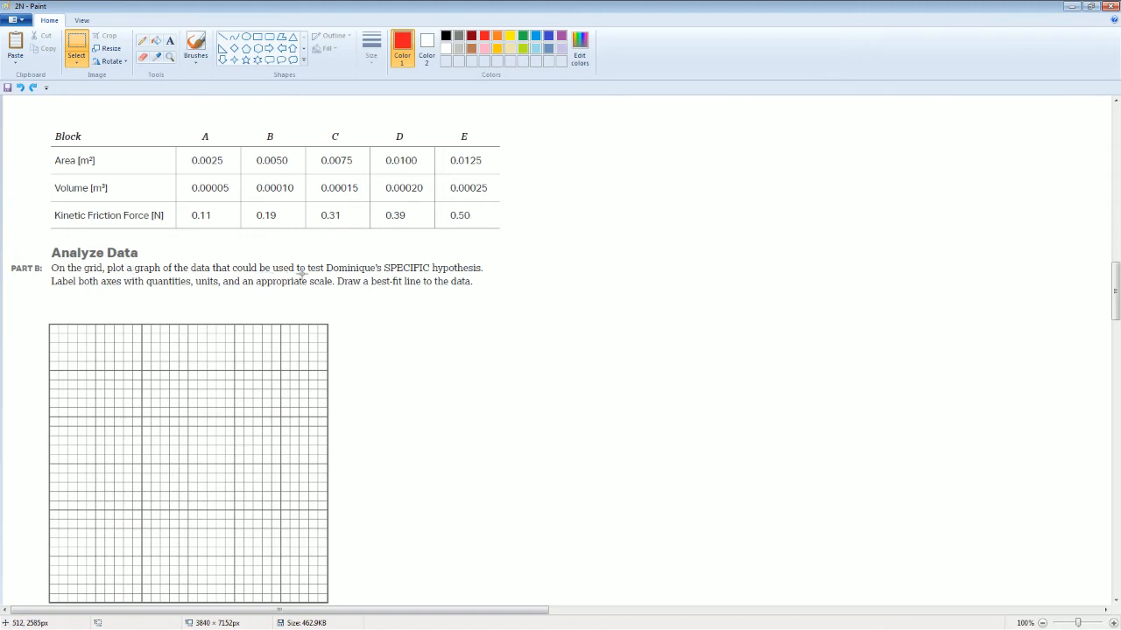
{"action": "mouse_move", "coordinate": [91, 284]}
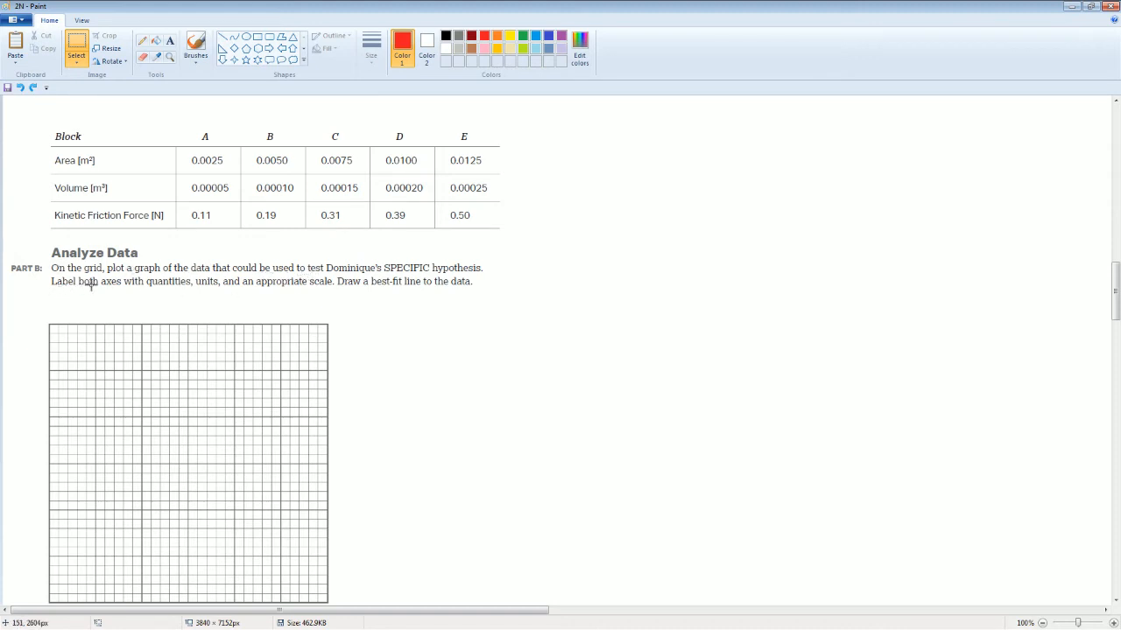
{"action": "mouse_move", "coordinate": [1006, 255]}
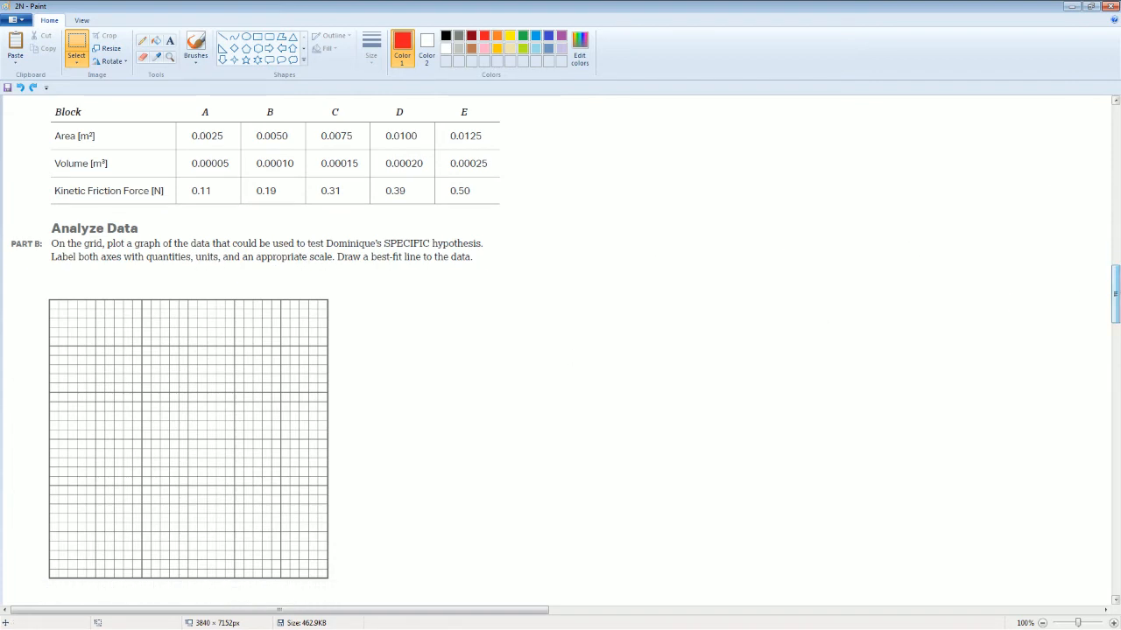
{"action": "mouse_move", "coordinate": [52, 183]}
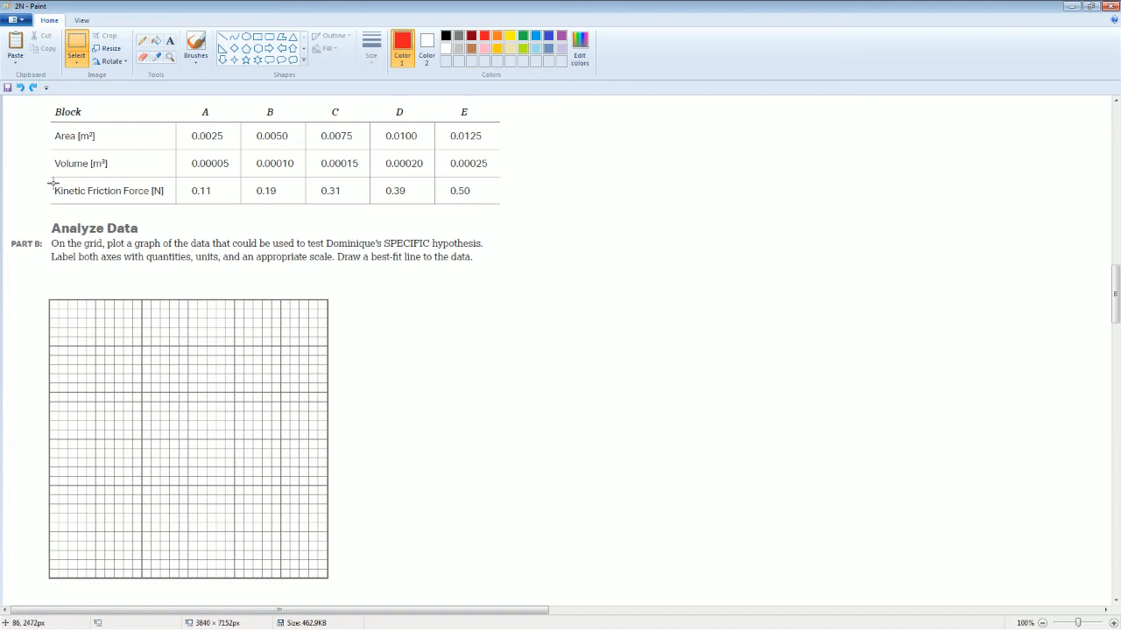
{"action": "mouse_move", "coordinate": [46, 152]}
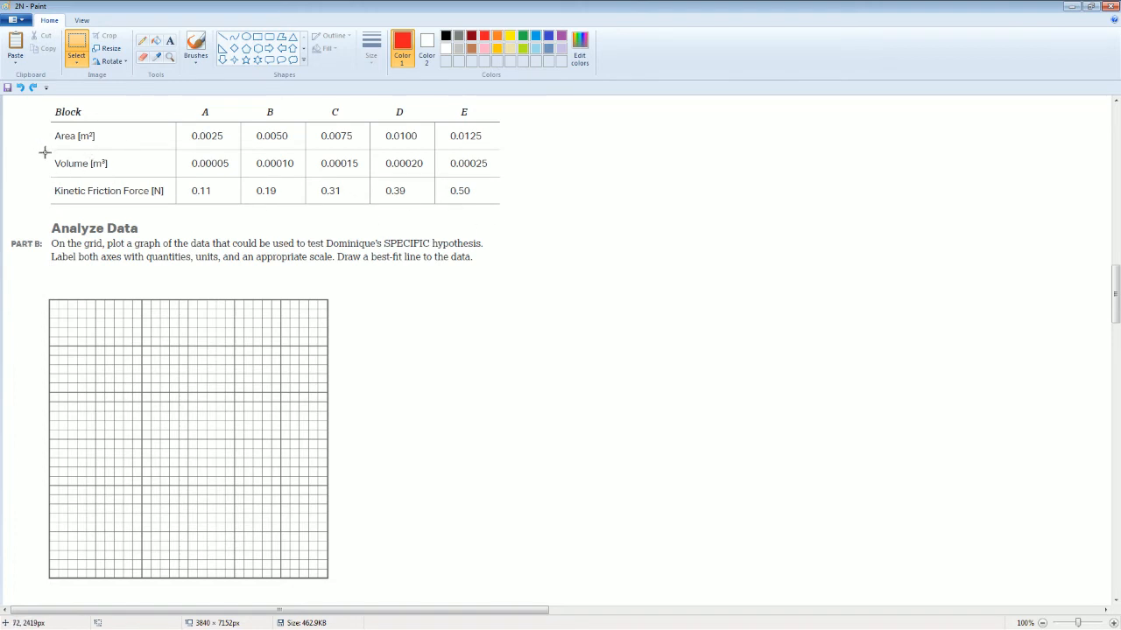
Remove the Volume row and move the Kinetic Friction Force row up under Area.
{"action": "left_click_drag", "start_coordinate": [46, 152], "coordinate": [504, 178]}
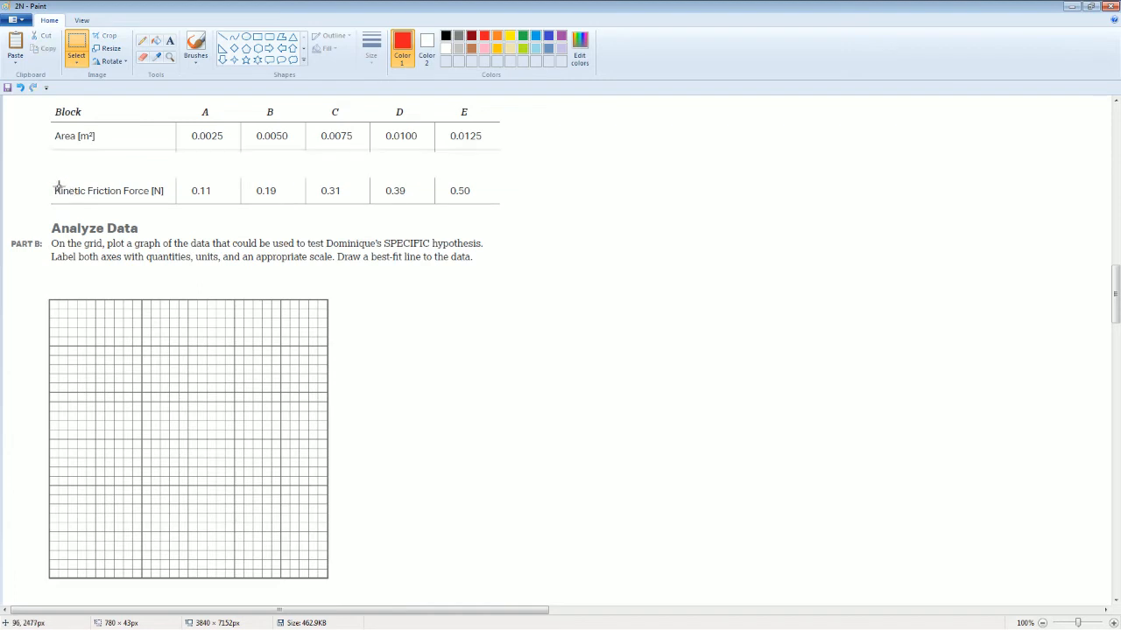
{"action": "mouse_move", "coordinate": [49, 178]}
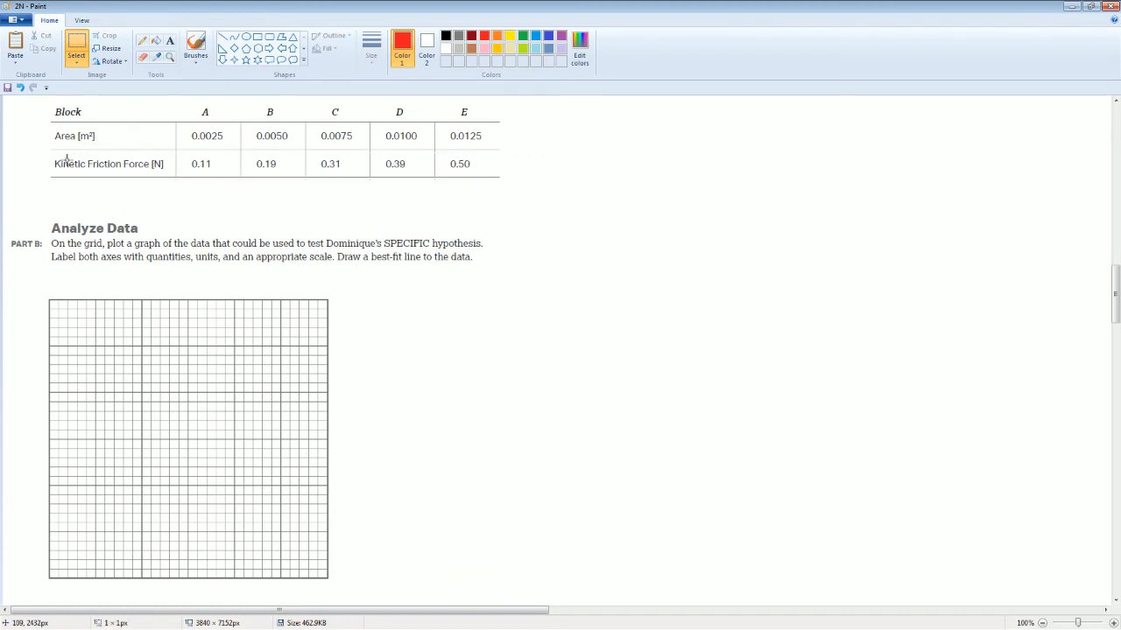
{"action": "left_click_drag", "start_coordinate": [49, 130], "coordinate": [87, 143]}
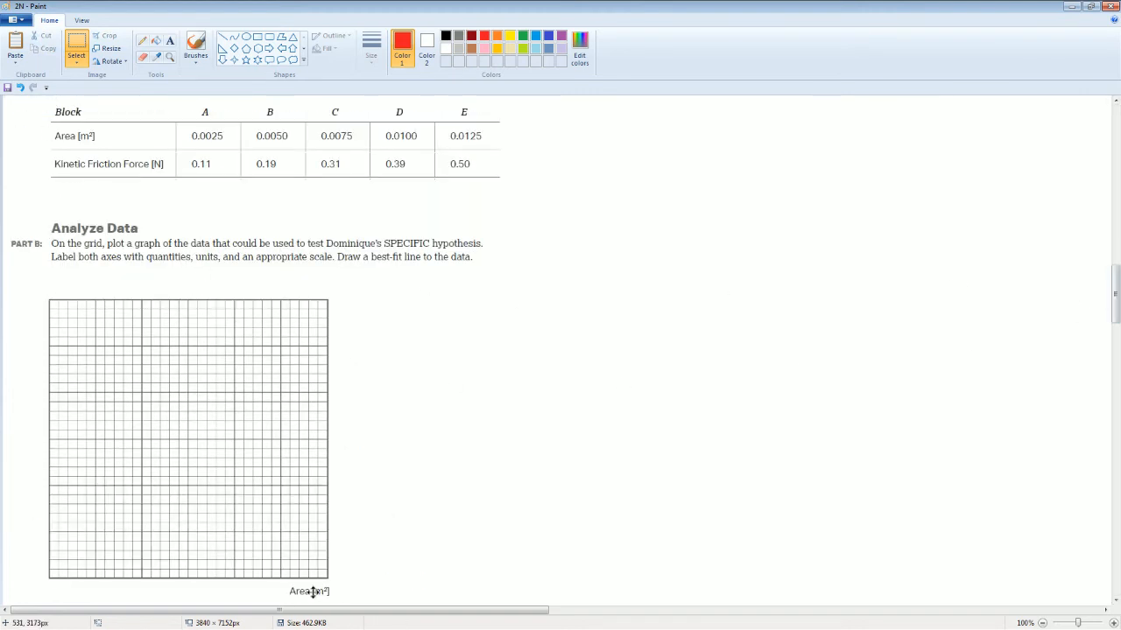
{"action": "mouse_move", "coordinate": [54, 175]}
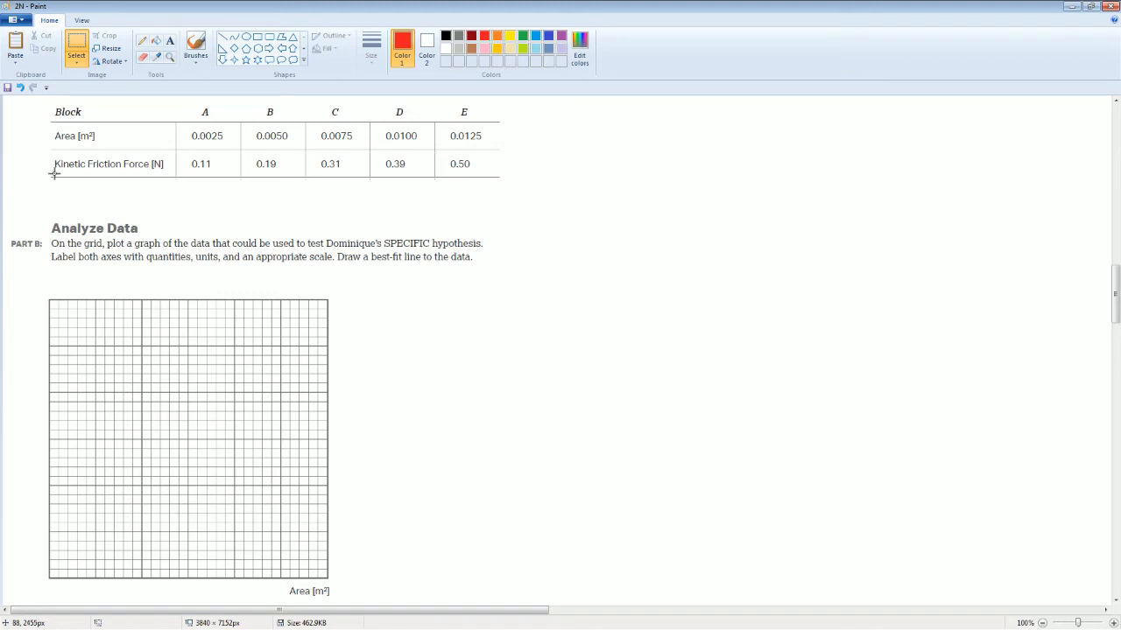
Copy the Kinetic Friction Force [N] label onto the grid and rotate it left 90° as the y-axis label.
{"action": "left_click_drag", "start_coordinate": [53, 173], "coordinate": [164, 173]}
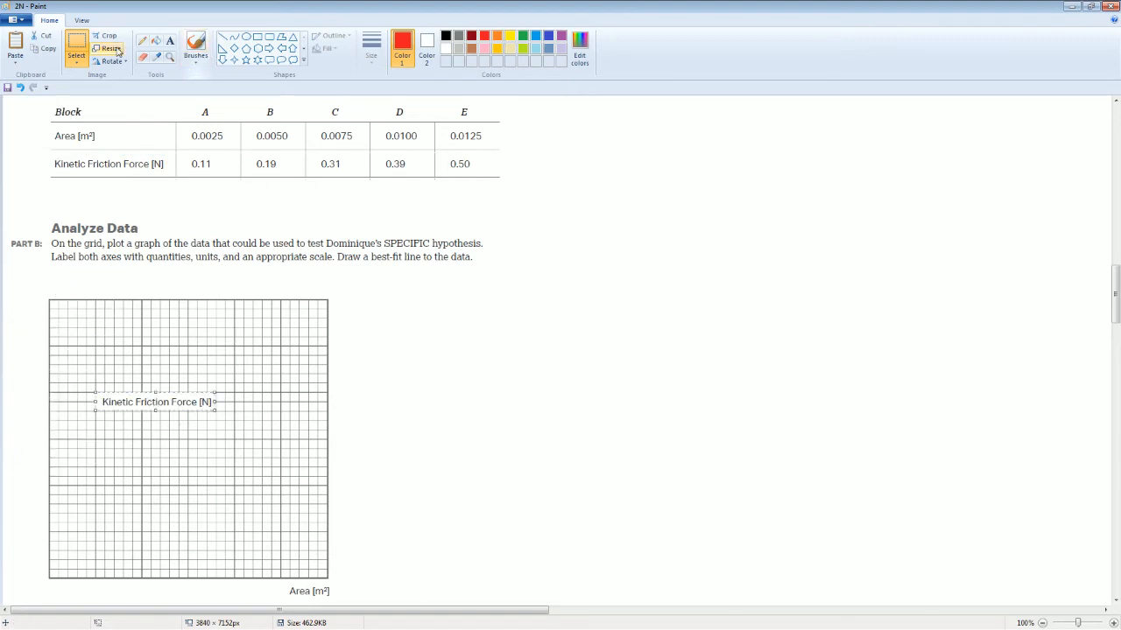
{"action": "left_click", "coordinate": [109, 59]}
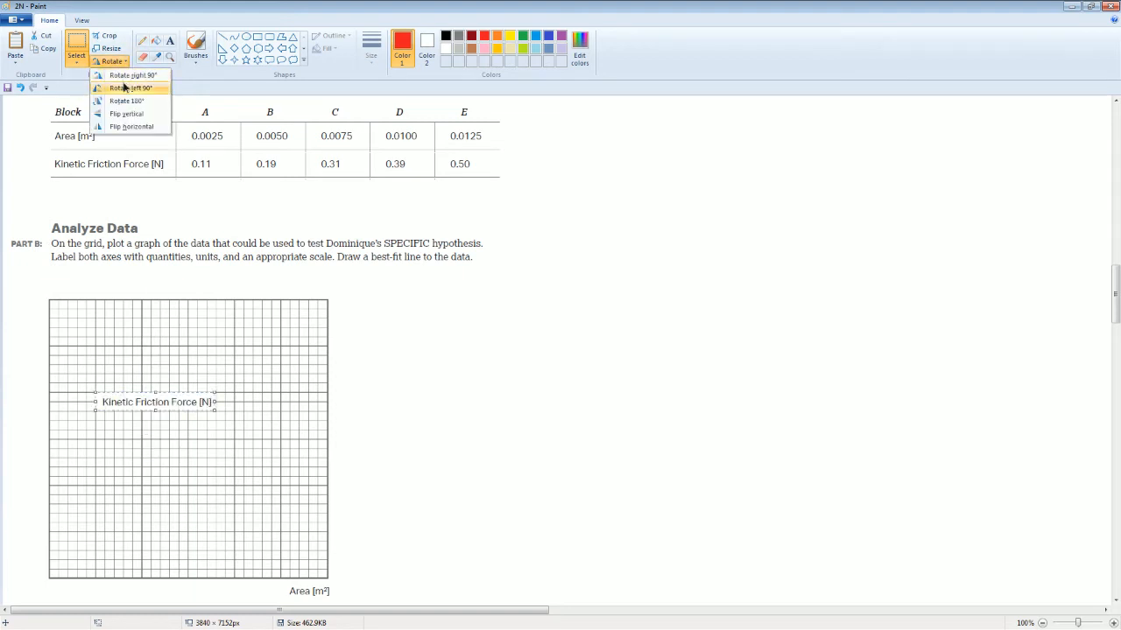
{"action": "left_click", "coordinate": [130, 87]}
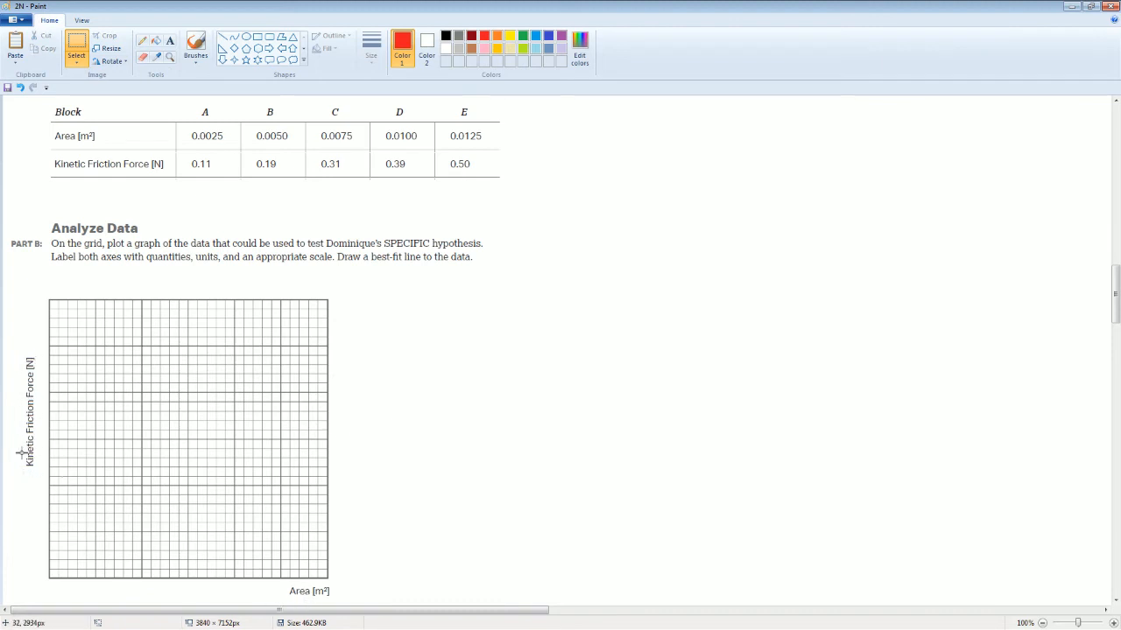
{"action": "mouse_move", "coordinate": [588, 378]}
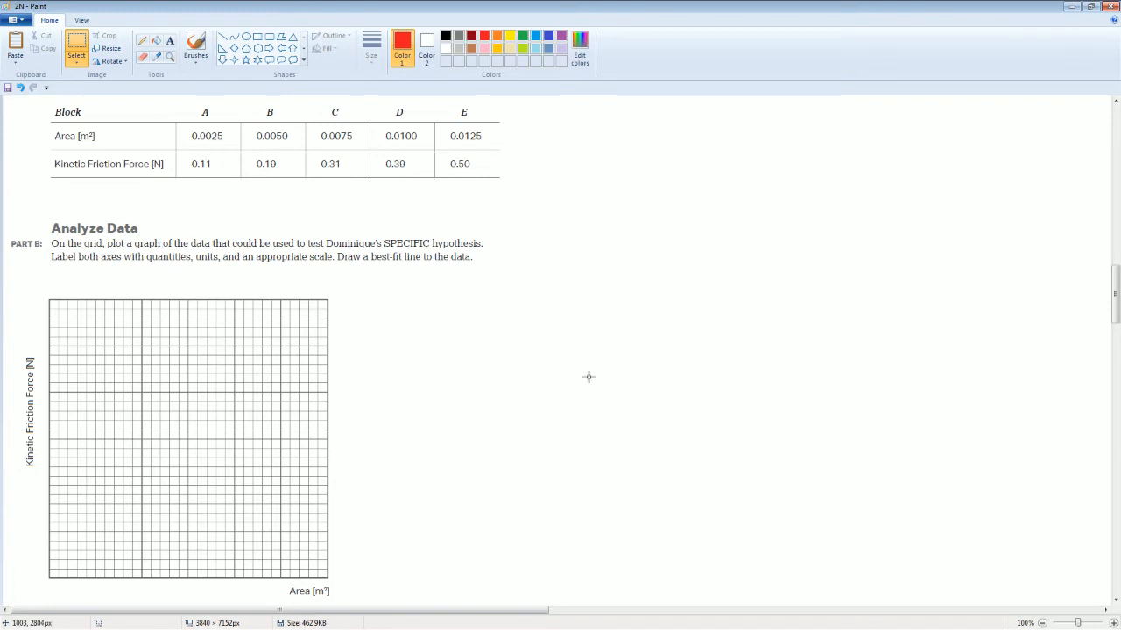
{"action": "mouse_move", "coordinate": [559, 192]}
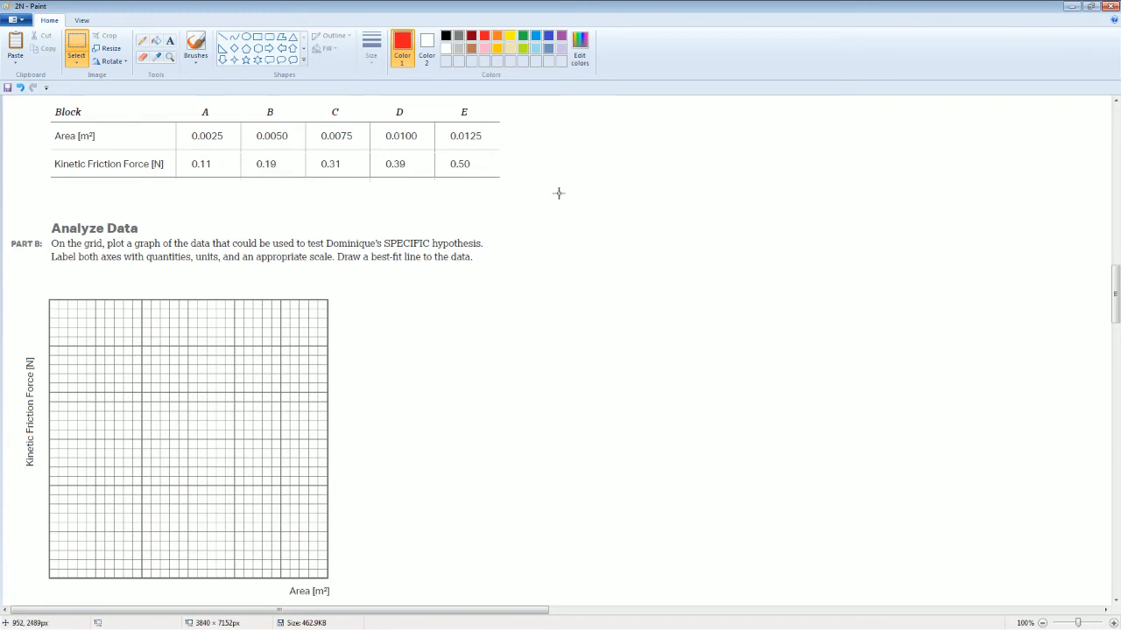
{"action": "mouse_move", "coordinate": [660, 263]}
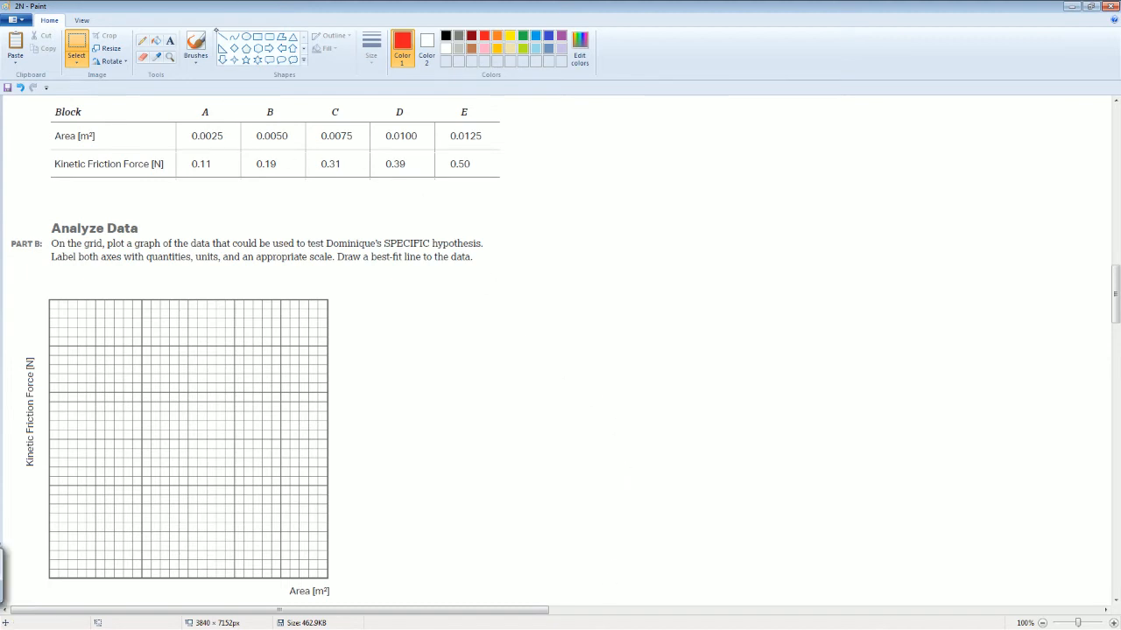
Handwrite each block's area in red scientific notation, 2.5×10⁻³ through 1.25×10⁻², above the Area row.
{"action": "left_click", "coordinate": [196, 44]}
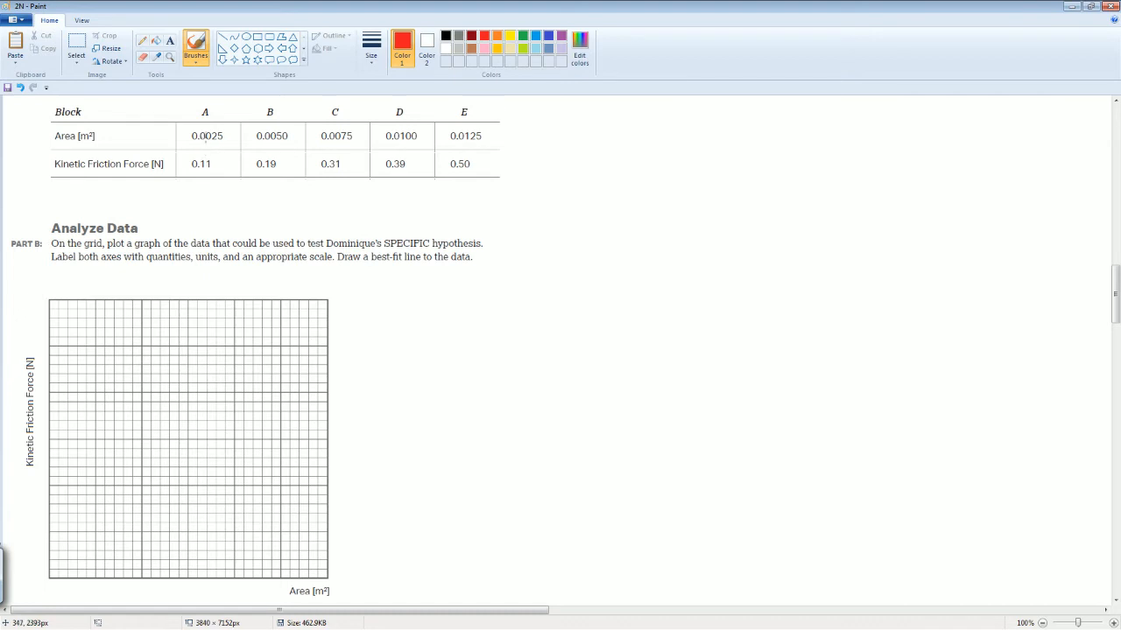
{"action": "mouse_move", "coordinate": [473, 142]}
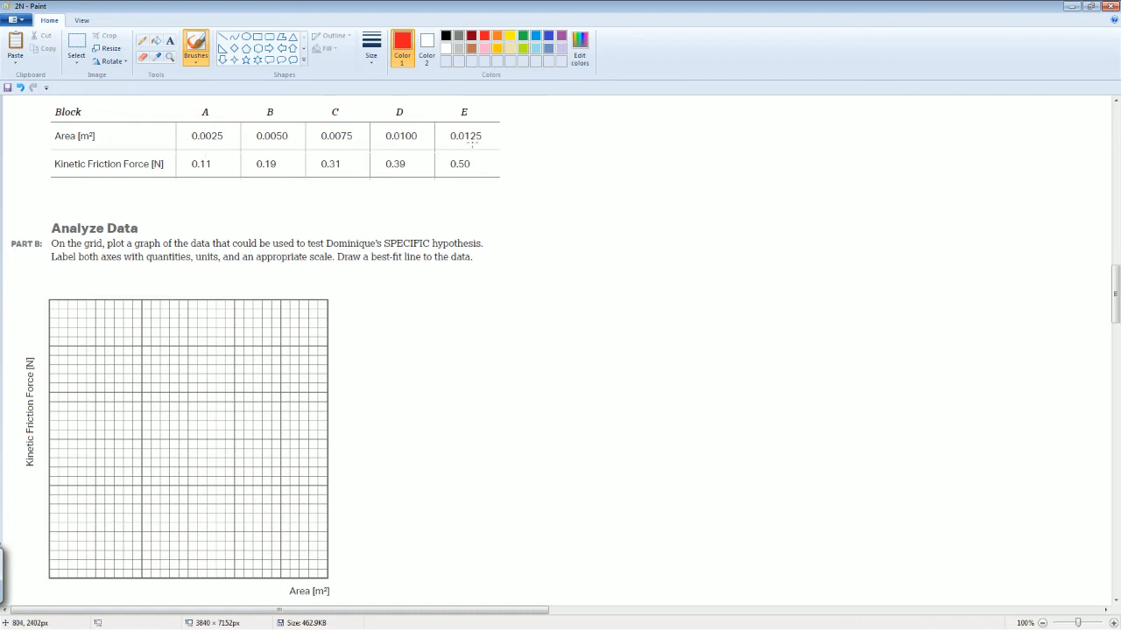
{"action": "mouse_move", "coordinate": [365, 116]}
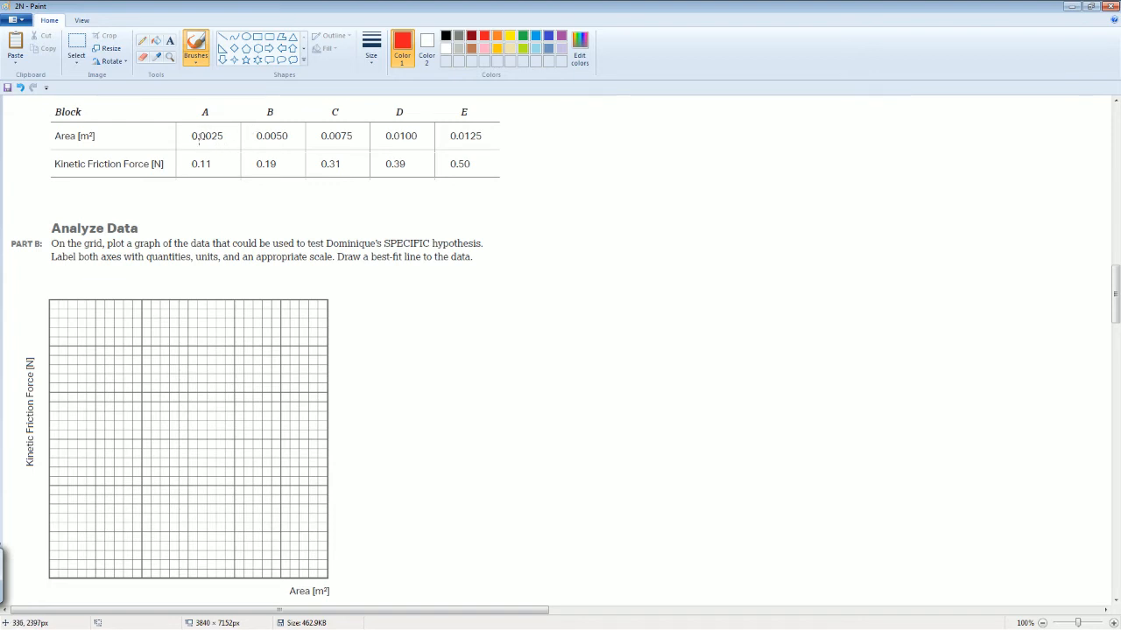
{"action": "left_click_drag", "start_coordinate": [202, 140], "coordinate": [217, 142]}
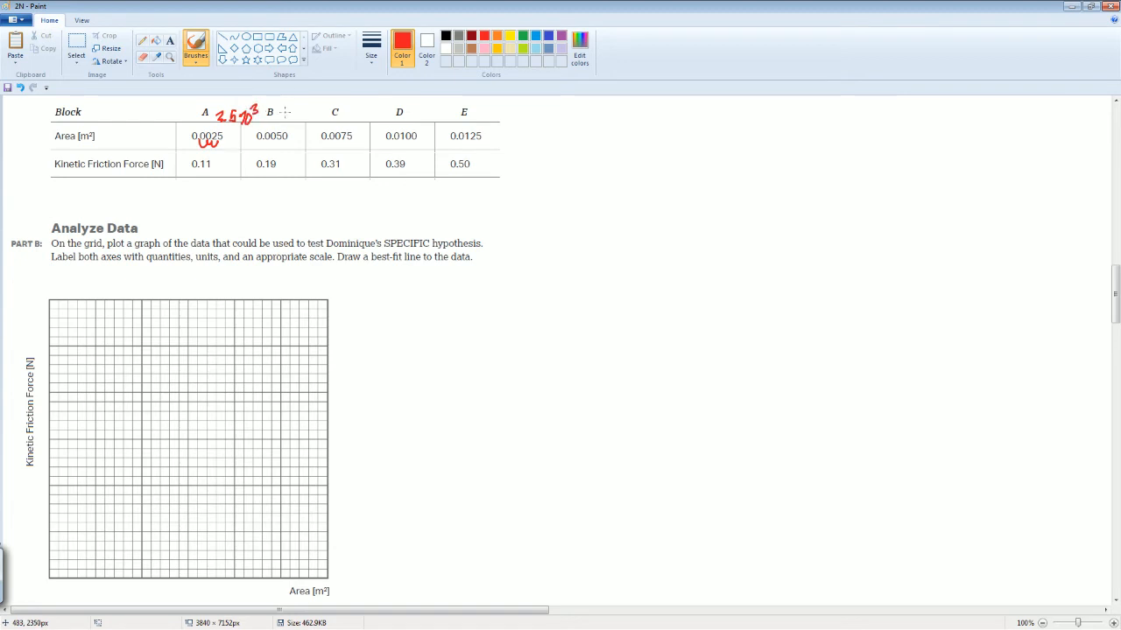
{"action": "mouse_move", "coordinate": [266, 372]}
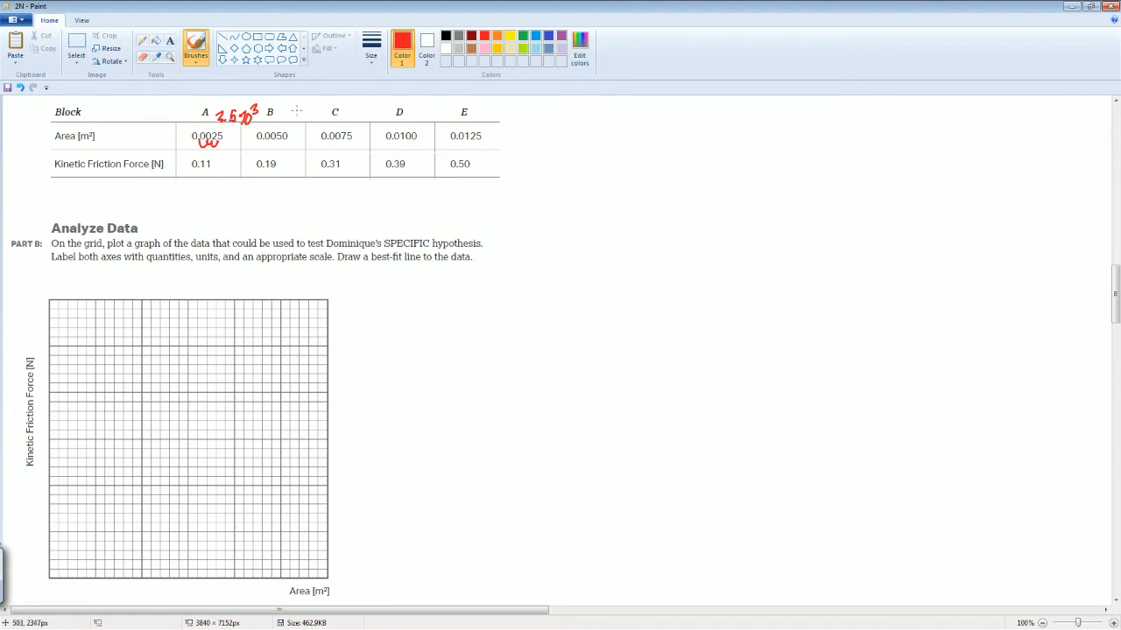
{"action": "left_click_drag", "start_coordinate": [277, 119], "coordinate": [283, 109]}
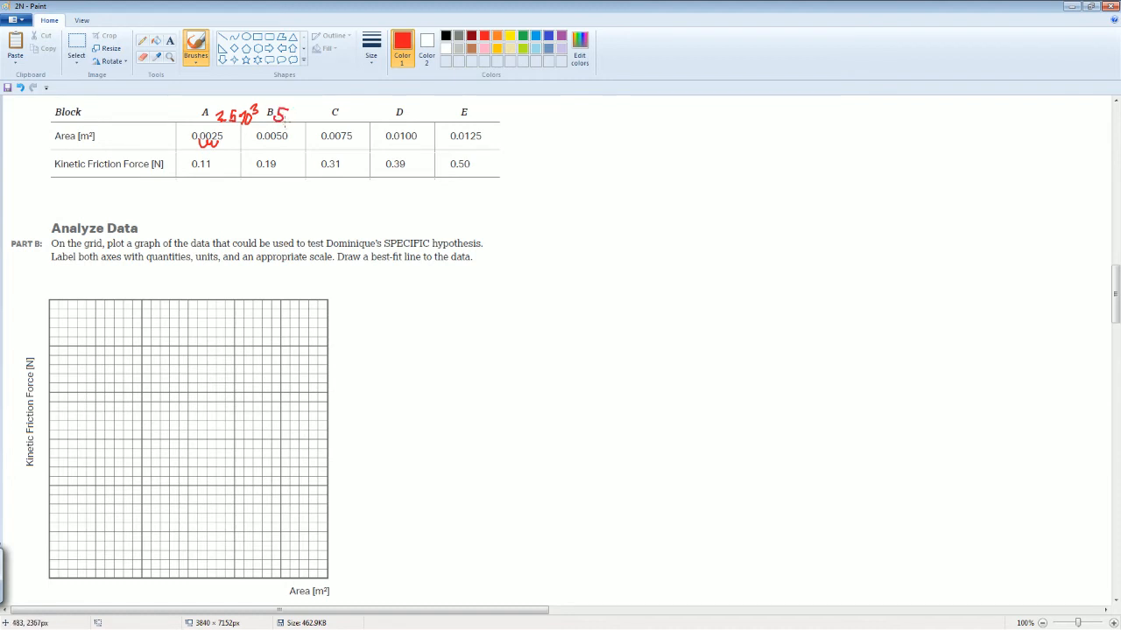
{"action": "left_click_drag", "start_coordinate": [278, 119], "coordinate": [307, 119]}
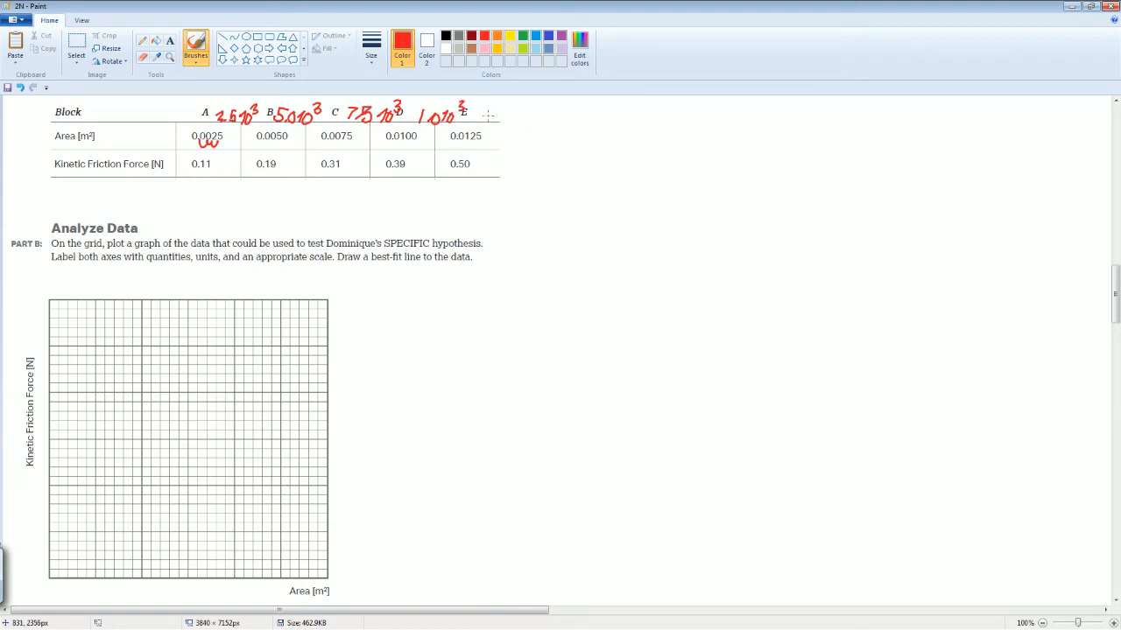
{"action": "left_click_drag", "start_coordinate": [487, 119], "coordinate": [507, 112]}
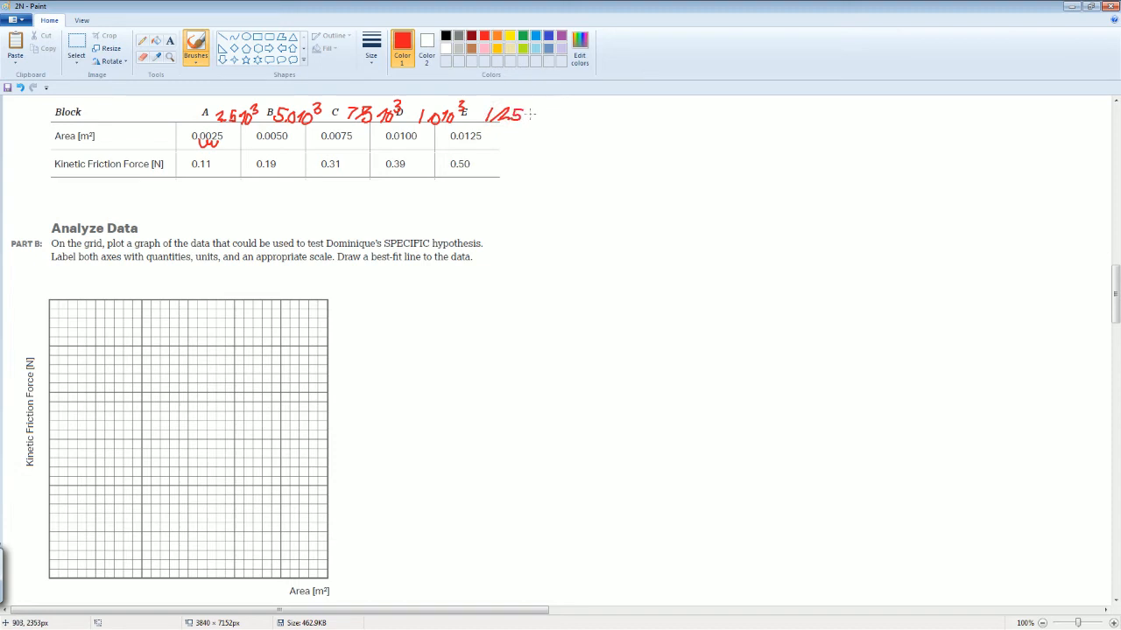
{"action": "left_click_drag", "start_coordinate": [521, 113], "coordinate": [550, 114]}
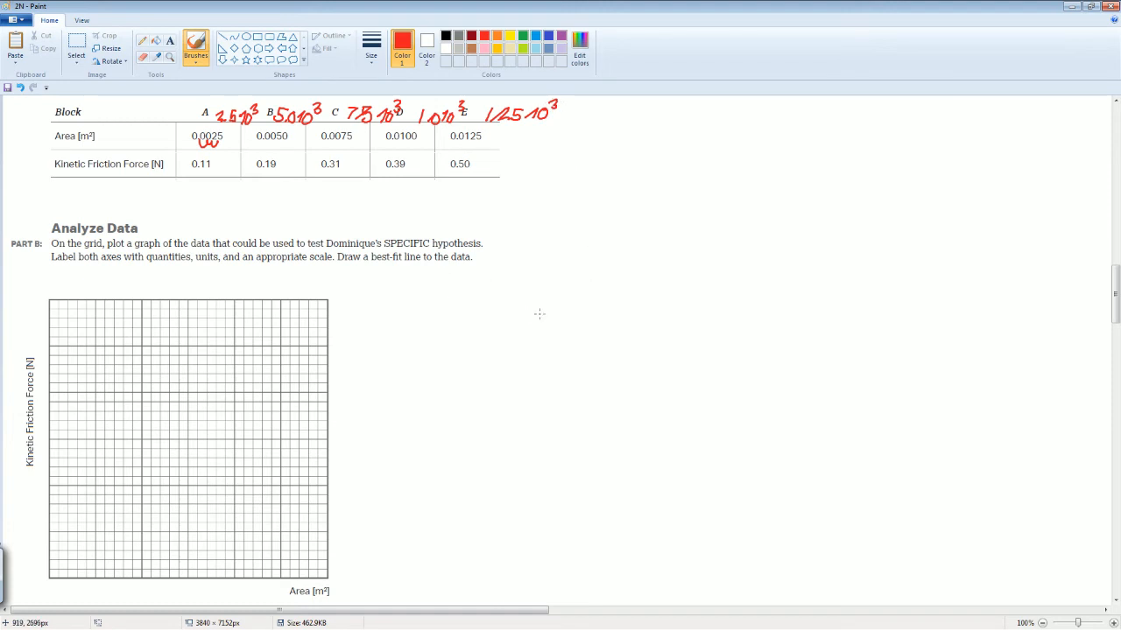
{"action": "scroll", "scroll_direction": "down", "scroll_amount": 3}
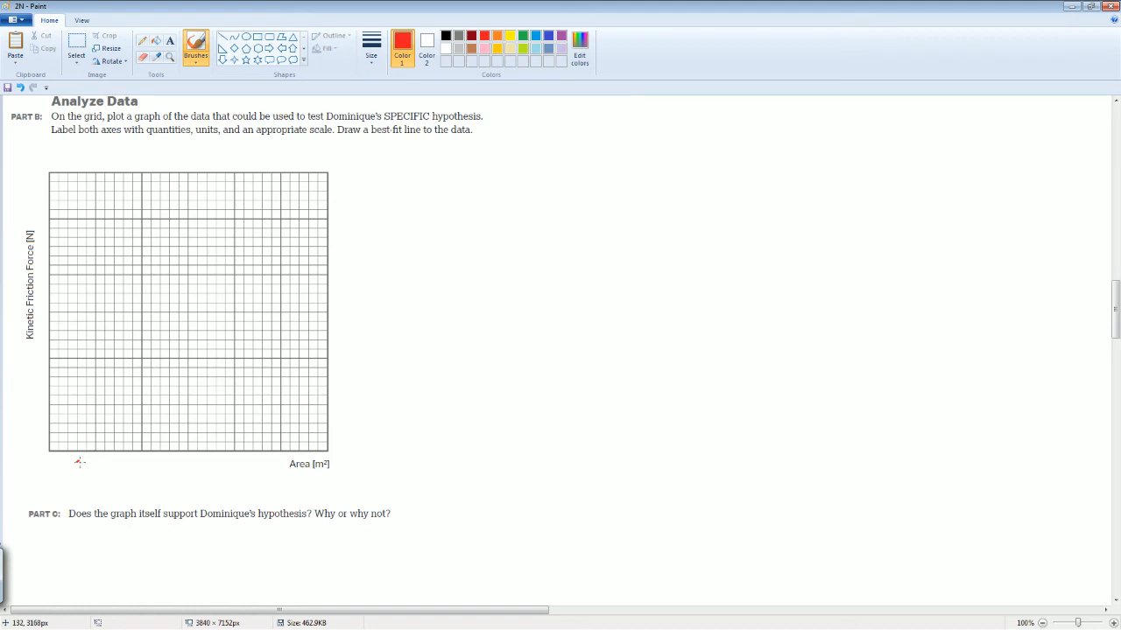
Paste the prepared friction-force-versus-area graph with five points and best-fit line over the grid.
{"action": "left_click_drag", "start_coordinate": [77, 464], "coordinate": [104, 465]}
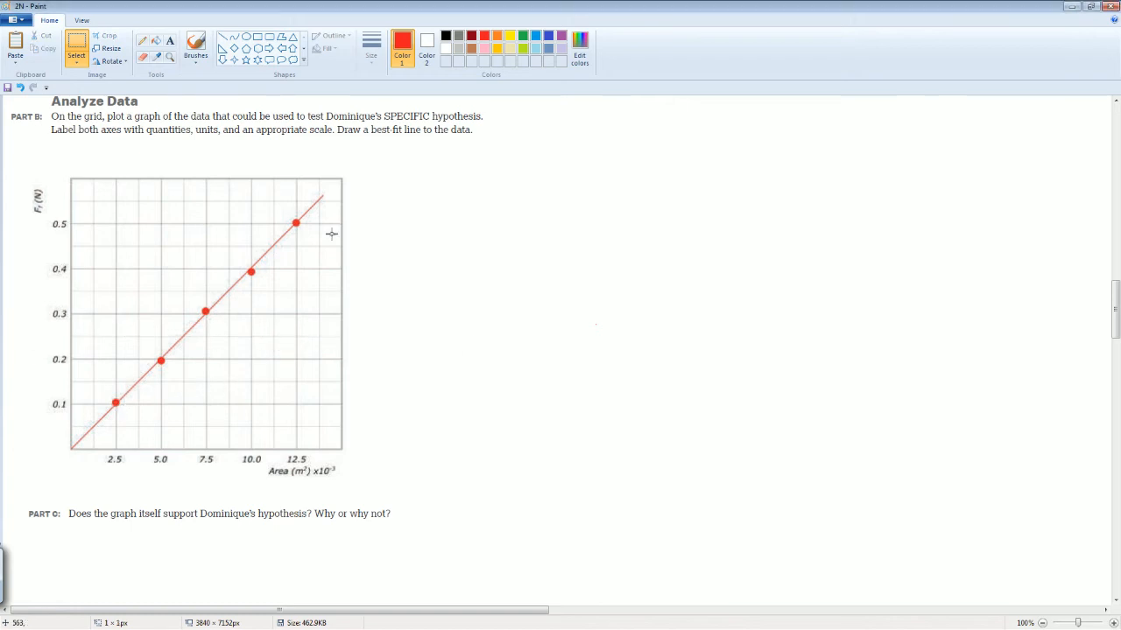
{"action": "mouse_move", "coordinate": [11, 456]}
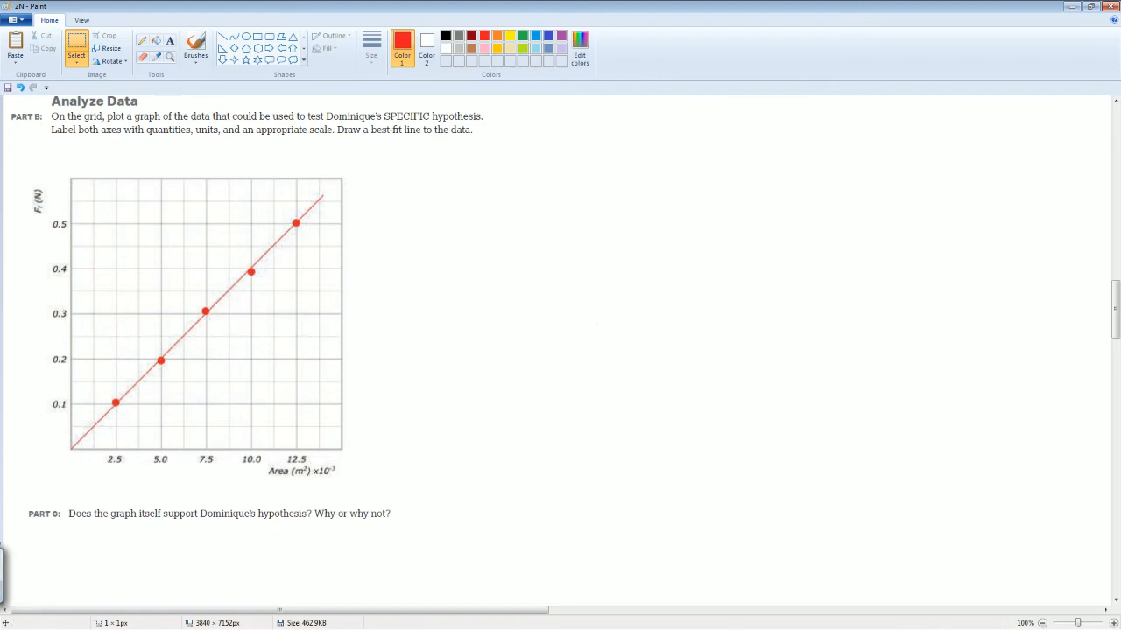
{"action": "scroll", "scroll_direction": "down", "scroll_amount": 3}
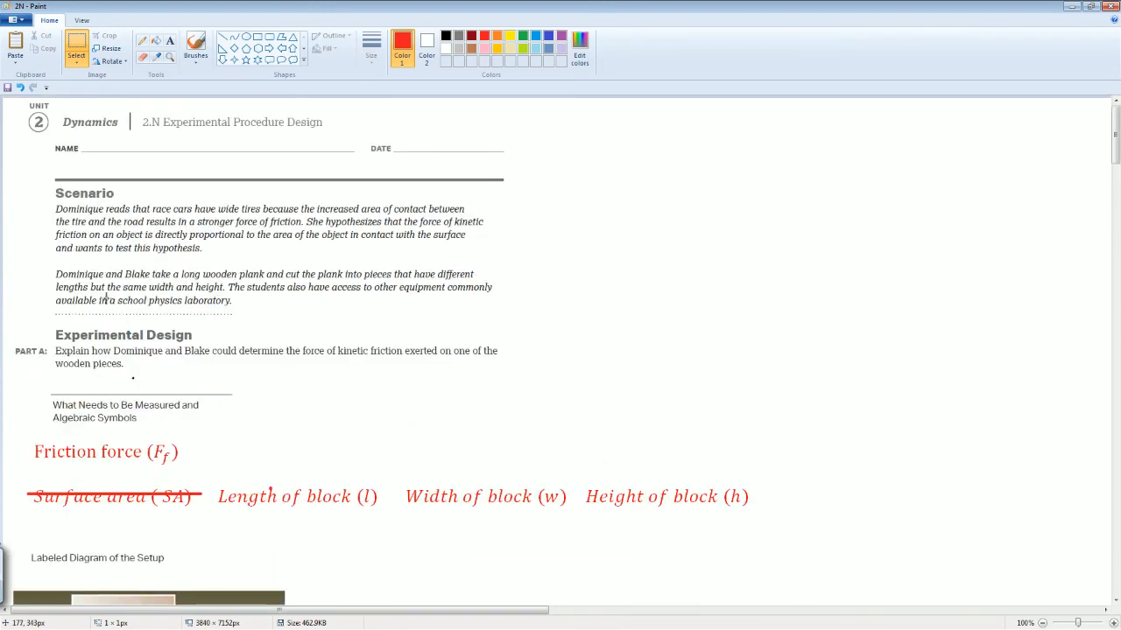
{"action": "mouse_move", "coordinate": [266, 249]}
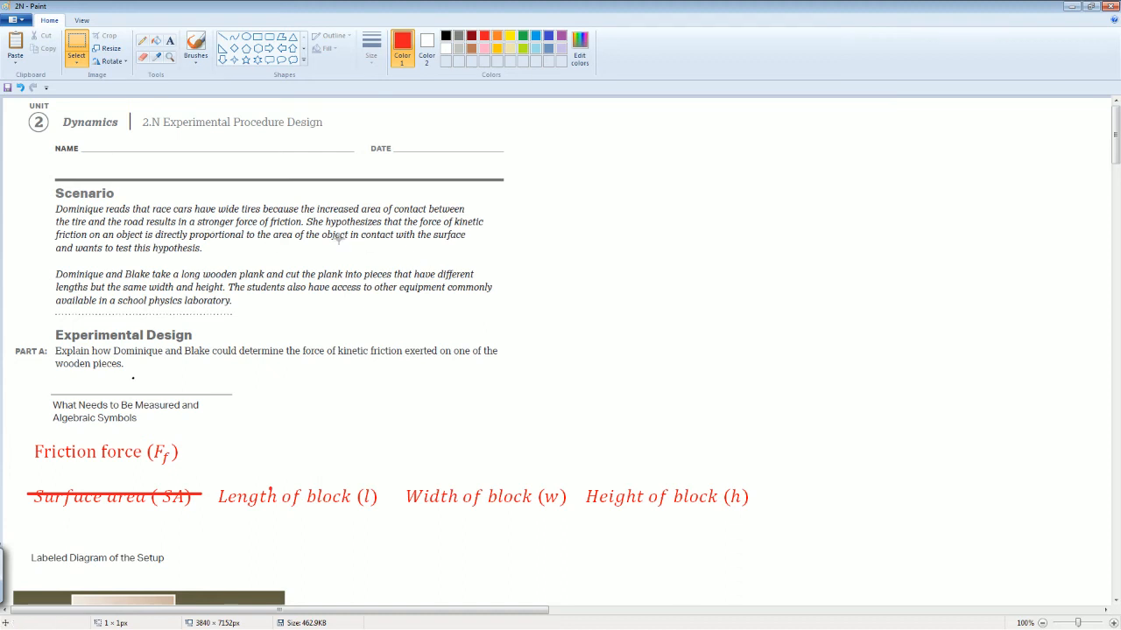
{"action": "mouse_move", "coordinate": [429, 225]}
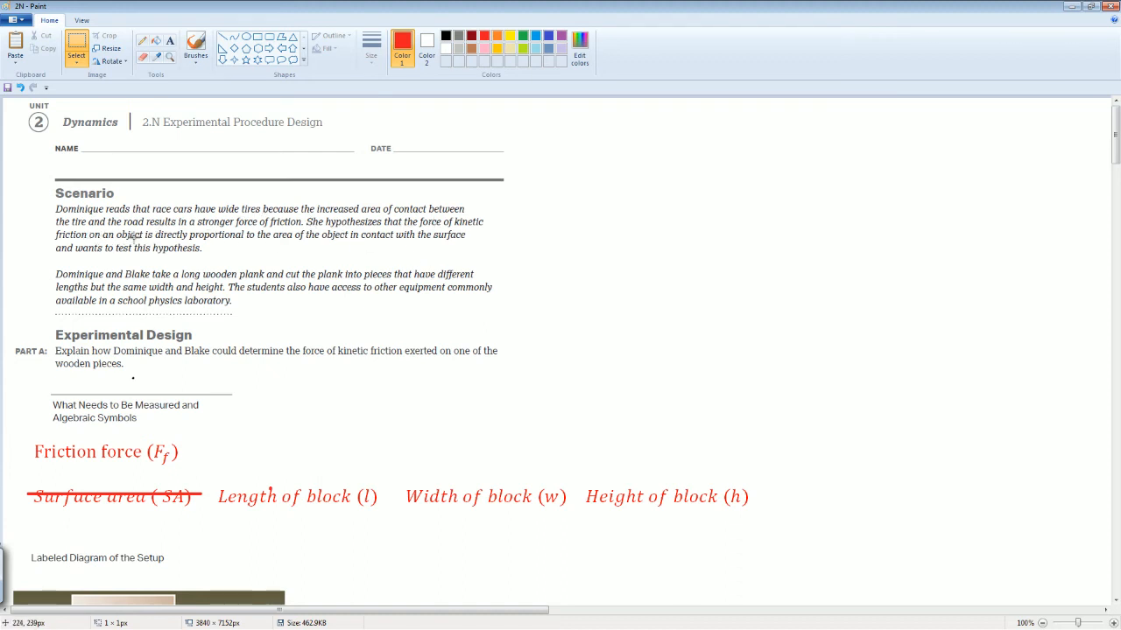
{"action": "mouse_move", "coordinate": [266, 238]}
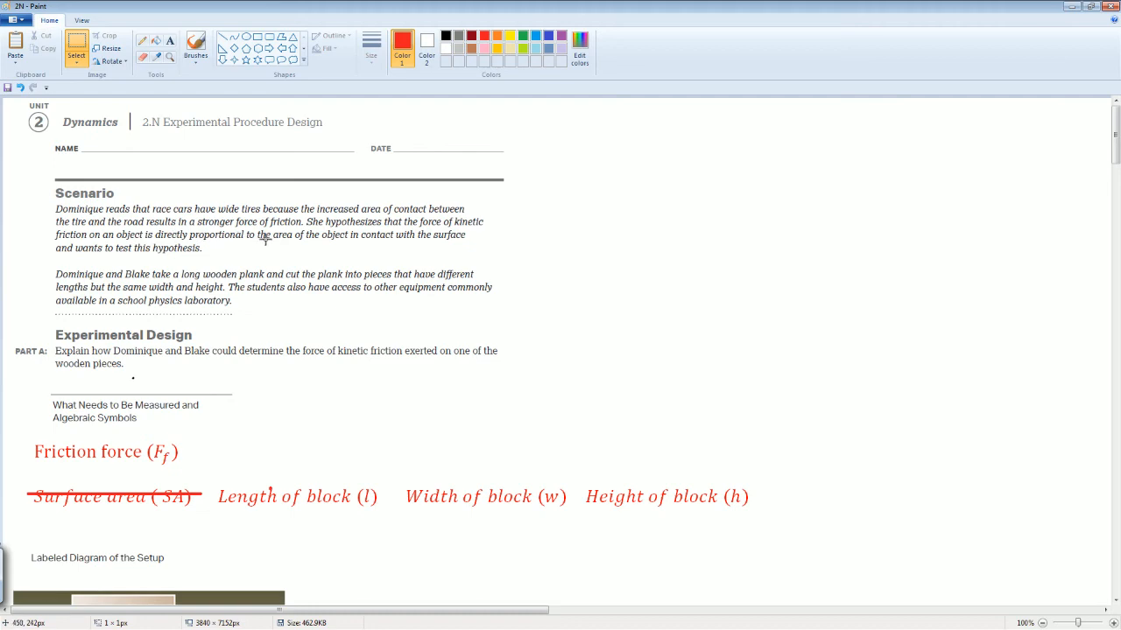
{"action": "mouse_move", "coordinate": [284, 351]}
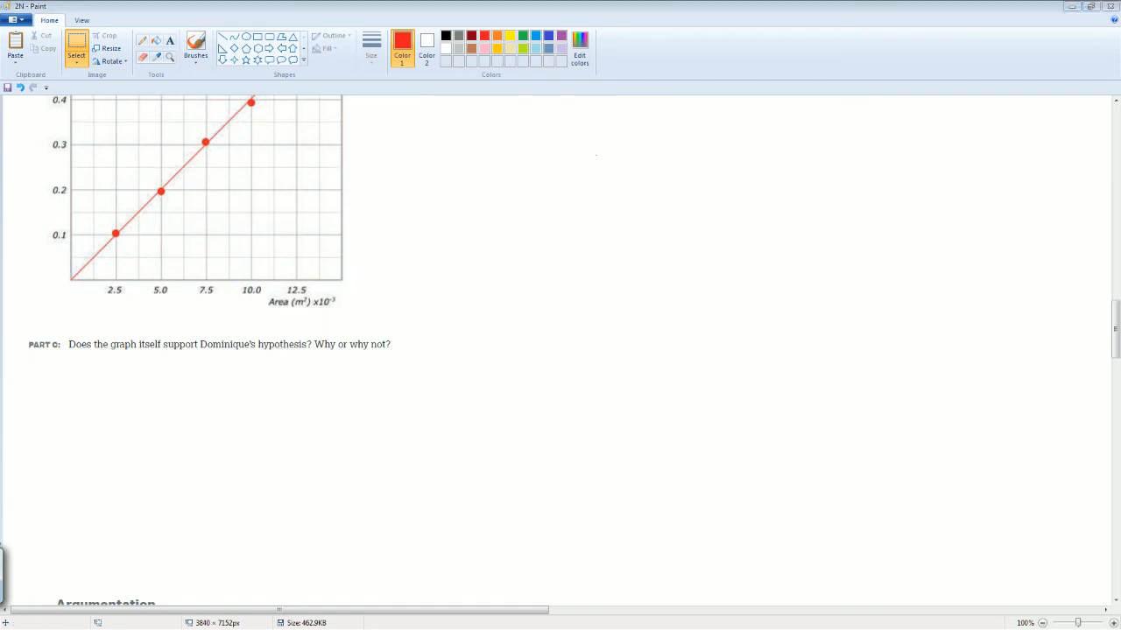
{"action": "scroll", "scroll_direction": "down", "scroll_amount": 3}
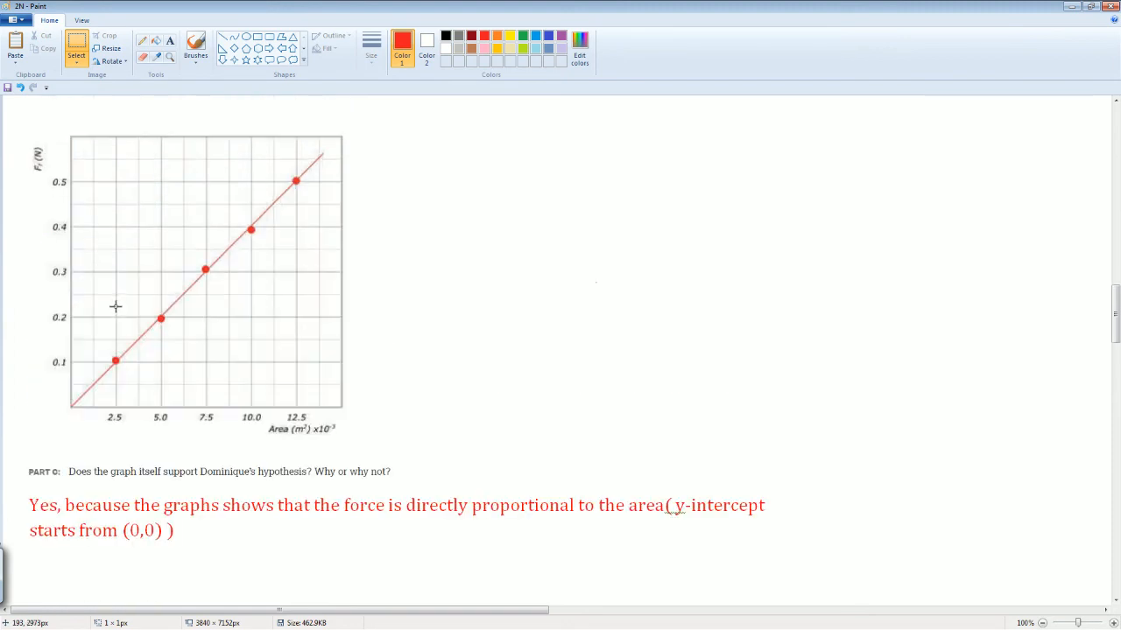
{"action": "mouse_move", "coordinate": [269, 435]}
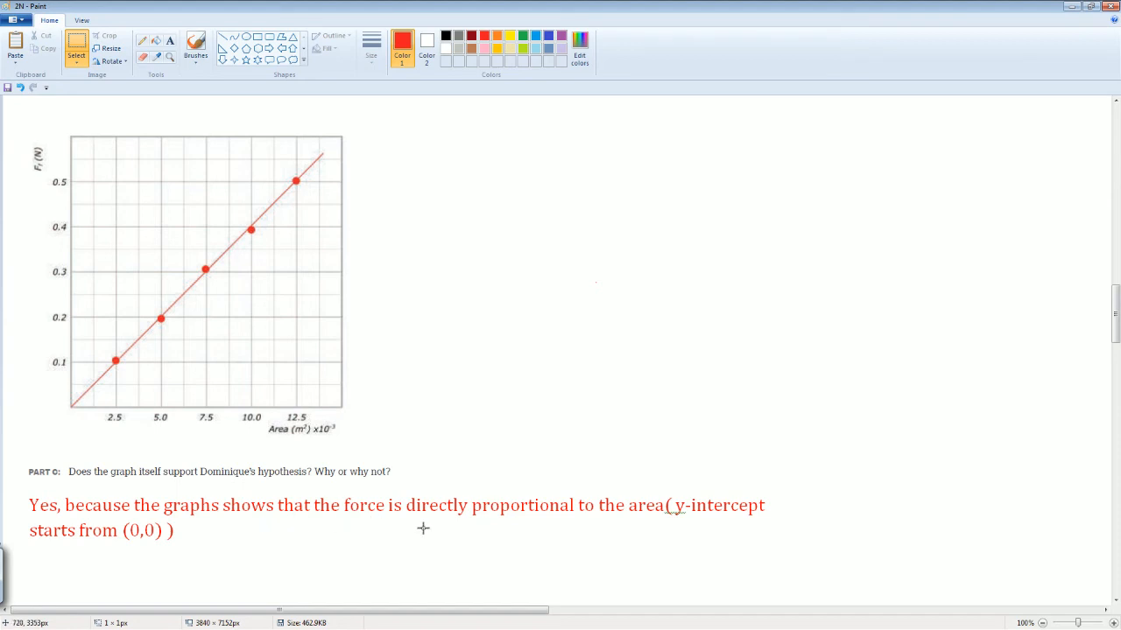
{"action": "mouse_move", "coordinate": [162, 303]}
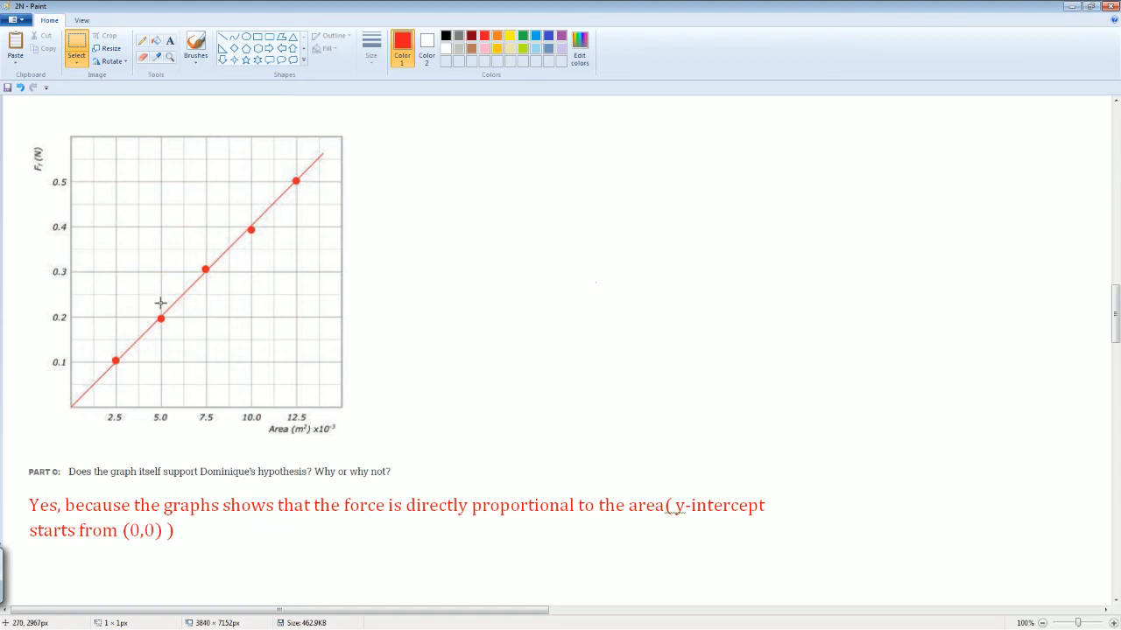
{"action": "mouse_move", "coordinate": [406, 129]}
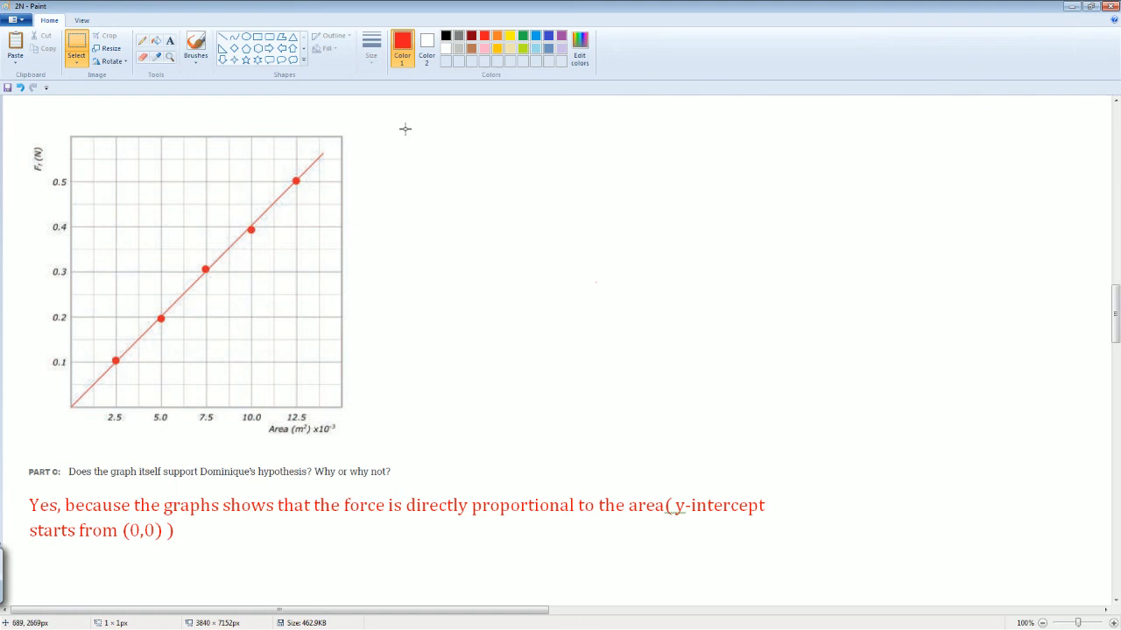
{"action": "mouse_move", "coordinate": [183, 327]}
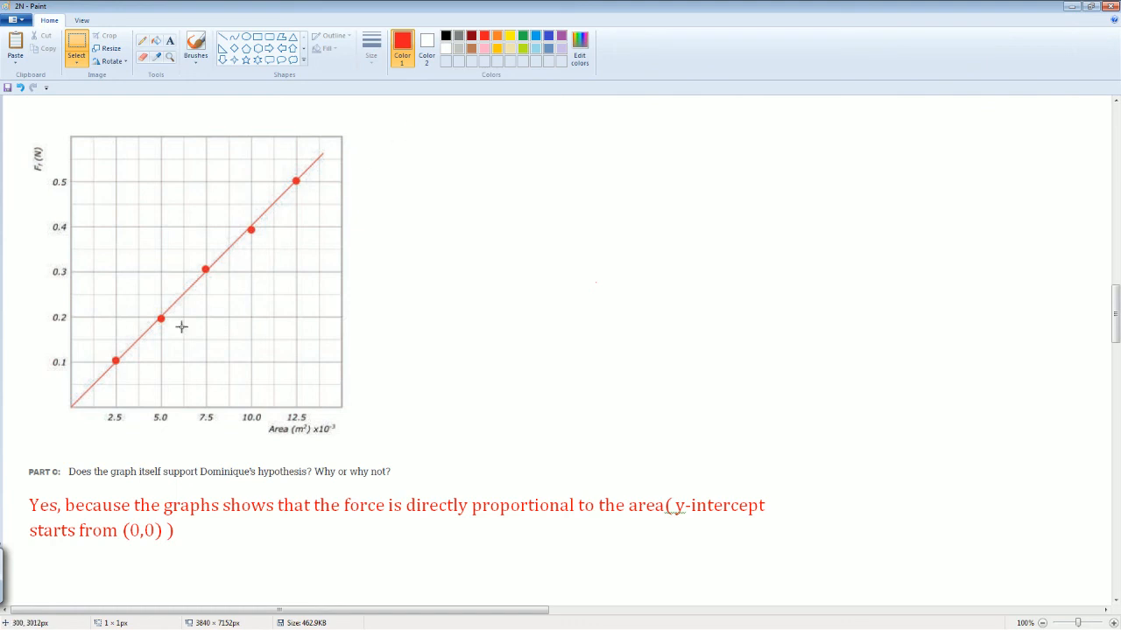
{"action": "mouse_move", "coordinate": [439, 396]}
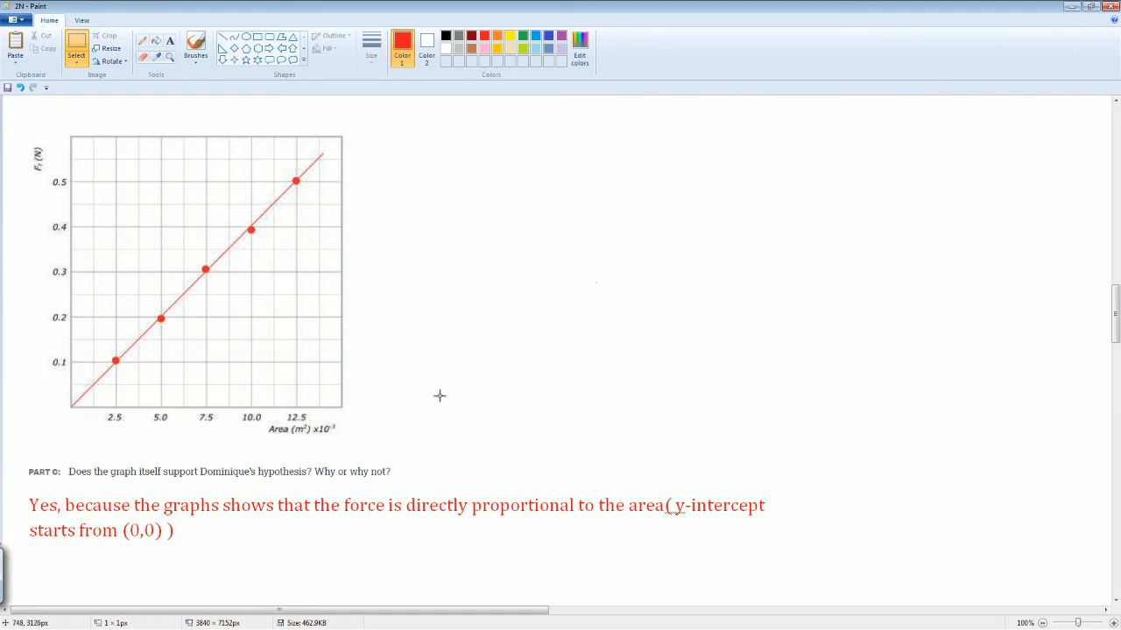
{"action": "scroll", "scroll_direction": "down", "scroll_amount": 3}
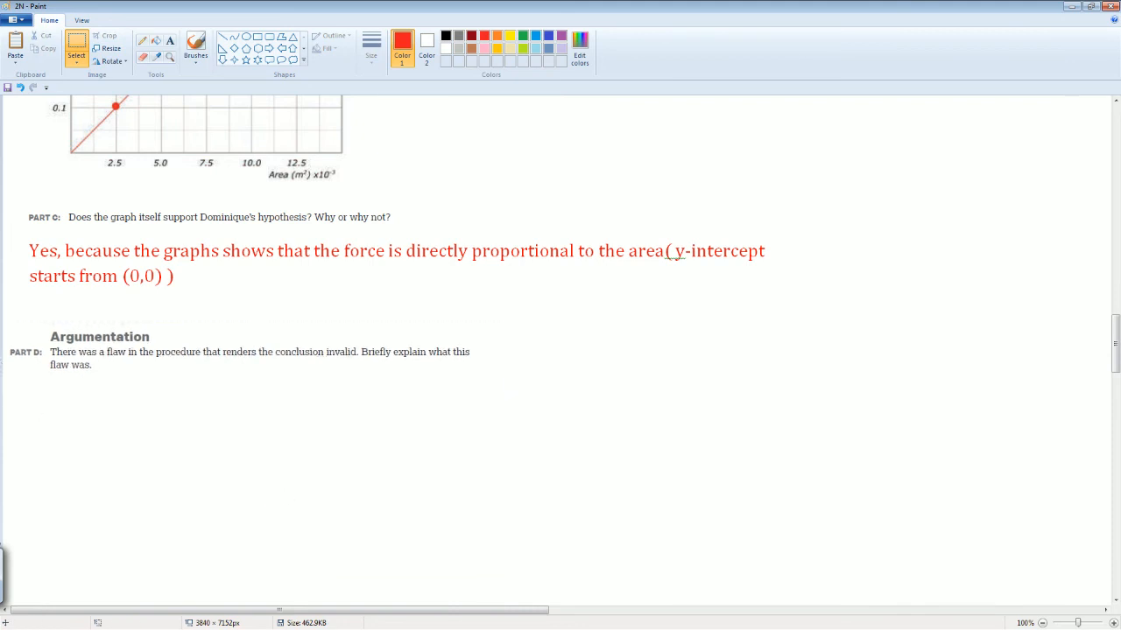
{"action": "mouse_move", "coordinate": [142, 379]}
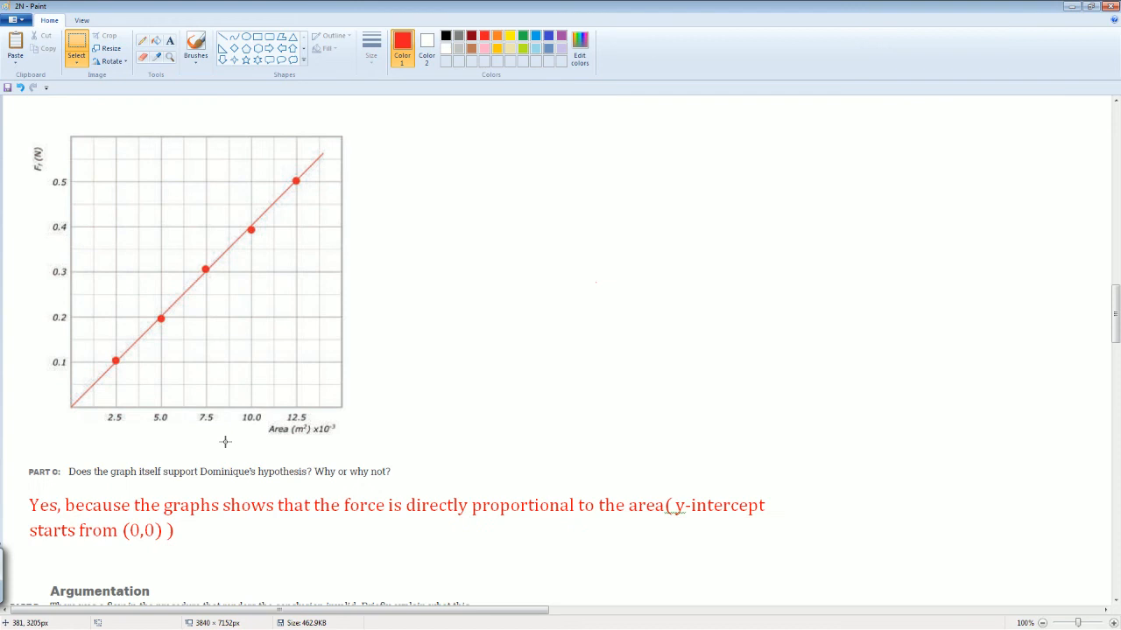
{"action": "left_click", "coordinate": [196, 43]}
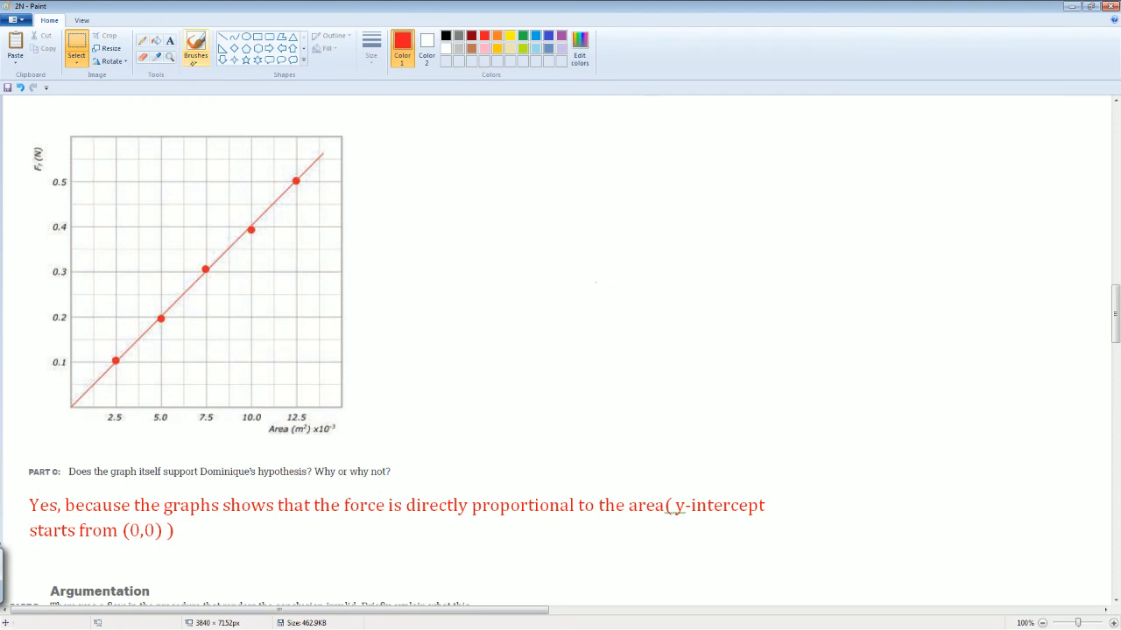
Handwrite F = μN in red beside the graph with an arrow beneath N.
{"action": "left_click_drag", "start_coordinate": [588, 213], "coordinate": [584, 254]}
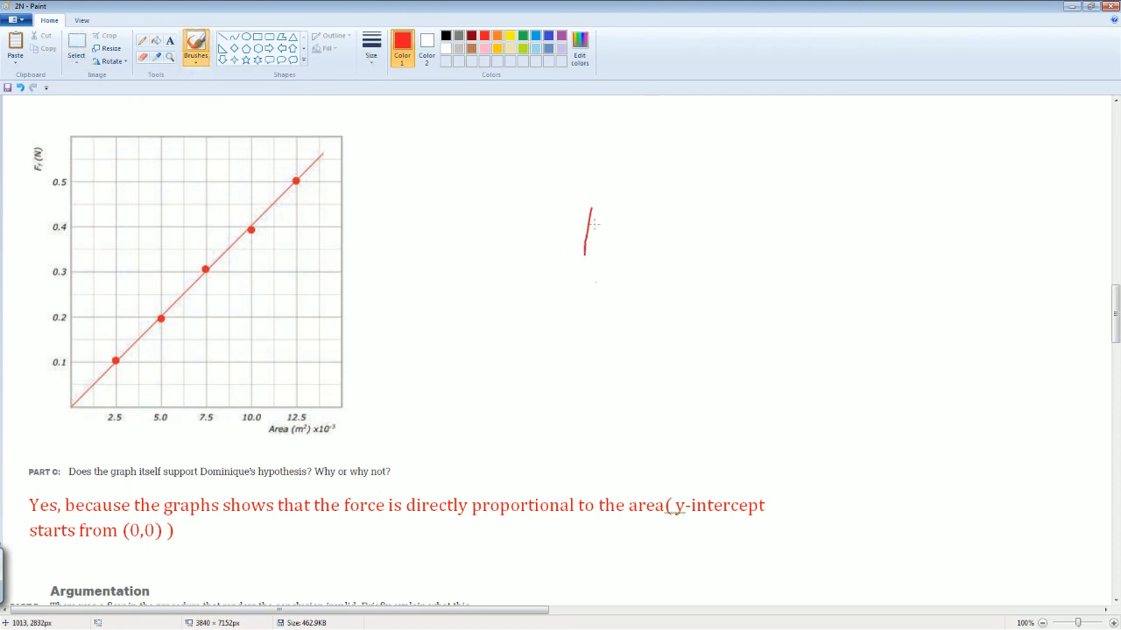
{"action": "left_click_drag", "start_coordinate": [587, 228], "coordinate": [617, 228]}
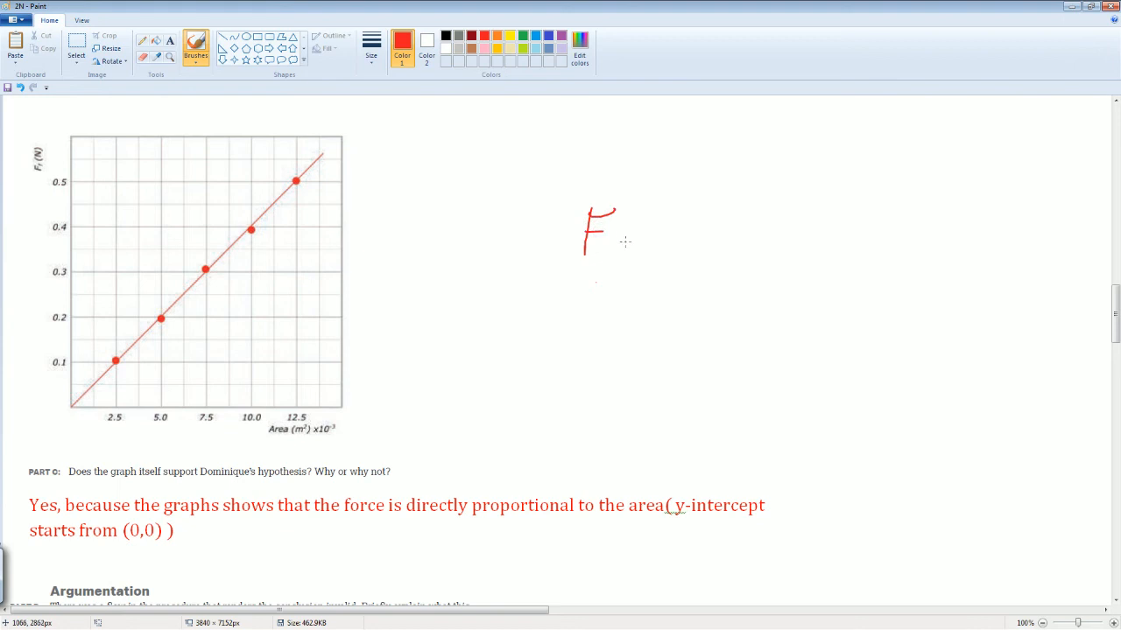
{"action": "mouse_move", "coordinate": [603, 245]}
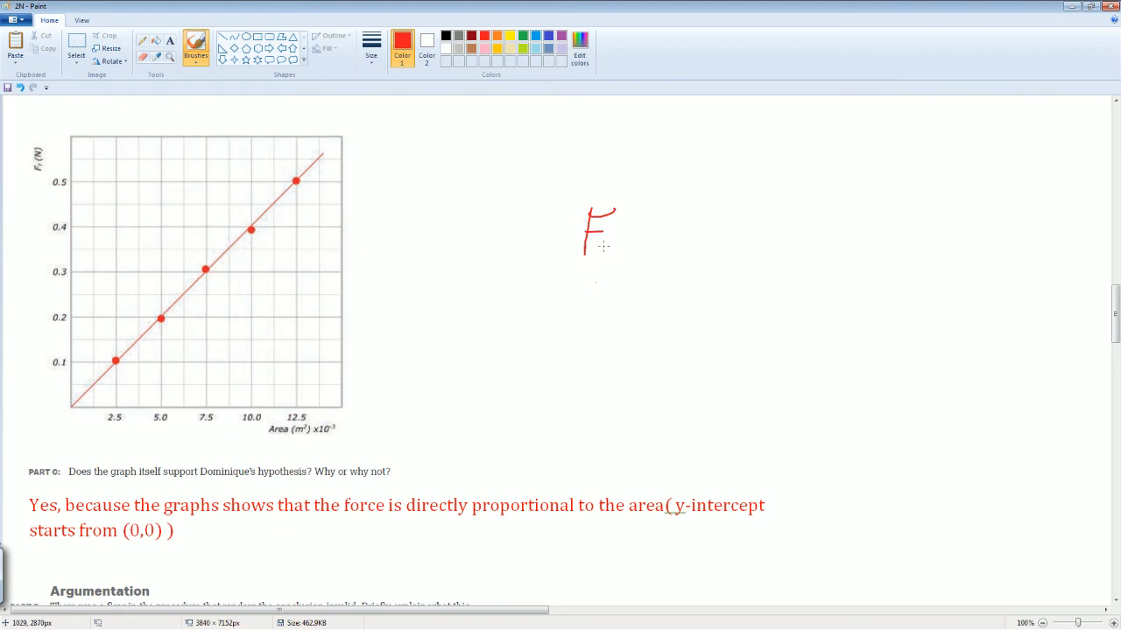
{"action": "left_click_drag", "start_coordinate": [587, 249], "coordinate": [604, 262]}
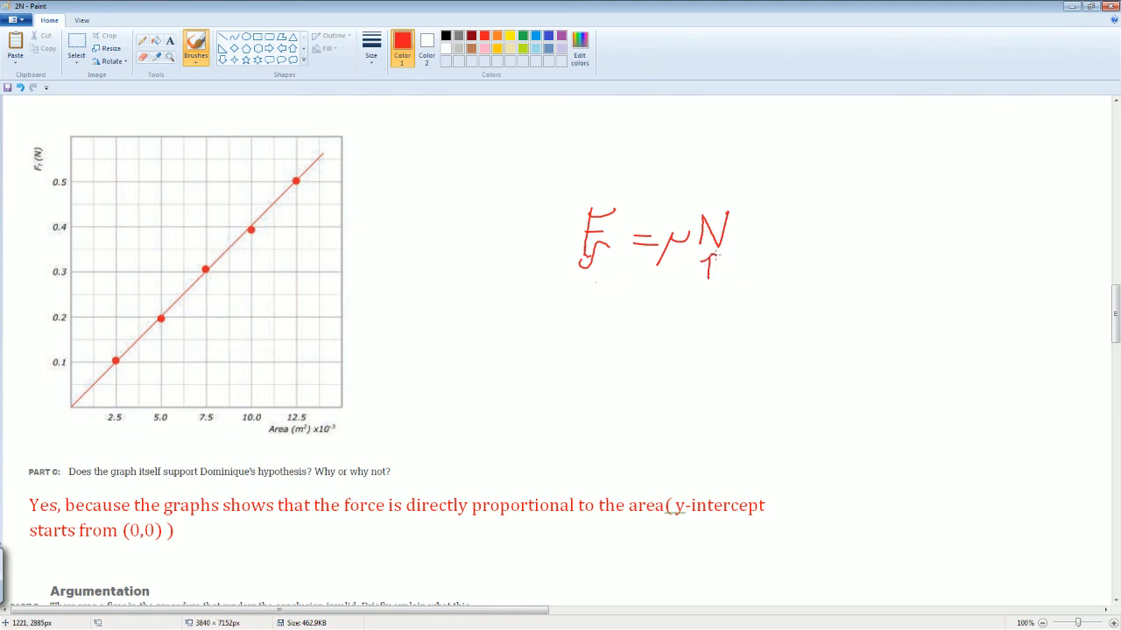
{"action": "left_click_drag", "start_coordinate": [635, 308], "coordinate": [649, 308]}
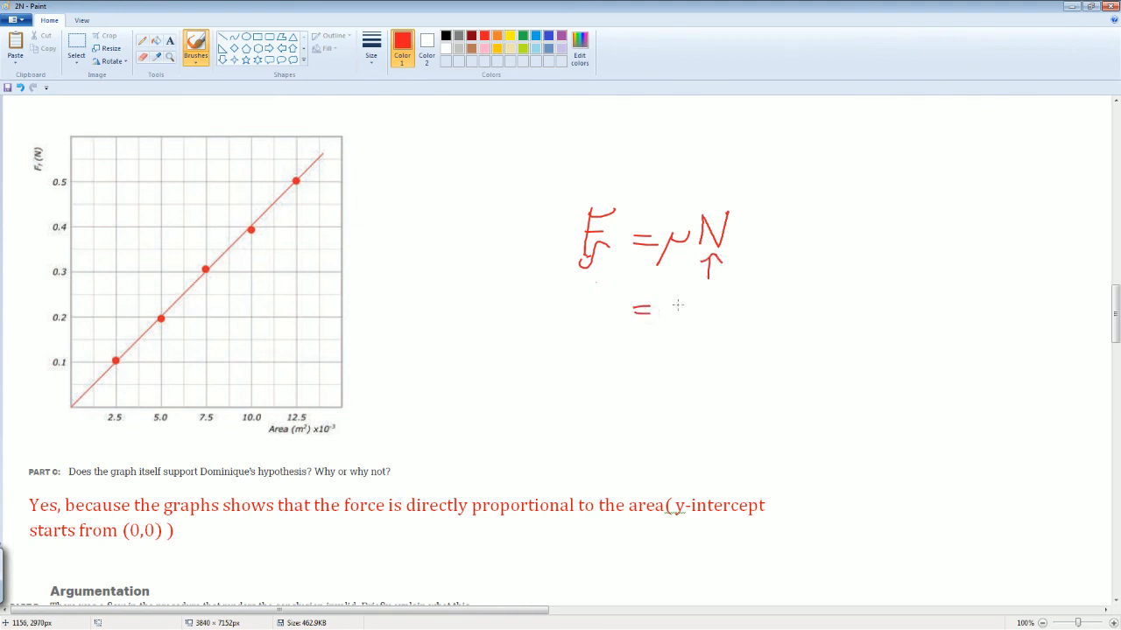
Continue the formula as = μmg with an arrow beneath mg.
{"action": "left_click_drag", "start_coordinate": [651, 312], "coordinate": [709, 315]}
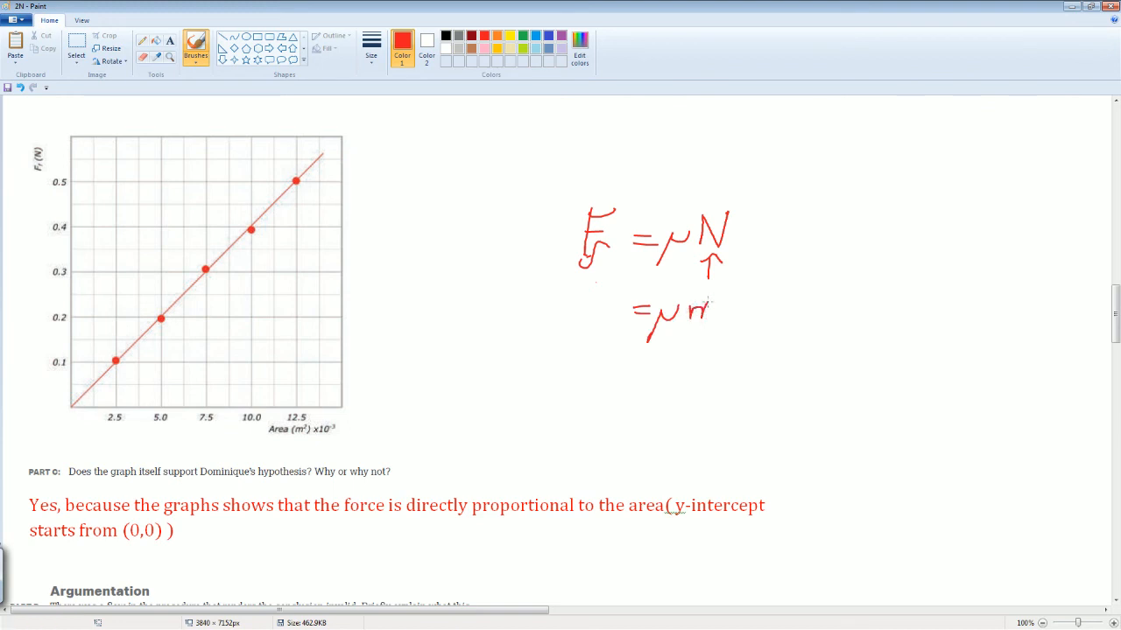
{"action": "left_click_drag", "start_coordinate": [692, 315], "coordinate": [744, 315]}
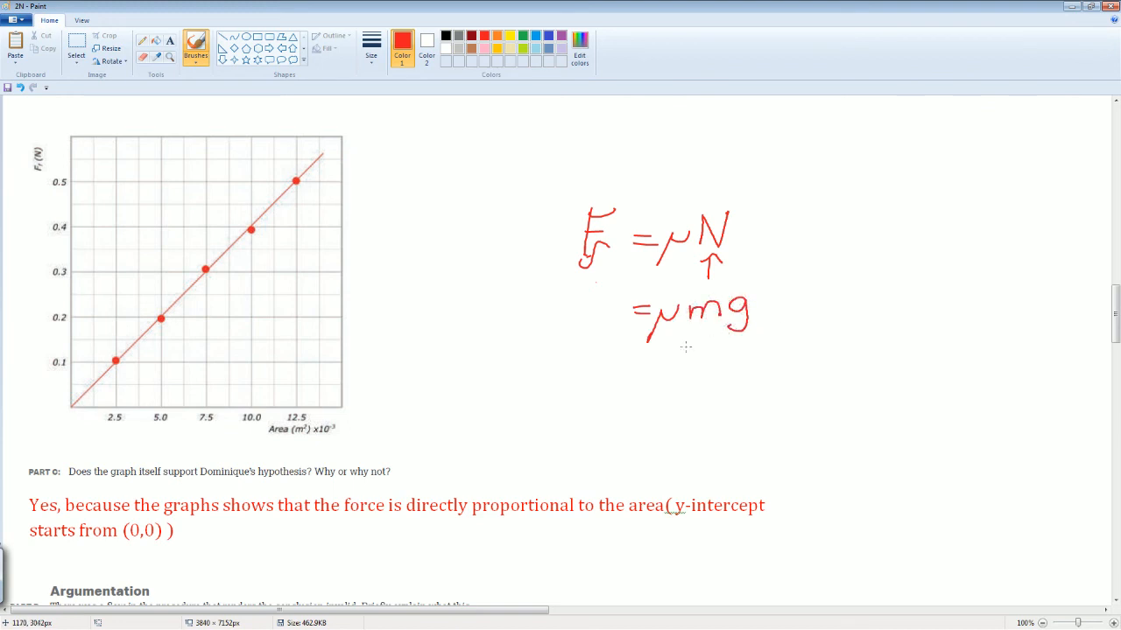
{"action": "mouse_move", "coordinate": [438, 336]}
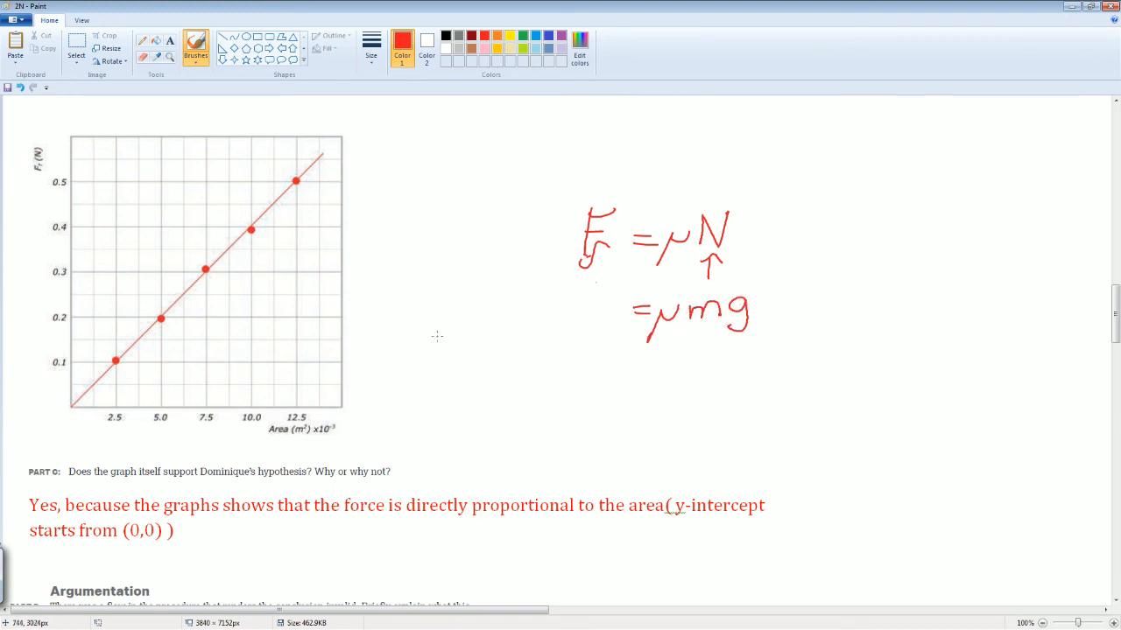
{"action": "mouse_move", "coordinate": [476, 389]}
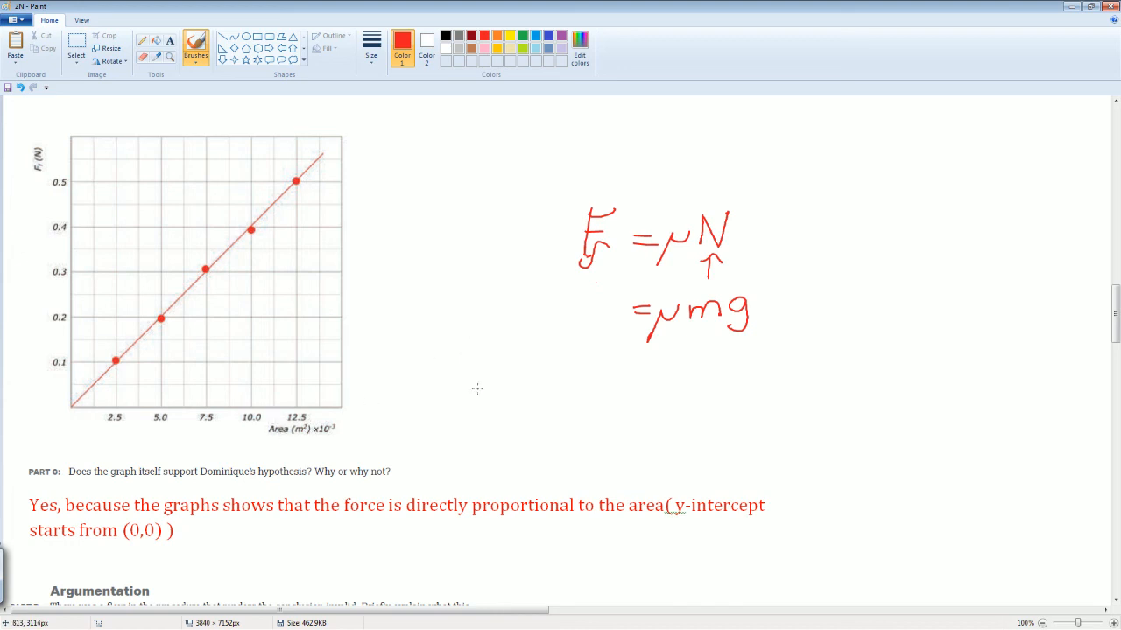
{"action": "mouse_move", "coordinate": [285, 441]}
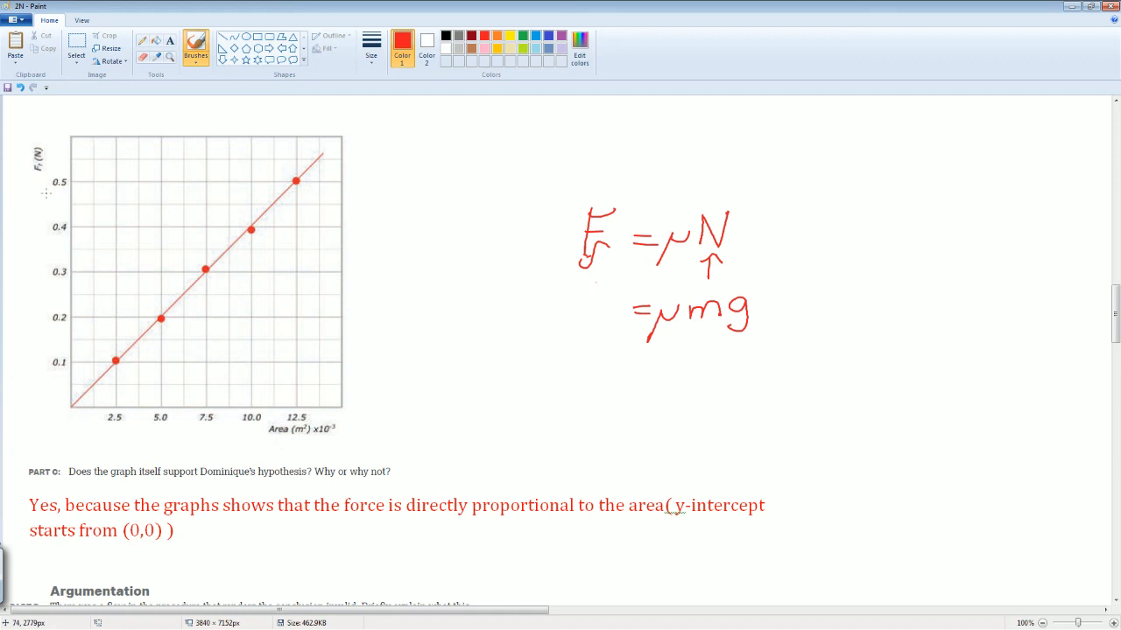
{"action": "mouse_move", "coordinate": [749, 319]}
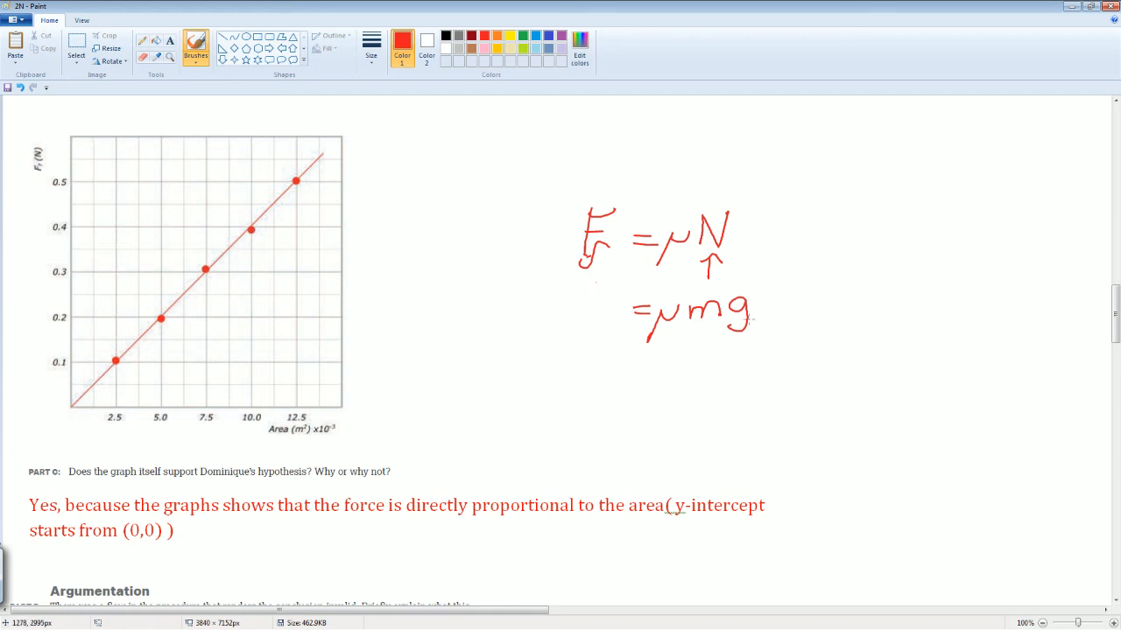
{"action": "left_click_drag", "start_coordinate": [718, 347], "coordinate": [717, 371]}
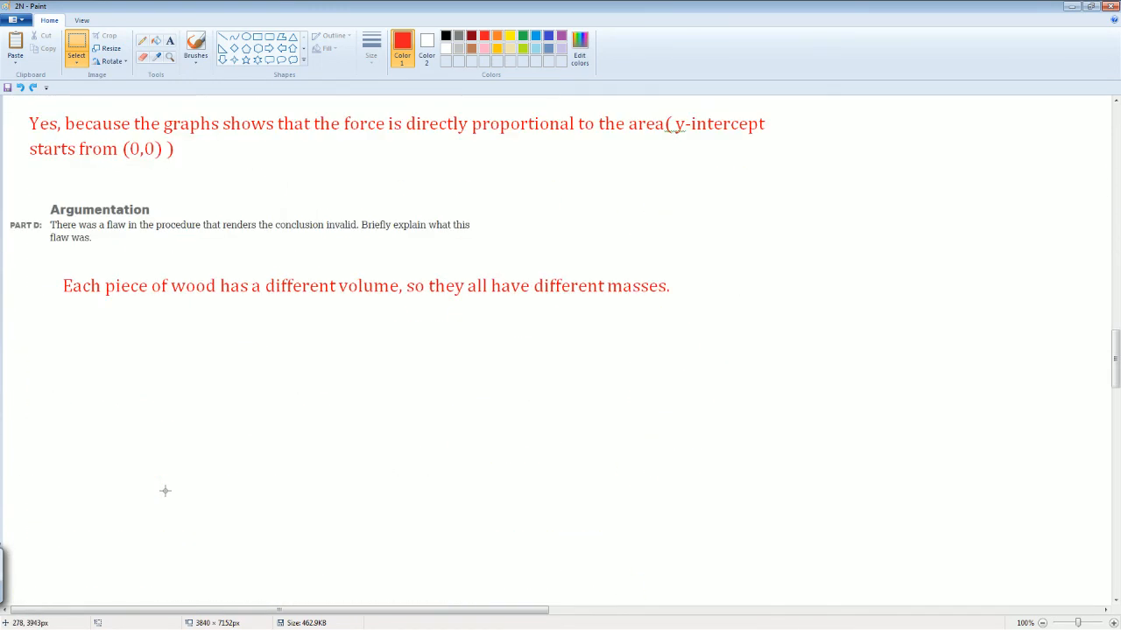
Type the Part D answer that friction depends on normal force, with F_f = μ · mg.
{"action": "type", "text": "The friction force depends on the normal force"}
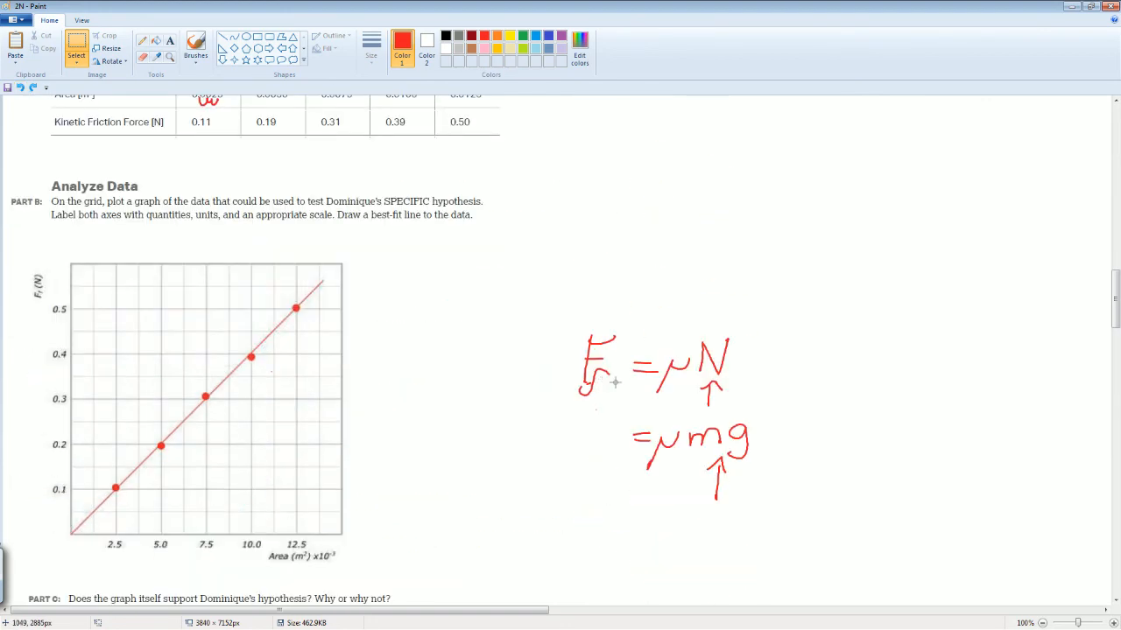
{"action": "scroll", "scroll_direction": "down", "scroll_amount": 3}
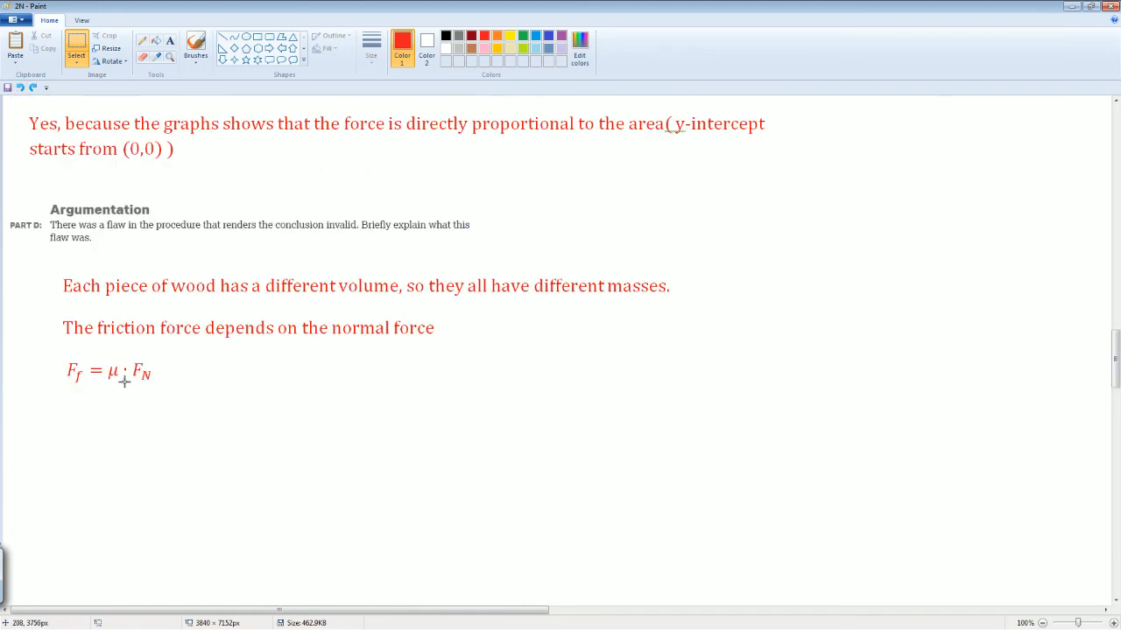
{"action": "type", "text": "F_f = μ · mg"}
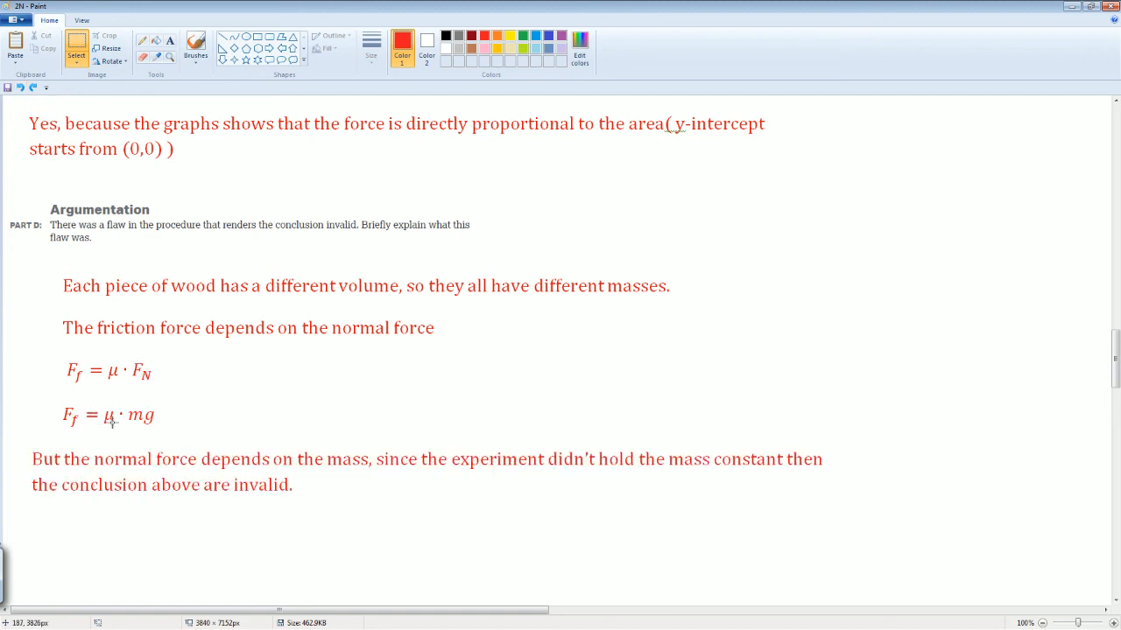
{"action": "mouse_move", "coordinate": [172, 441]}
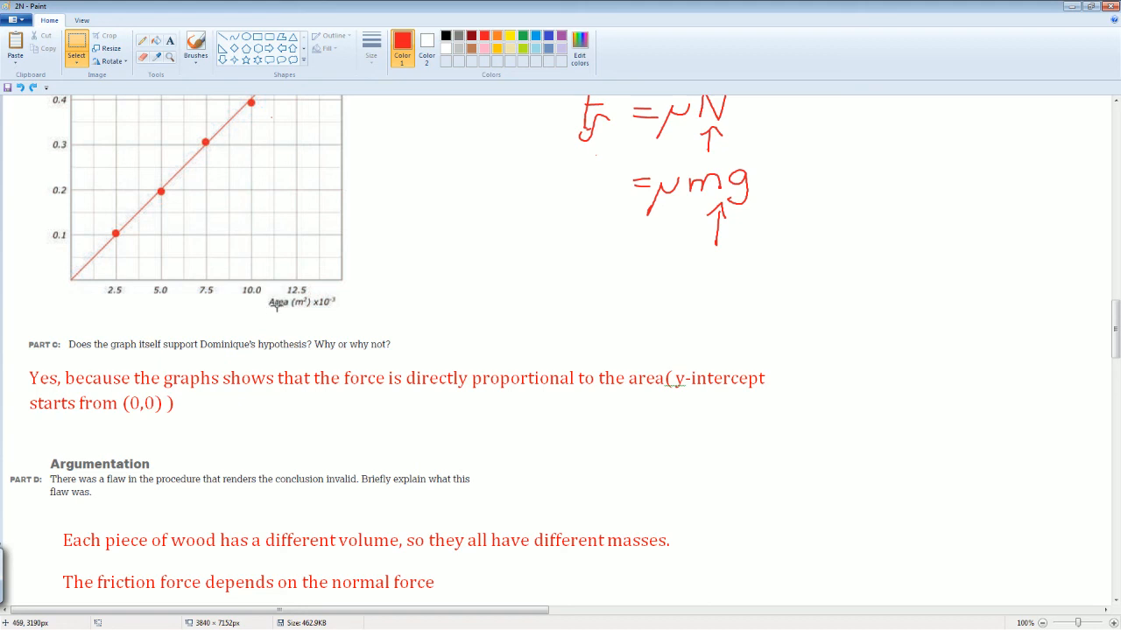
{"action": "mouse_move", "coordinate": [280, 306]}
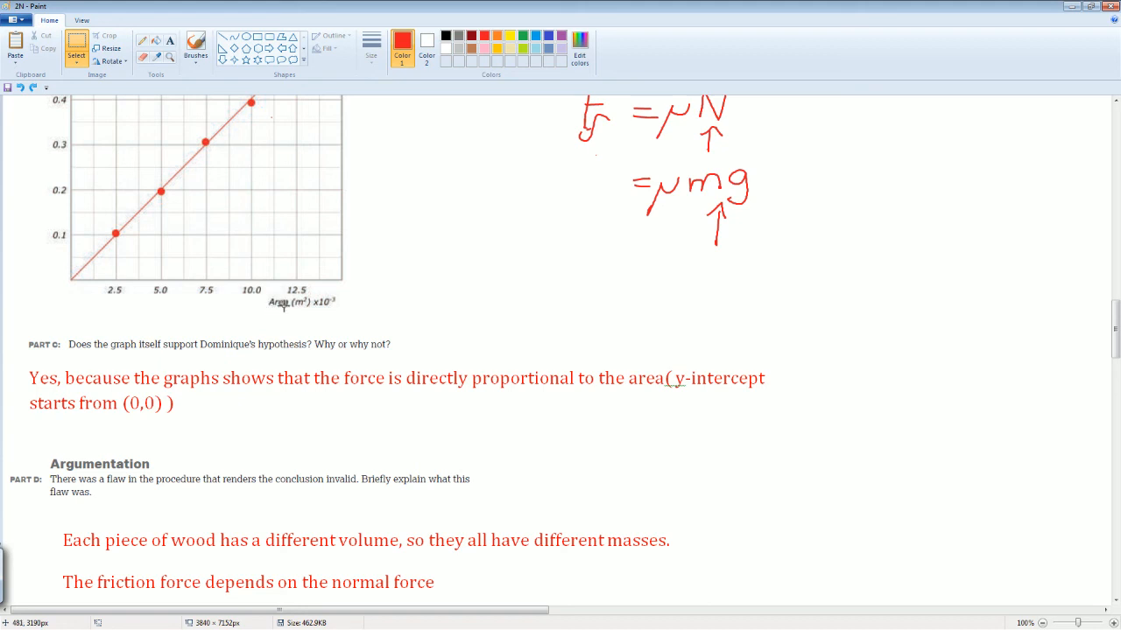
{"action": "scroll", "scroll_direction": "down", "scroll_amount": 3}
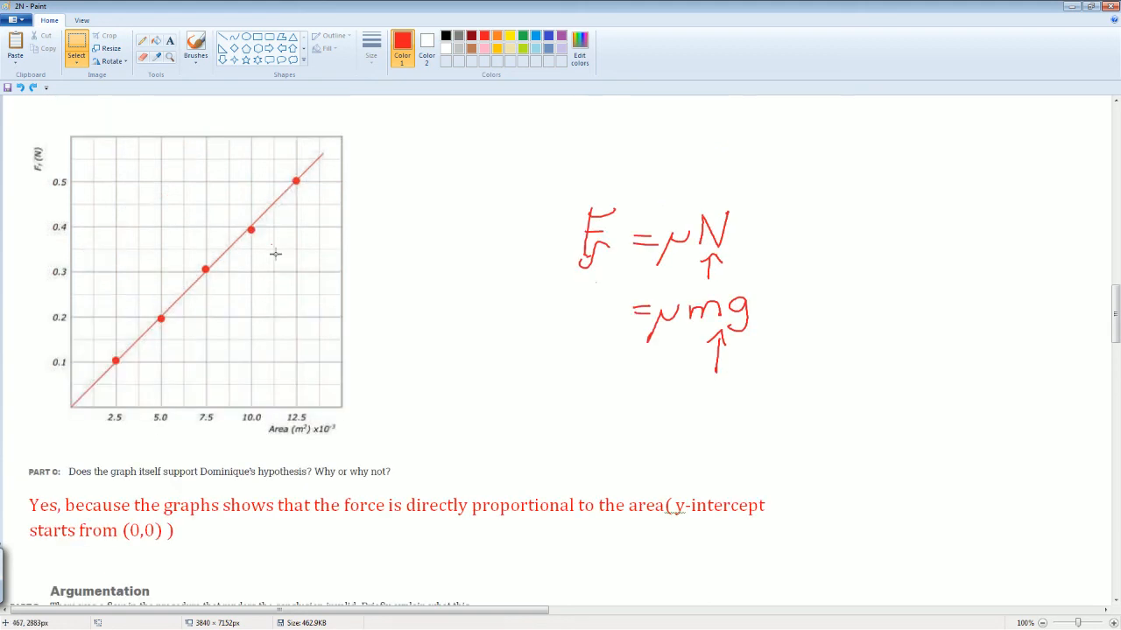
{"action": "scroll", "scroll_direction": "down", "scroll_amount": 3}
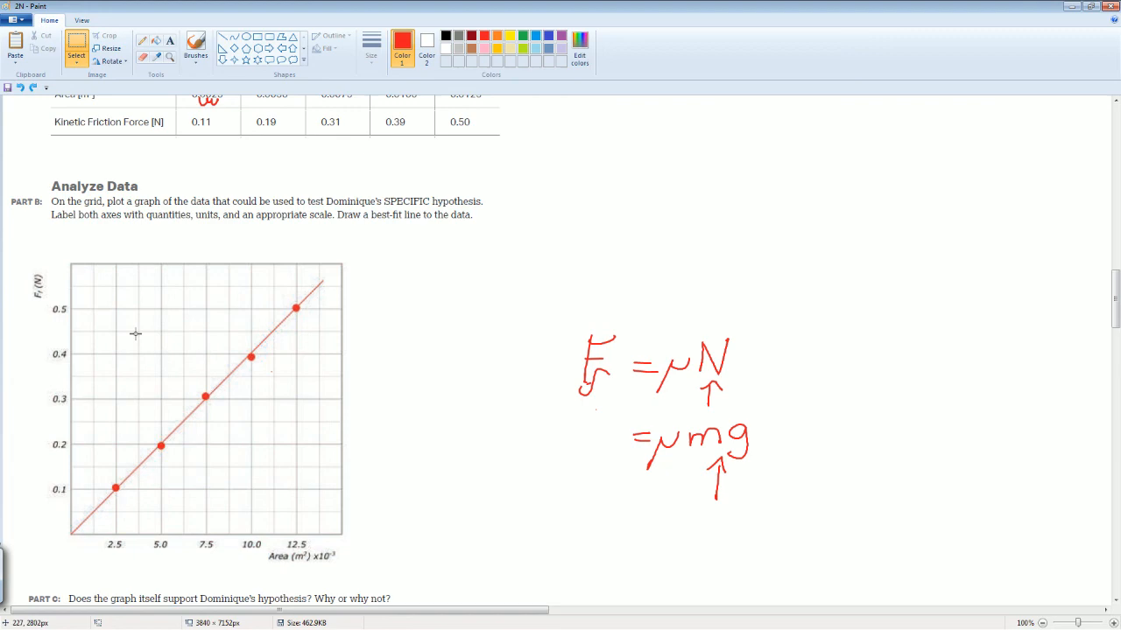
{"action": "scroll", "scroll_direction": "down", "scroll_amount": 3}
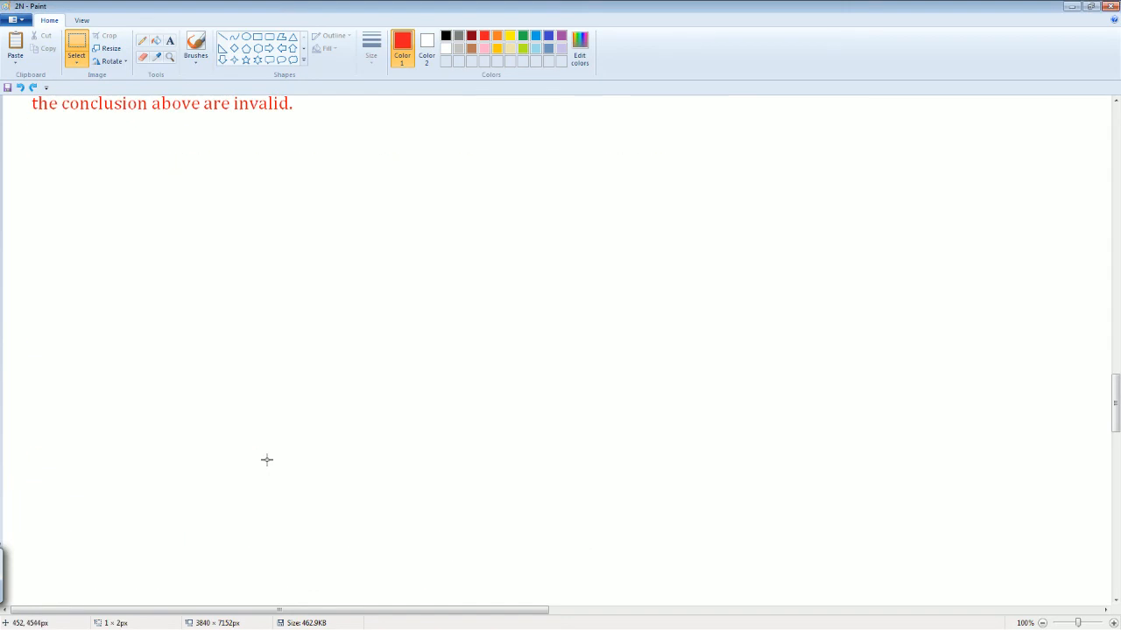
{"action": "scroll", "scroll_direction": "down", "scroll_amount": 3}
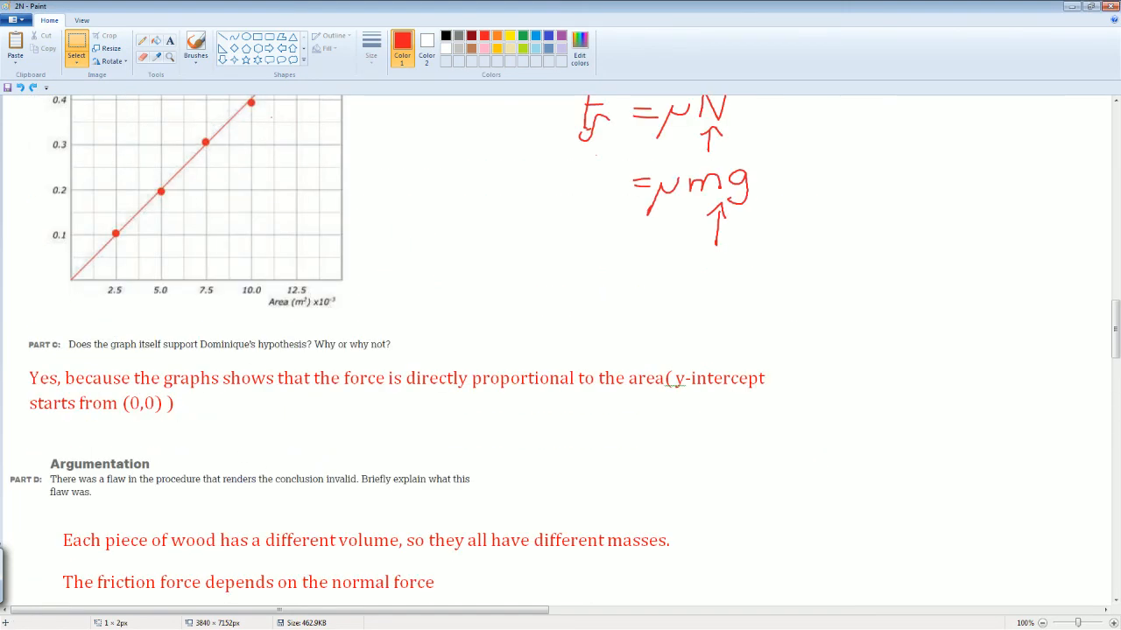